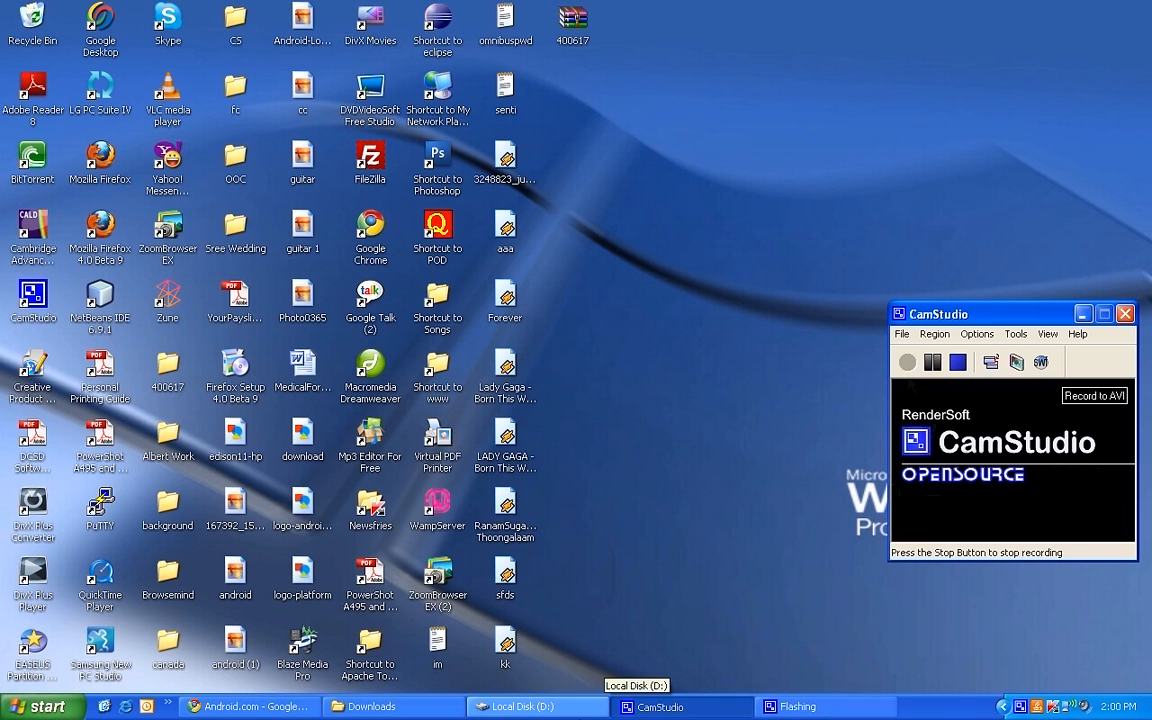
- Switch to Chrome and follow the Developers link from android.com to developer.android.com
{"action": "left_click", "coordinate": [248, 706]}
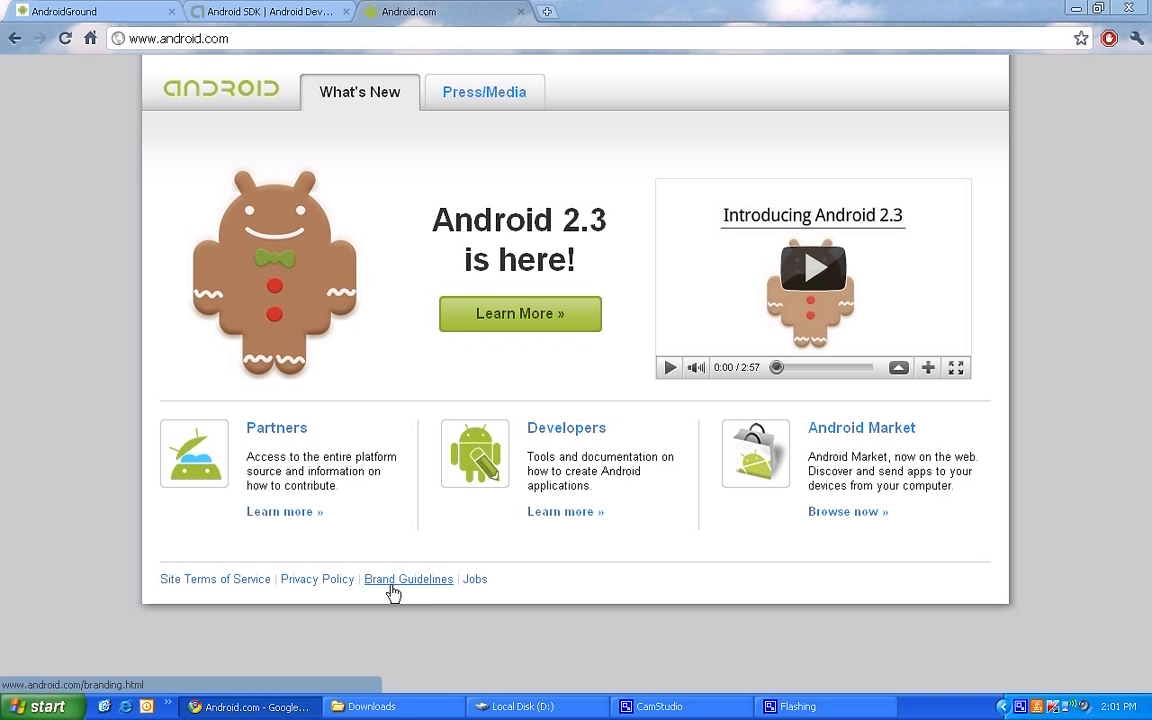
{"action": "mouse_move", "coordinate": [421, 391]}
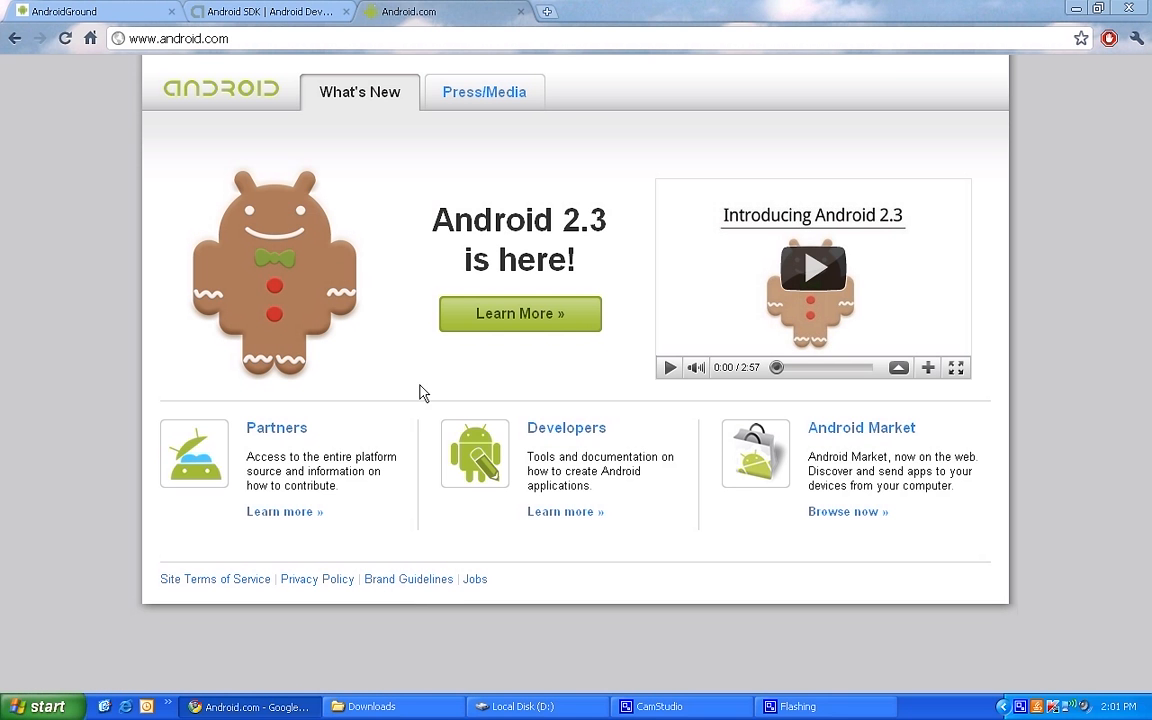
{"action": "mouse_move", "coordinate": [445, 361]}
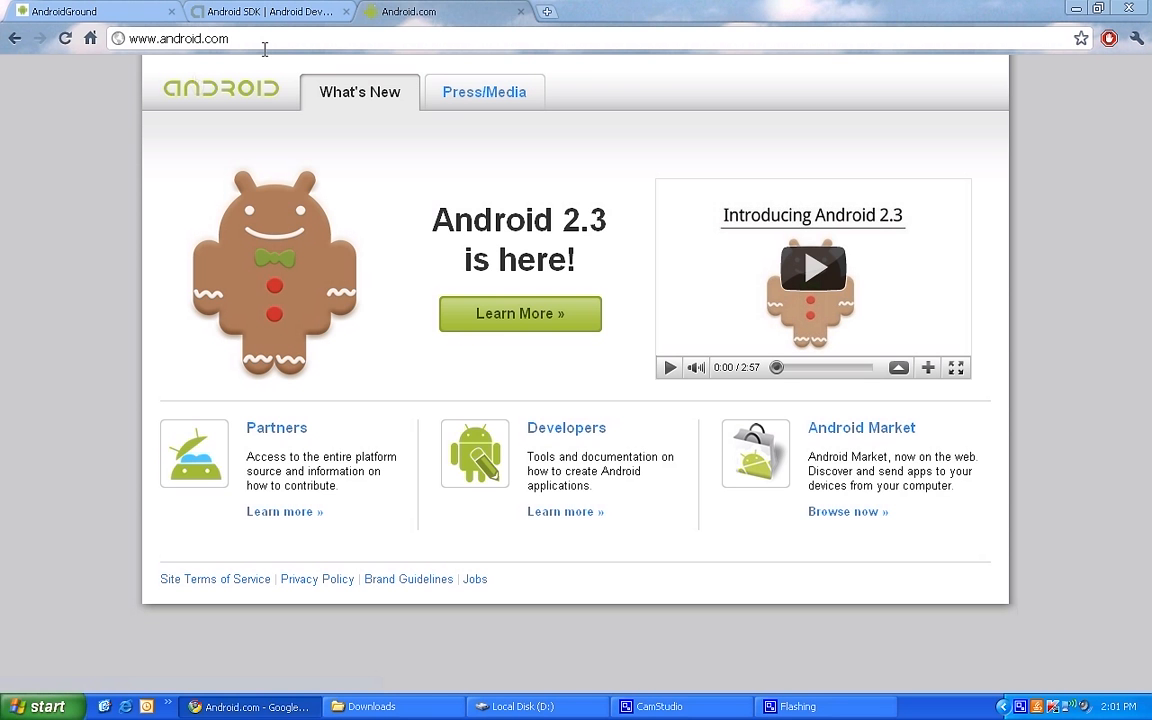
{"action": "mouse_move", "coordinate": [553, 434]}
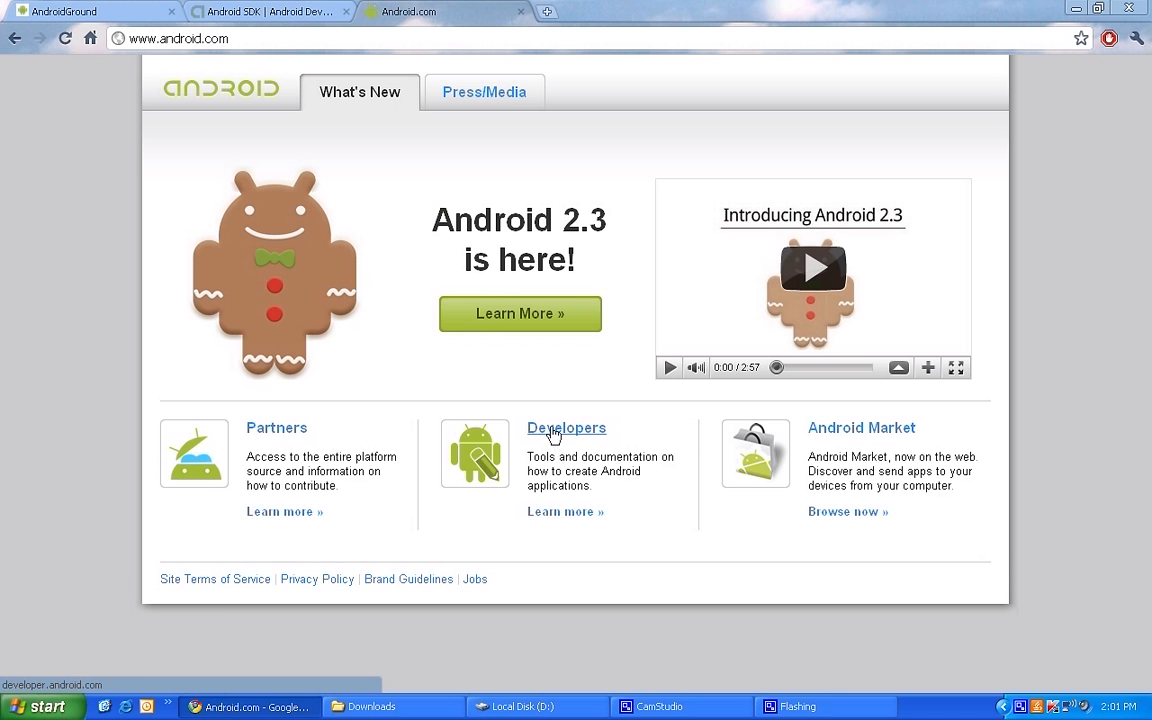
{"action": "left_click", "coordinate": [566, 428]}
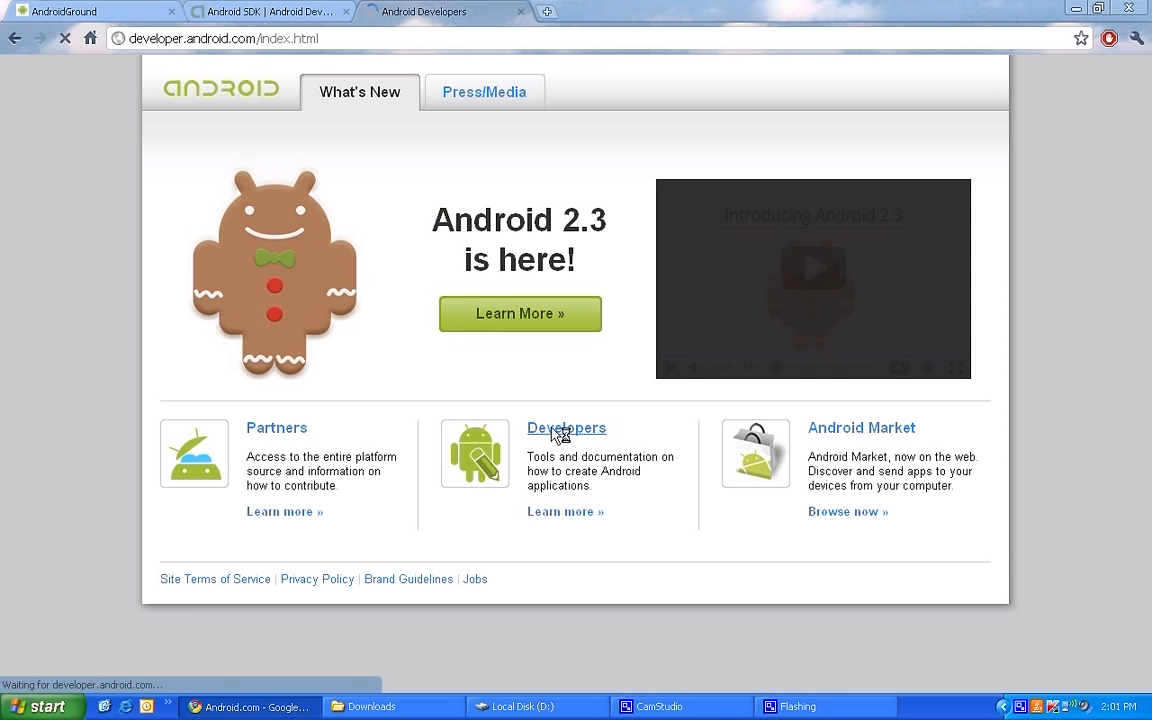
{"action": "left_click", "coordinate": [566, 428]}
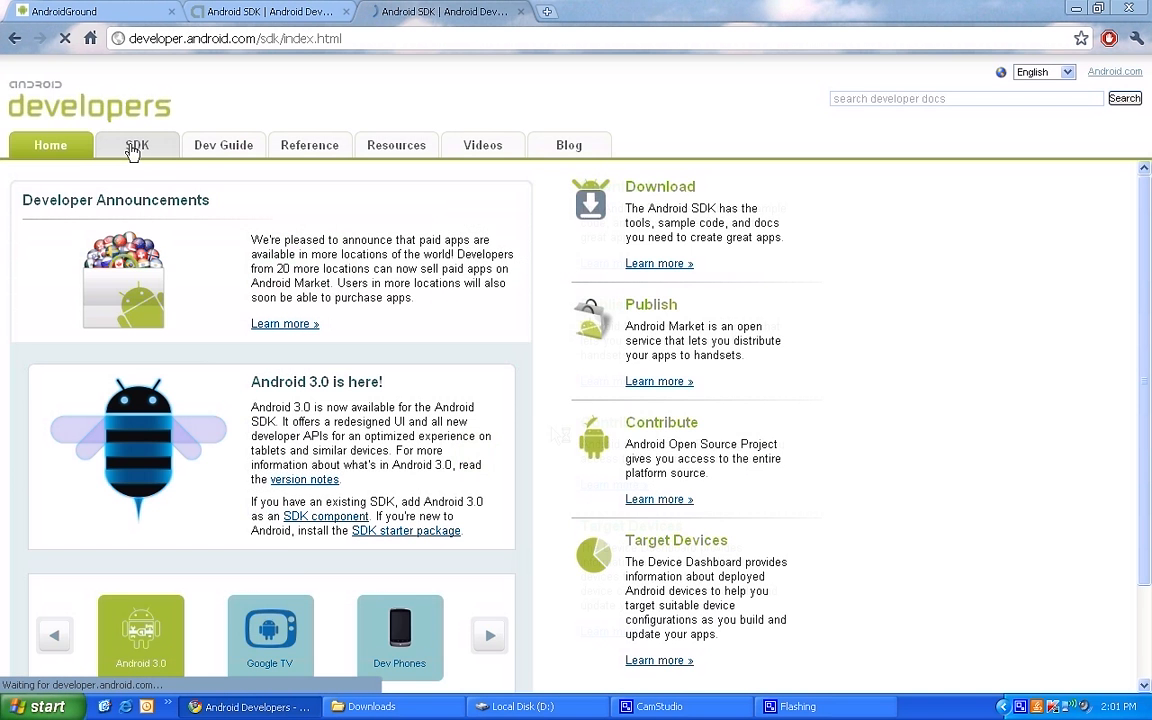
- Open the SDK tab to show the Windows, Mac and Linux starter package downloads
{"action": "left_click", "coordinate": [137, 145]}
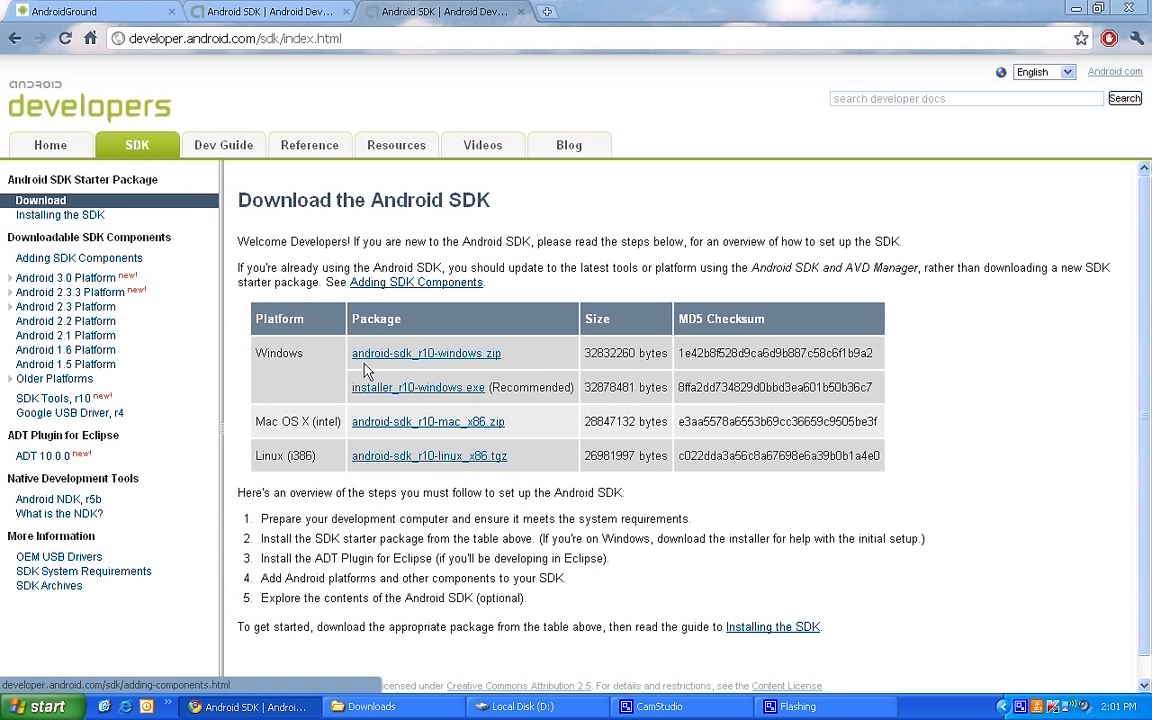
{"action": "mouse_move", "coordinate": [530, 372]}
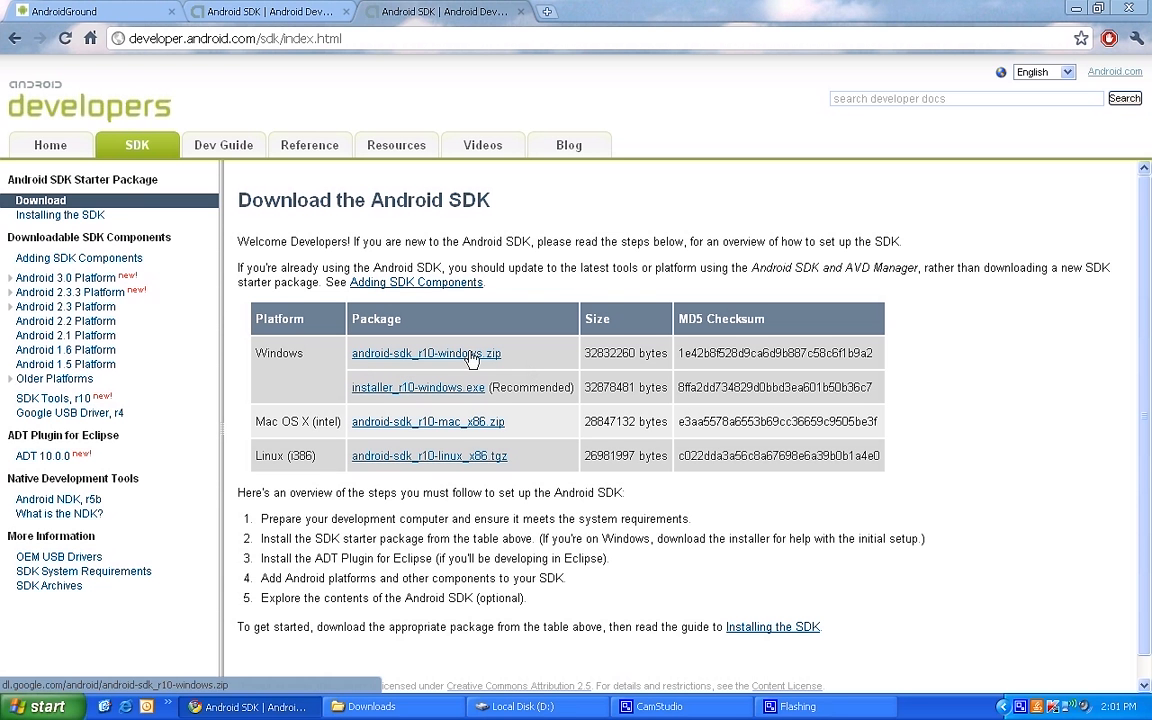
{"action": "mouse_move", "coordinate": [533, 401]}
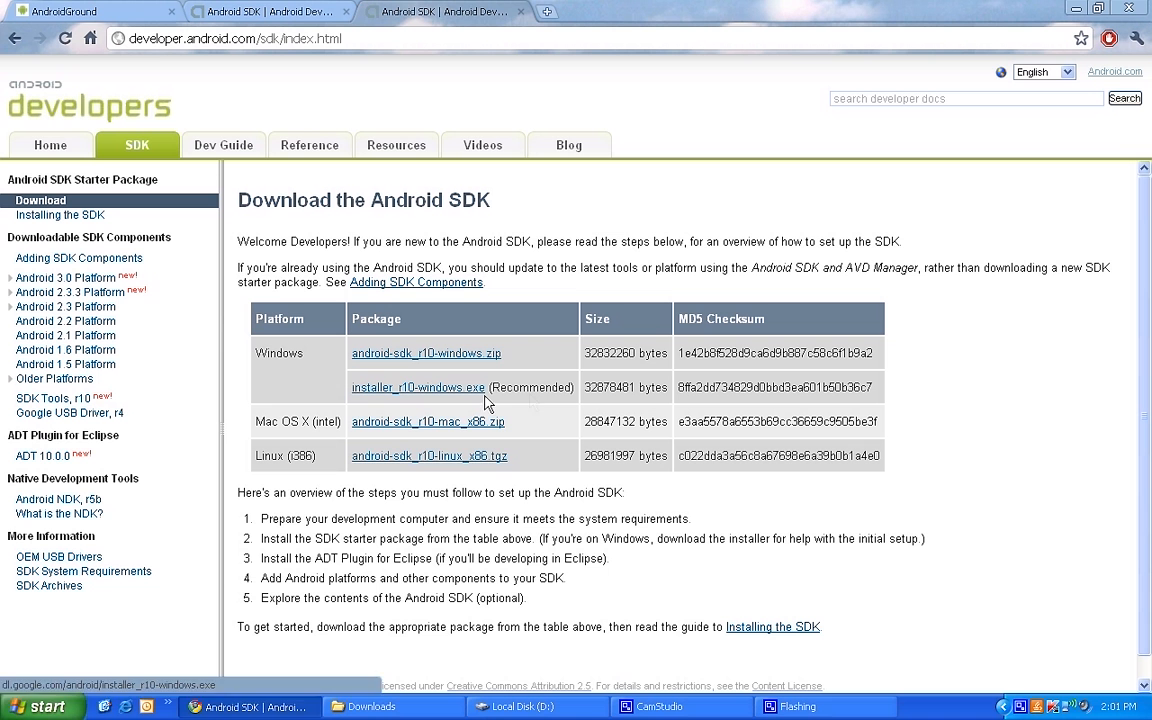
{"action": "mouse_move", "coordinate": [477, 392]}
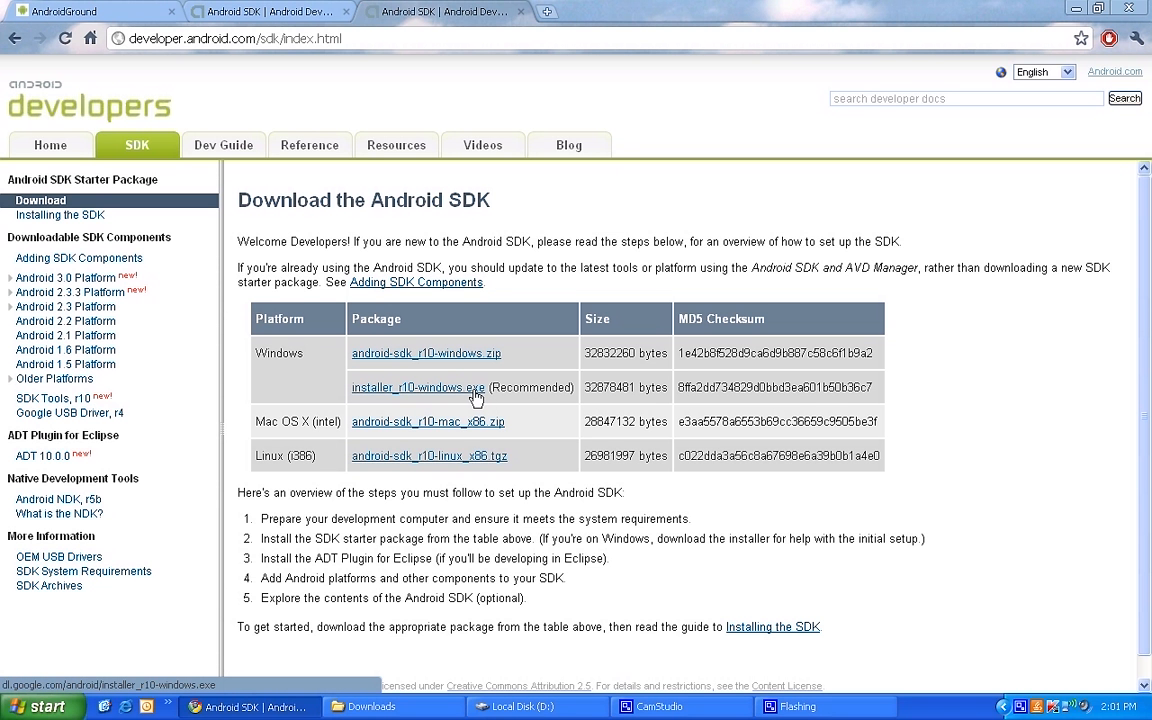
{"action": "mouse_move", "coordinate": [500, 375]}
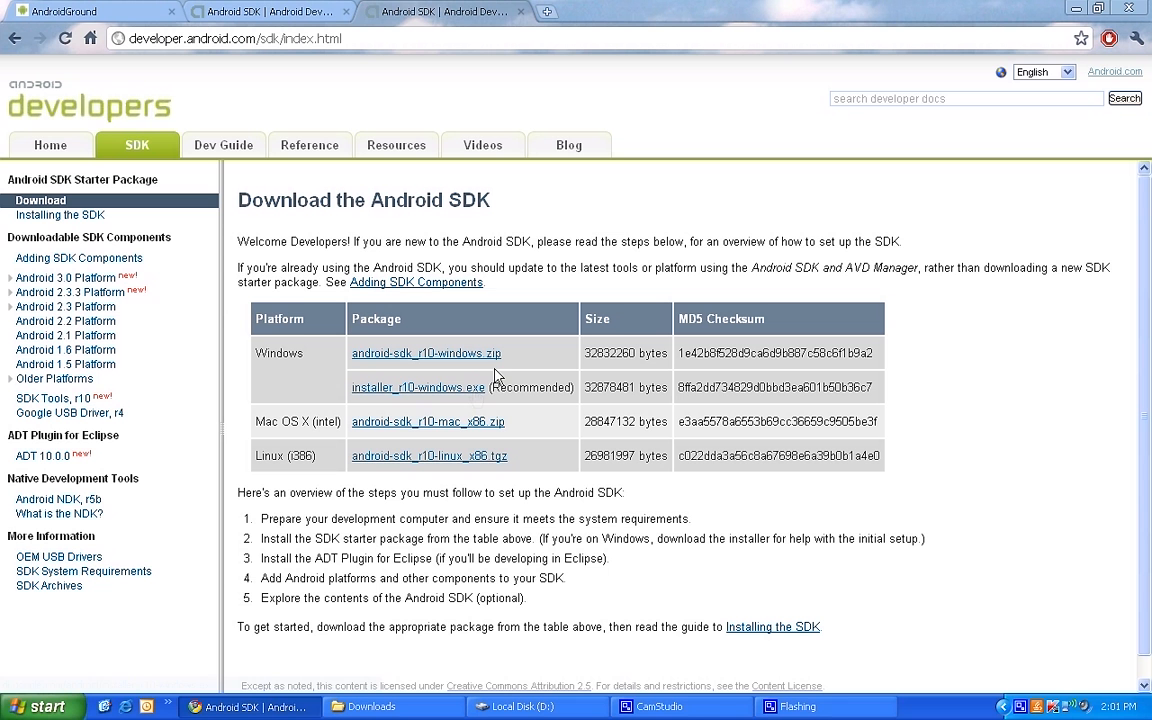
{"action": "mouse_move", "coordinate": [461, 358]}
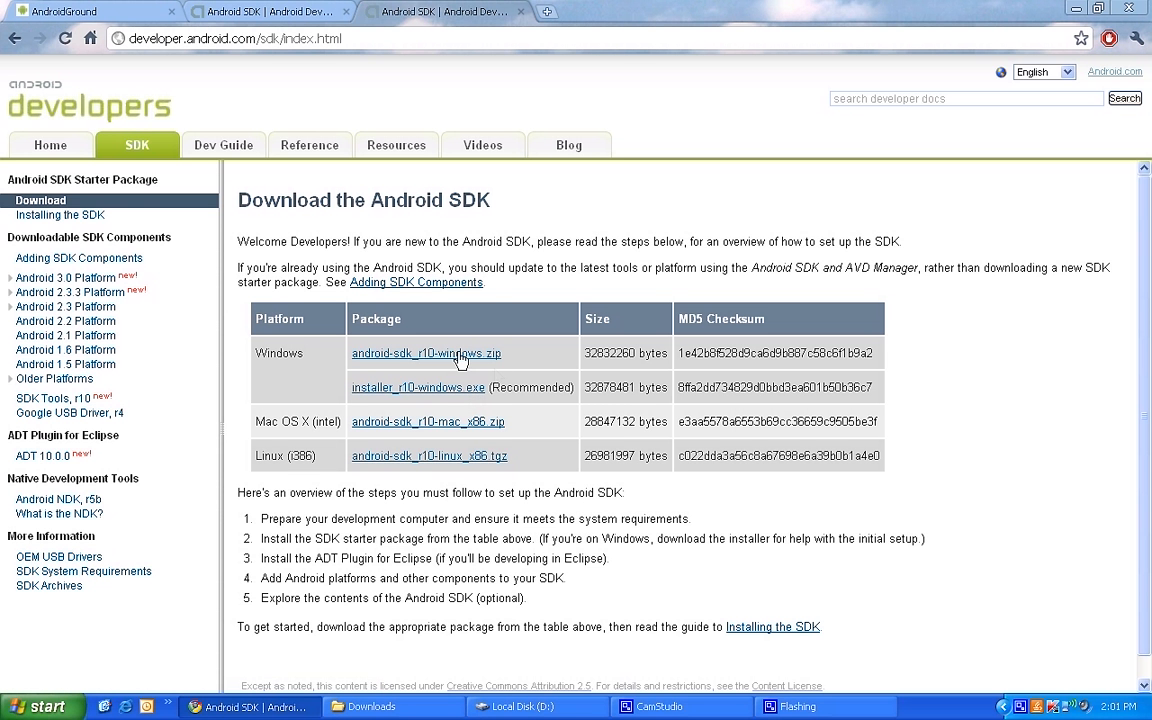
{"action": "mouse_move", "coordinate": [350, 362]}
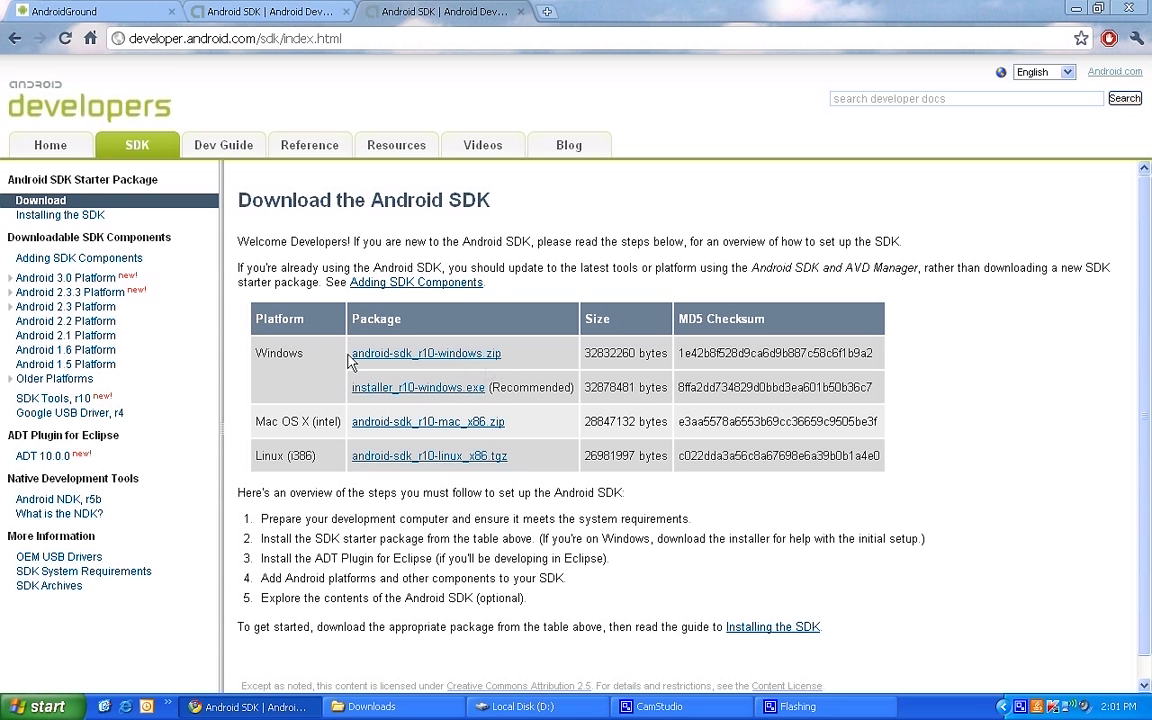
{"action": "mouse_move", "coordinate": [414, 361]}
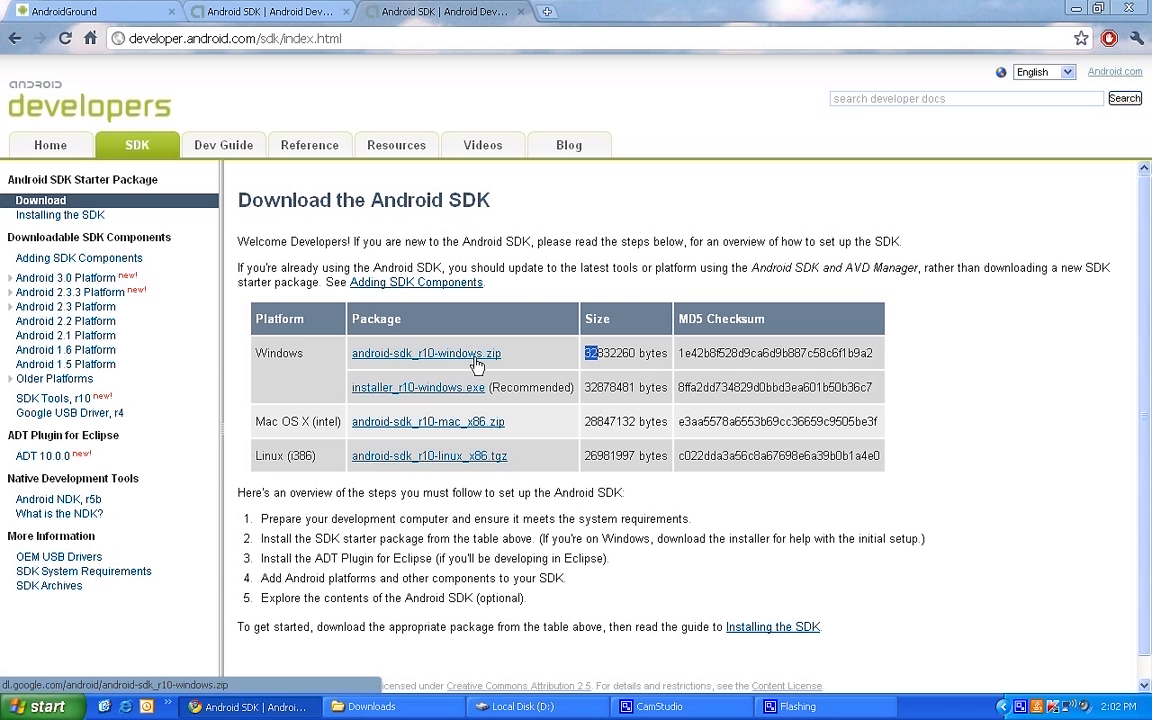
{"action": "mouse_move", "coordinate": [481, 370]}
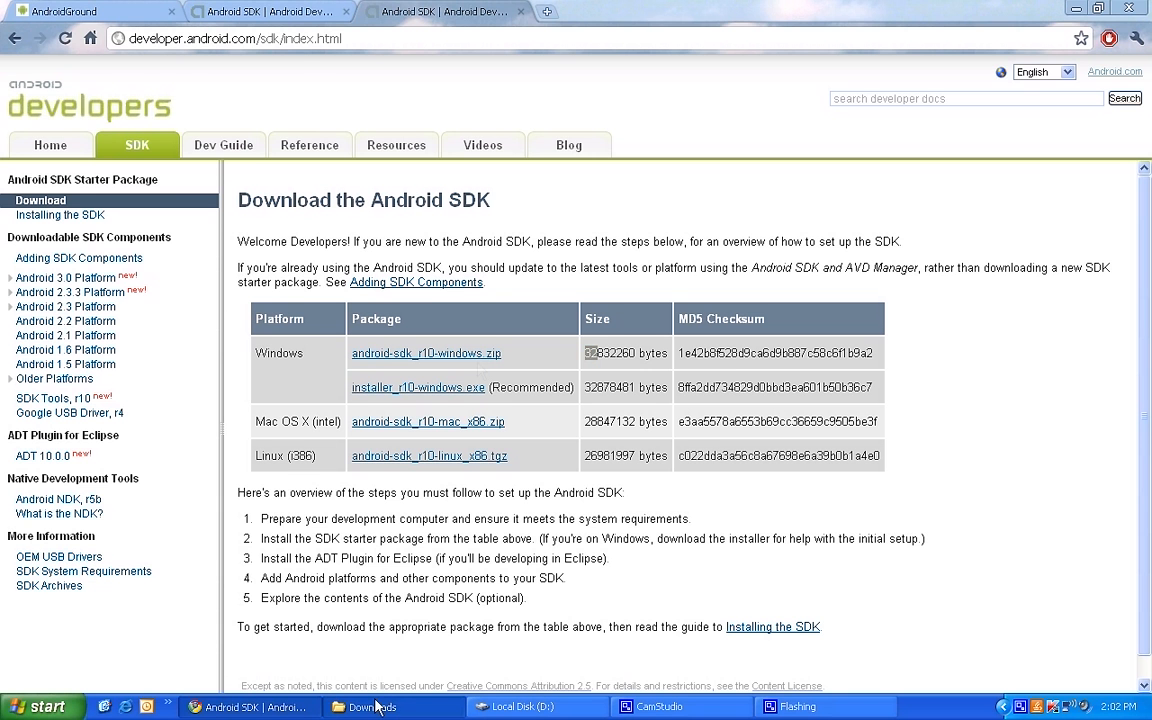
- Cut the android-sdk_r10-windows zip from Downloads and bring up the D: drive window
{"action": "left_click", "coordinate": [370, 706]}
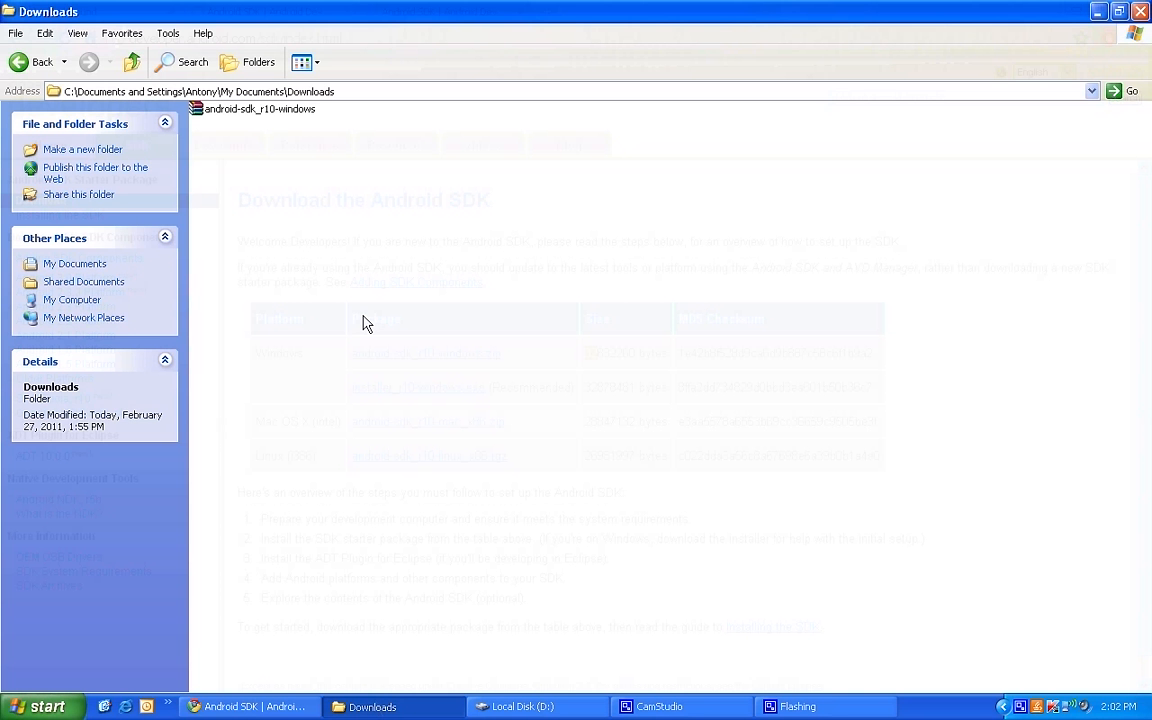
{"action": "mouse_move", "coordinate": [255, 108]}
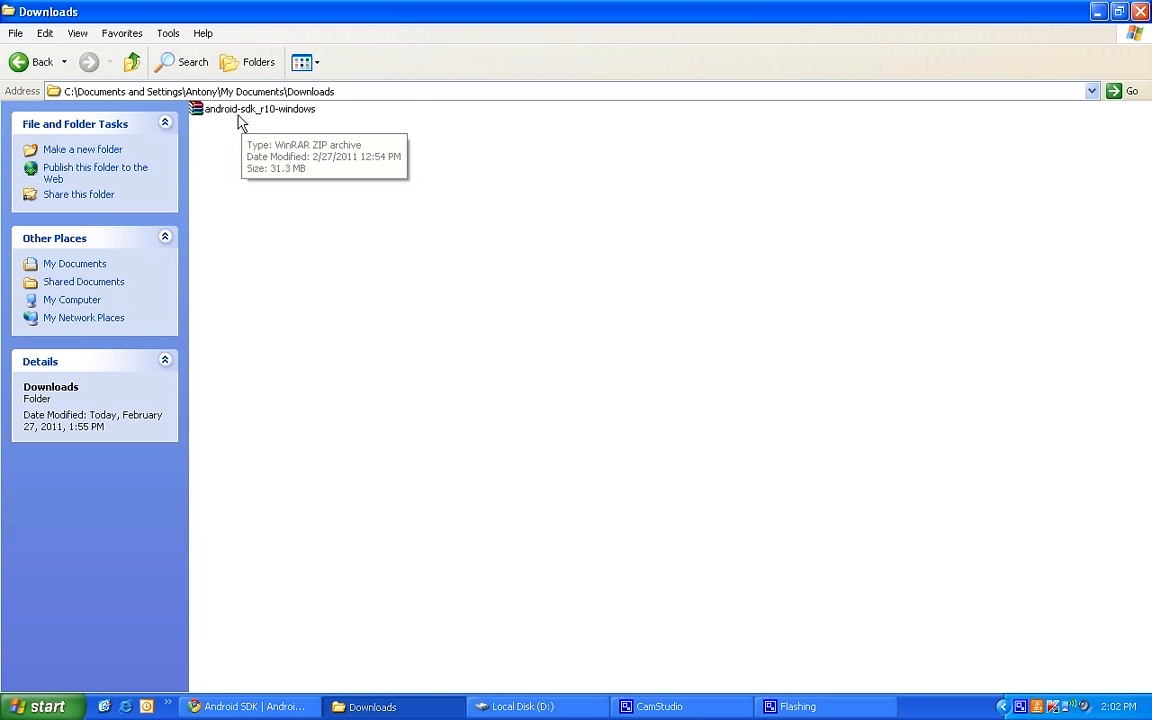
{"action": "right_click", "coordinate": [258, 108]}
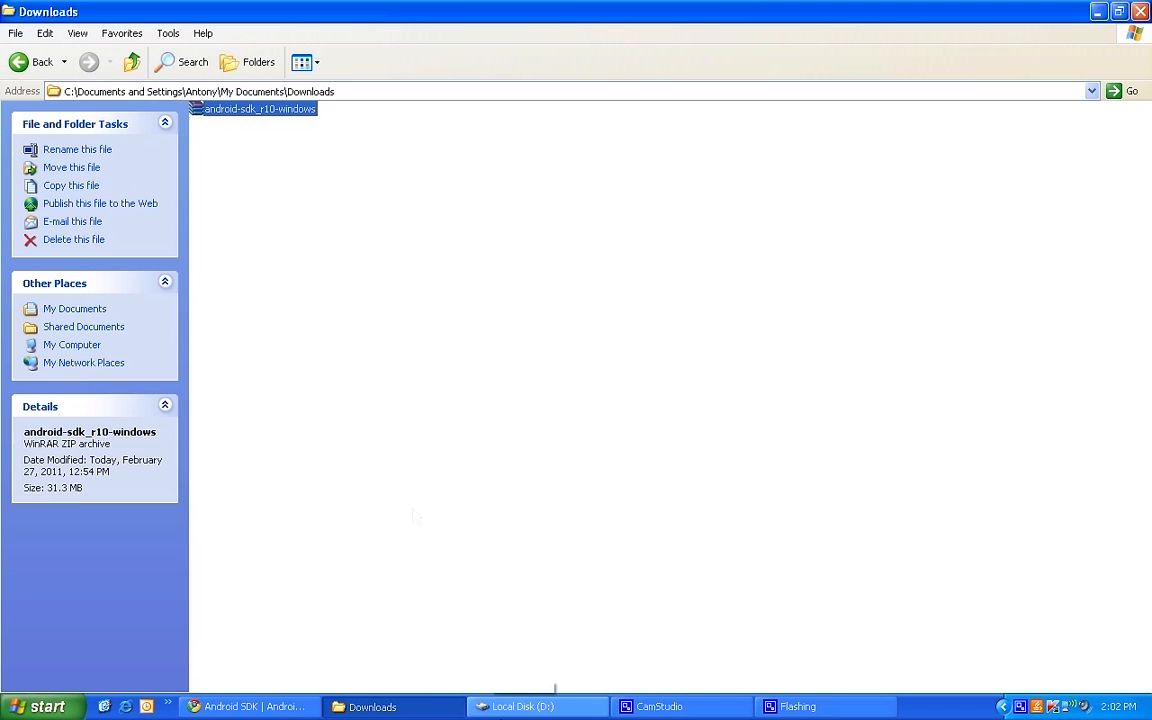
{"action": "left_click", "coordinate": [538, 707]}
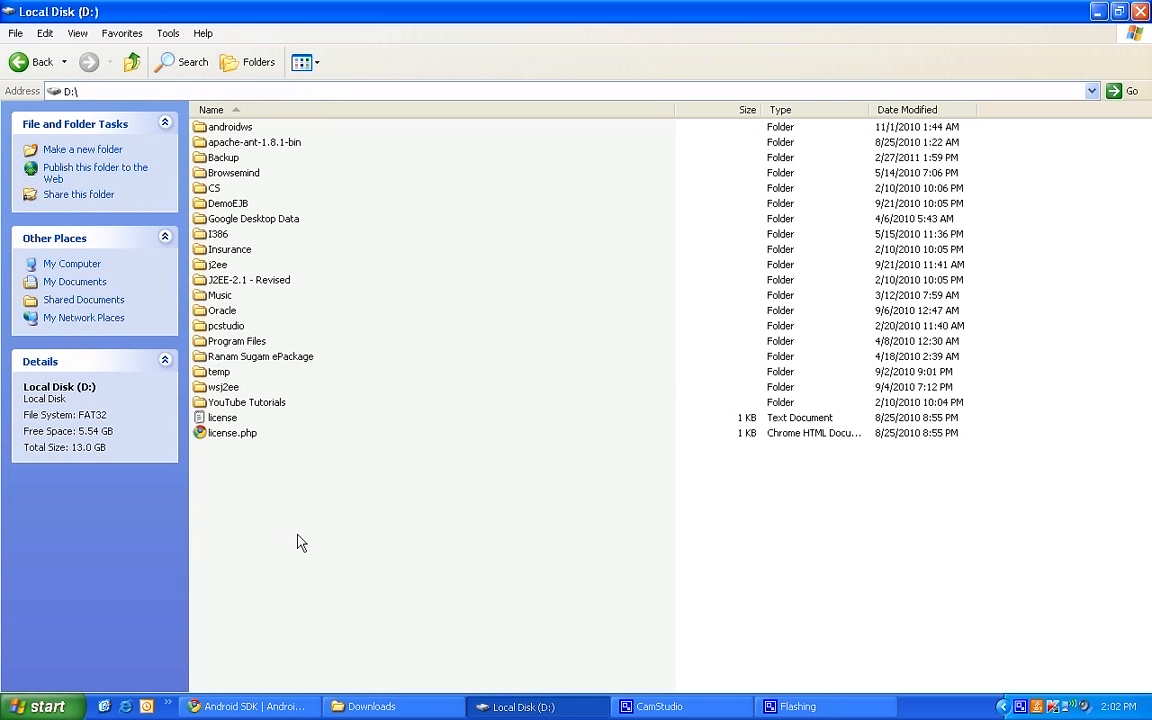
{"action": "right_click", "coordinate": [302, 543]}
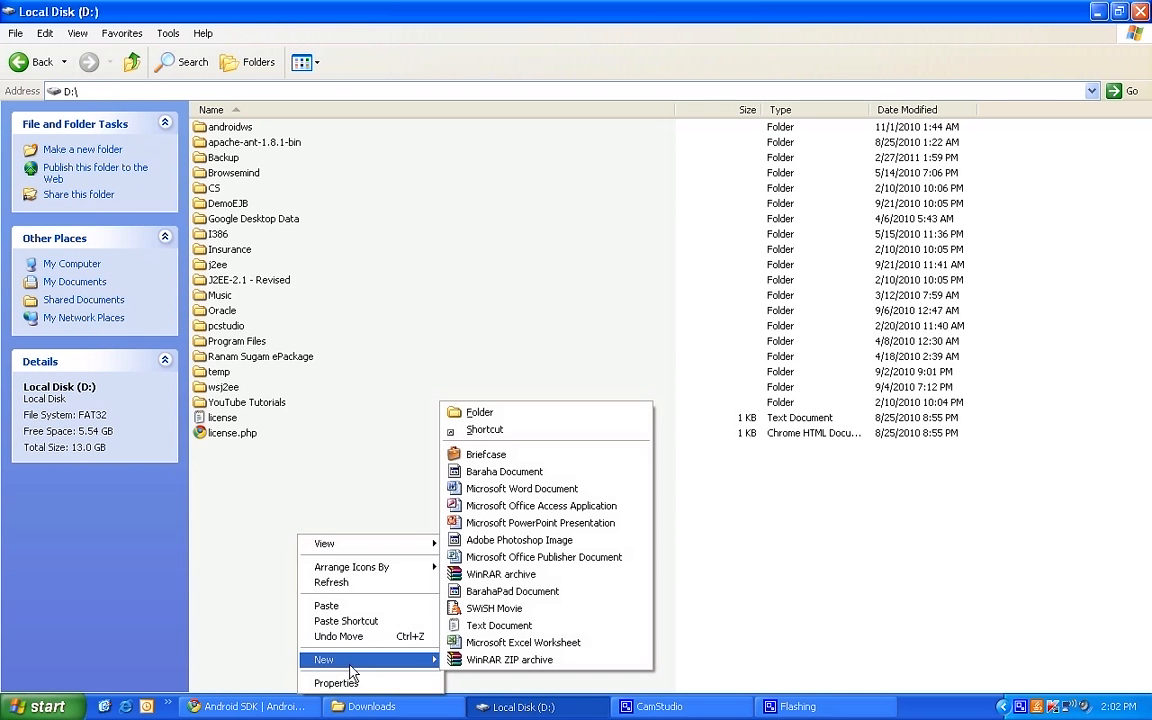
- Paste the archive into Local Disk (D:) and extract it into its own folder
{"action": "left_click", "coordinate": [510, 659]}
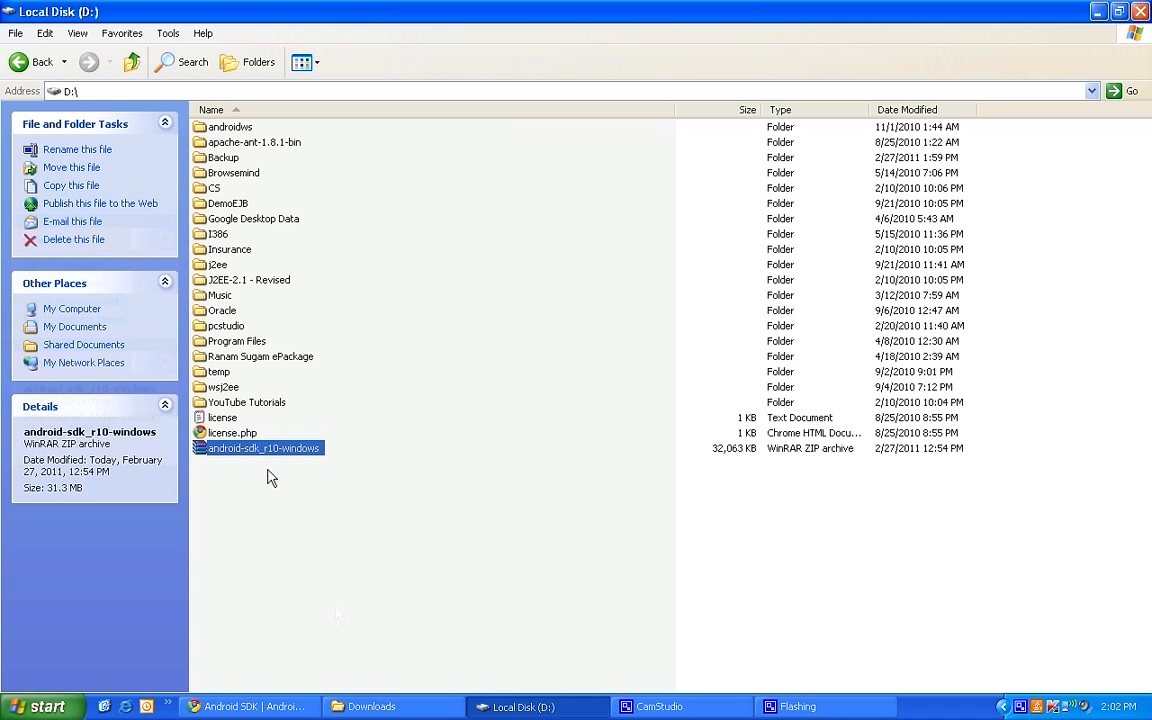
{"action": "right_click", "coordinate": [264, 448]}
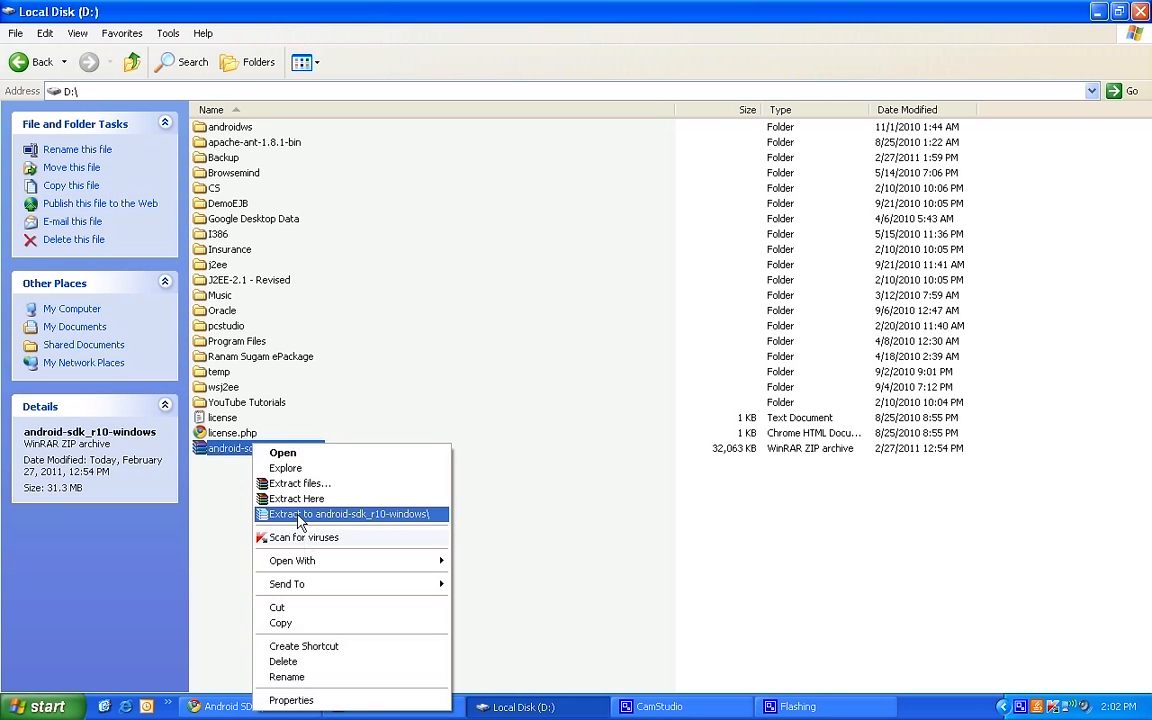
{"action": "left_click", "coordinate": [351, 513]}
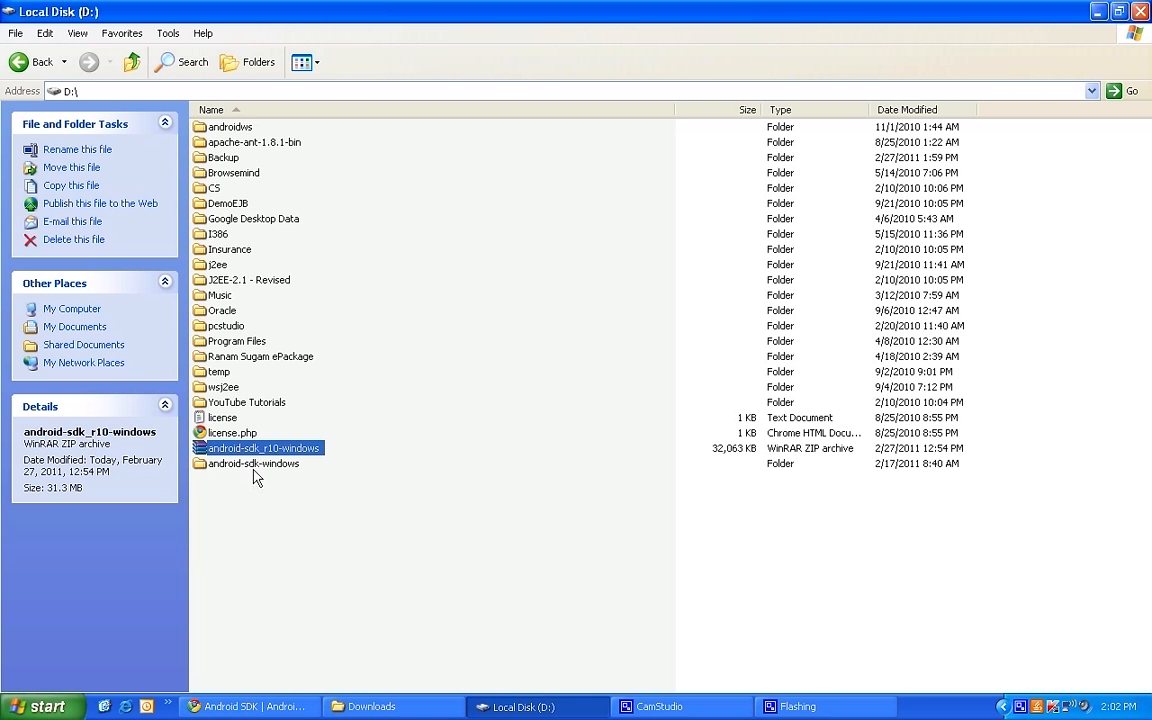
{"action": "mouse_move", "coordinate": [253, 463]}
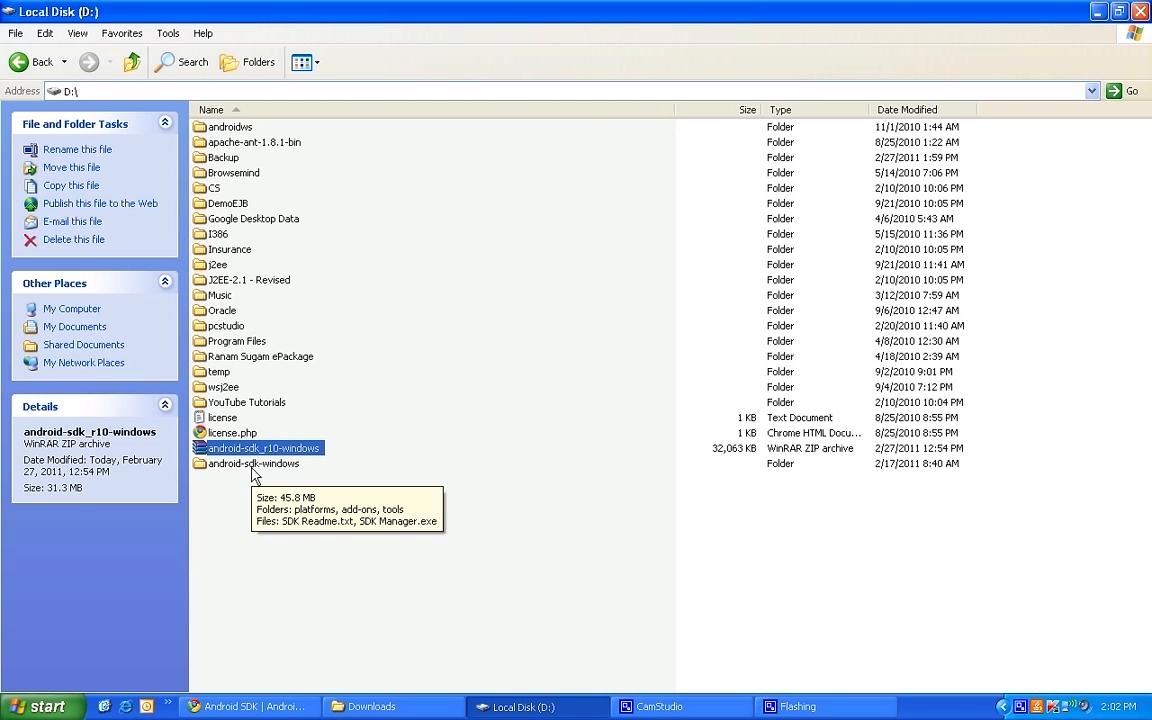
{"action": "double_click", "coordinate": [253, 463]}
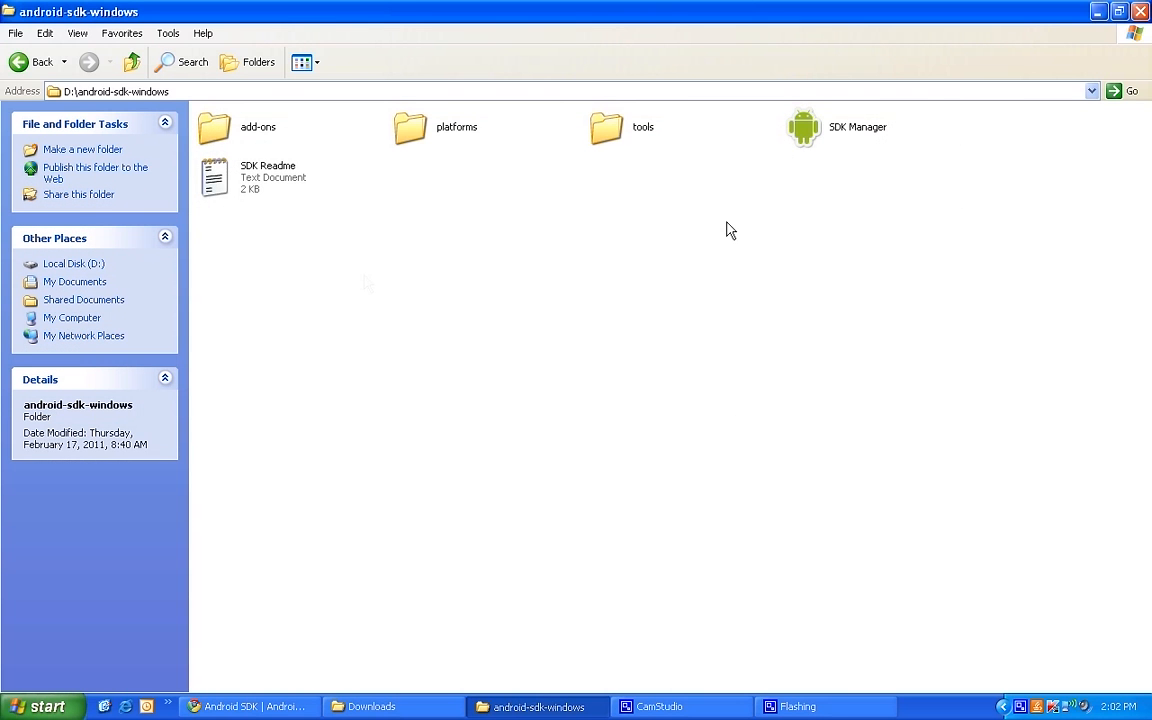
{"action": "mouse_move", "coordinate": [105, 123]}
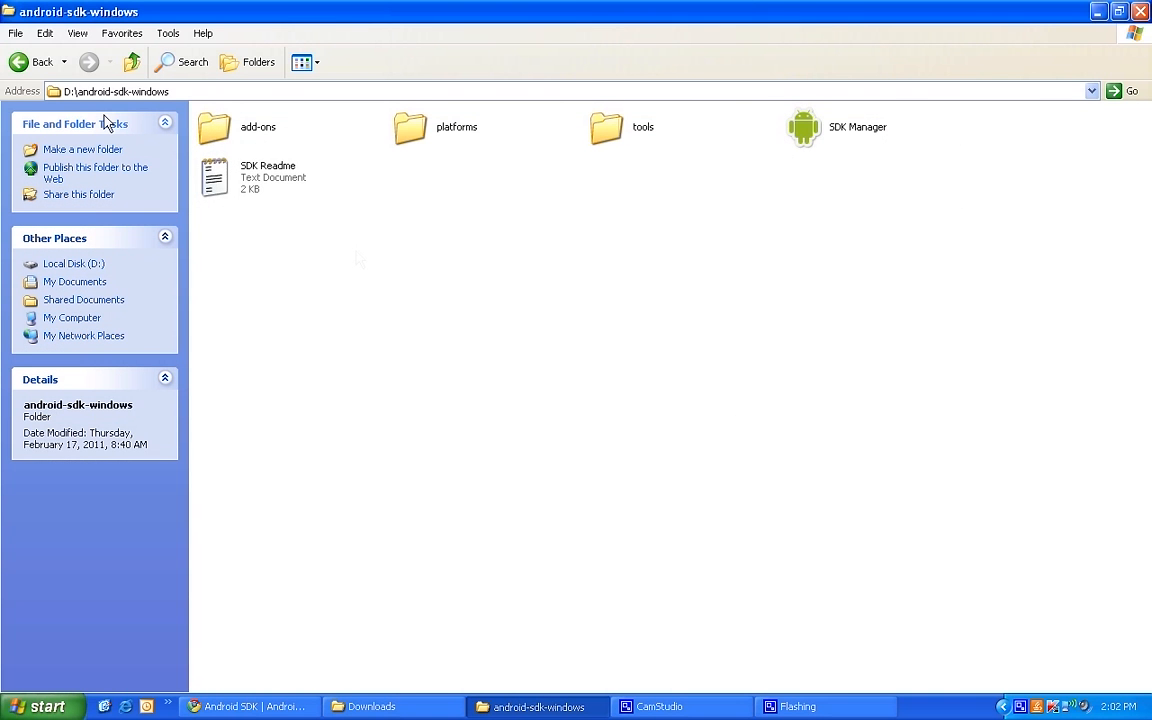
{"action": "mouse_move", "coordinate": [303, 230]}
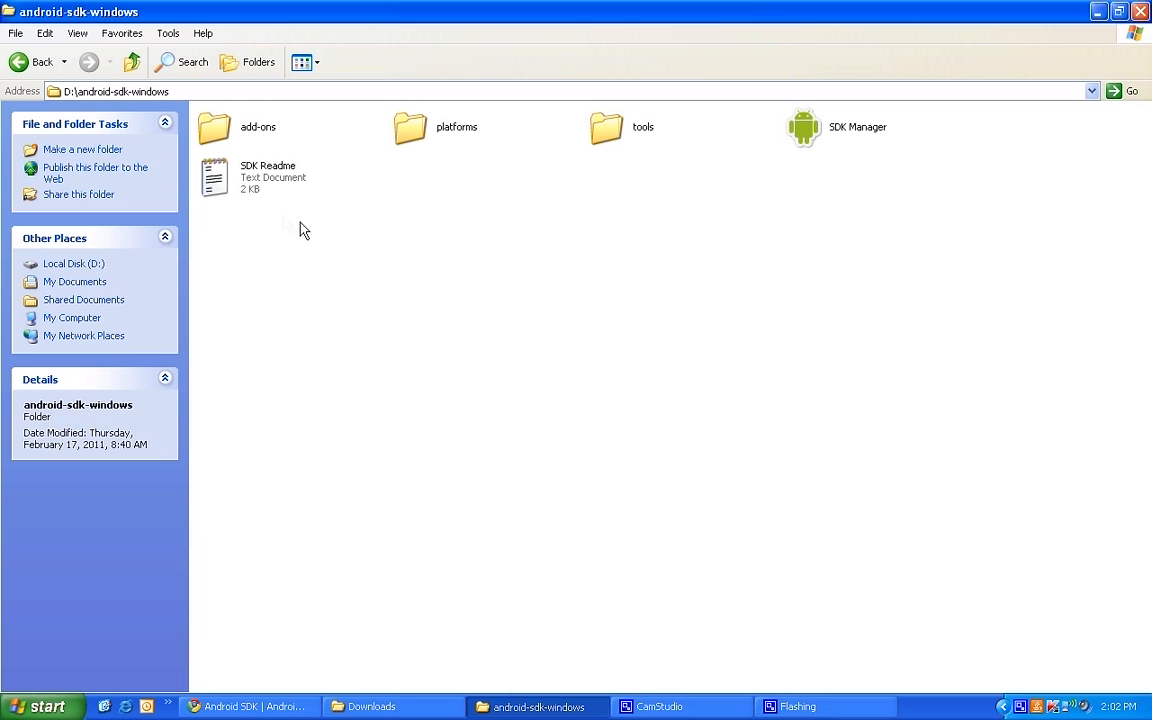
{"action": "mouse_move", "coordinate": [820, 165]}
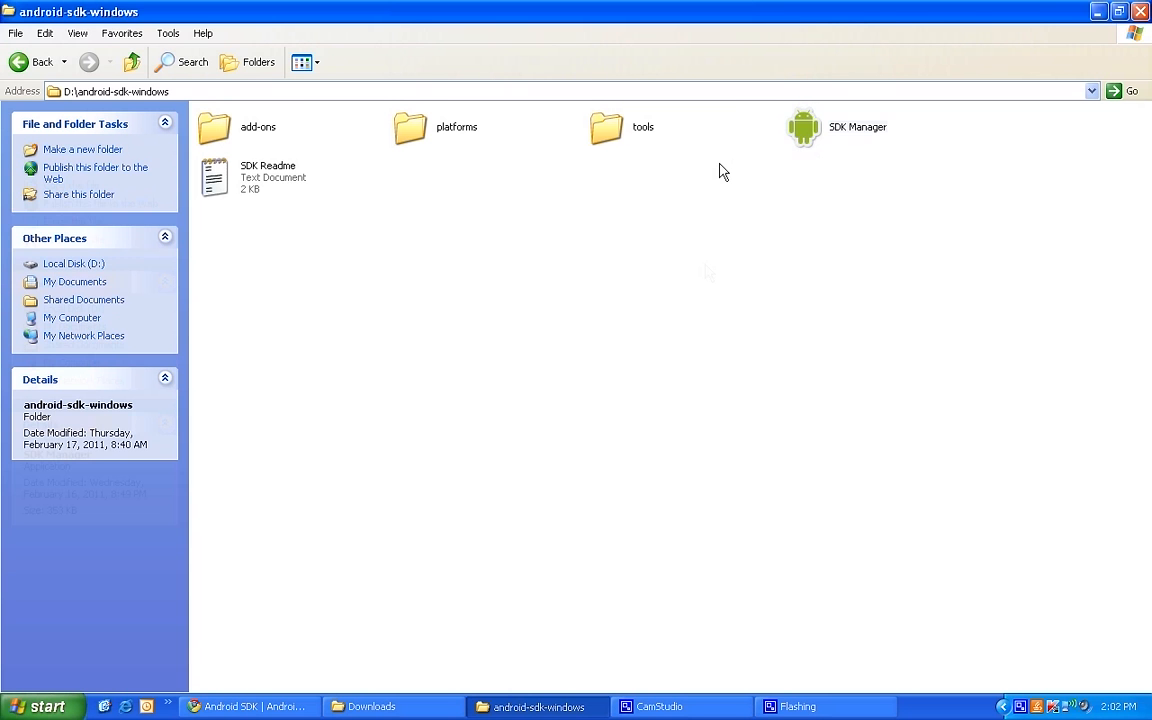
{"action": "double_click", "coordinate": [257, 126]}
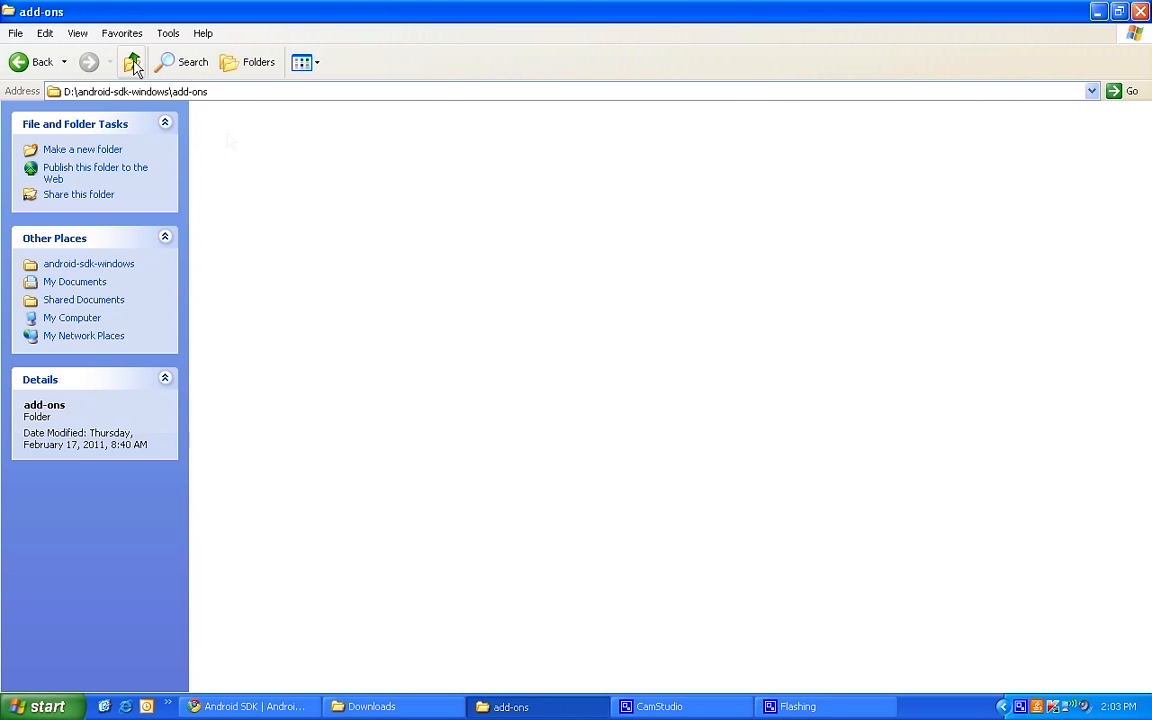
{"action": "left_click", "coordinate": [132, 62]}
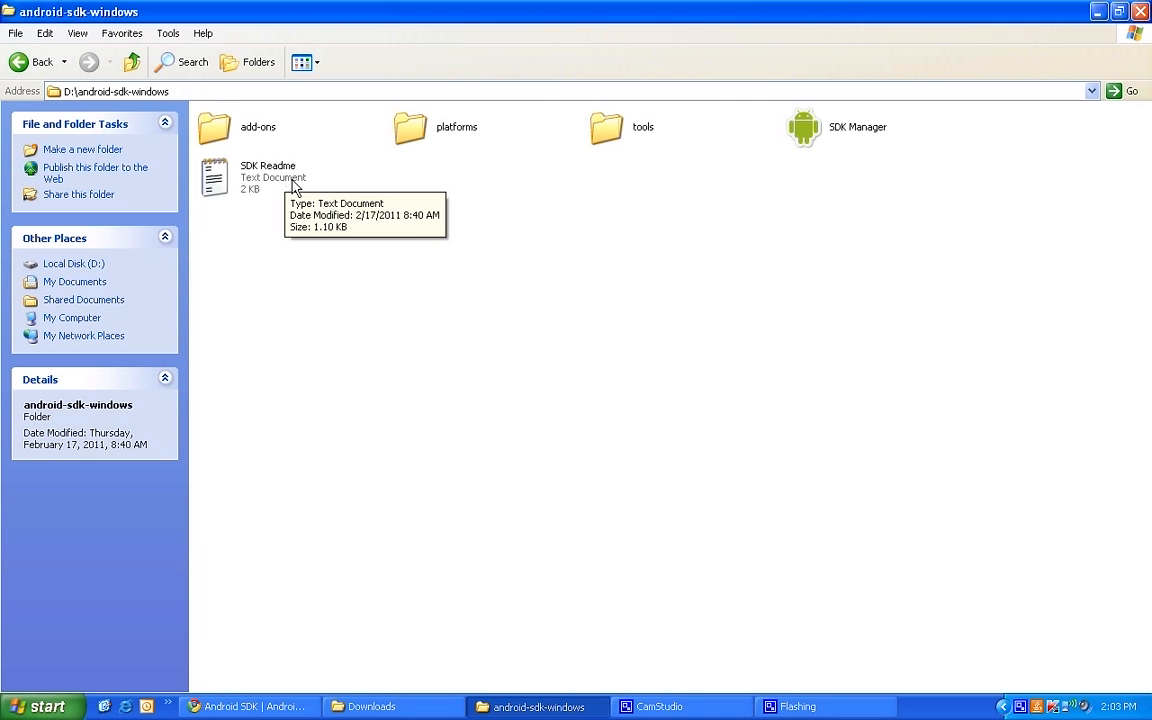
{"action": "double_click", "coordinate": [456, 127]}
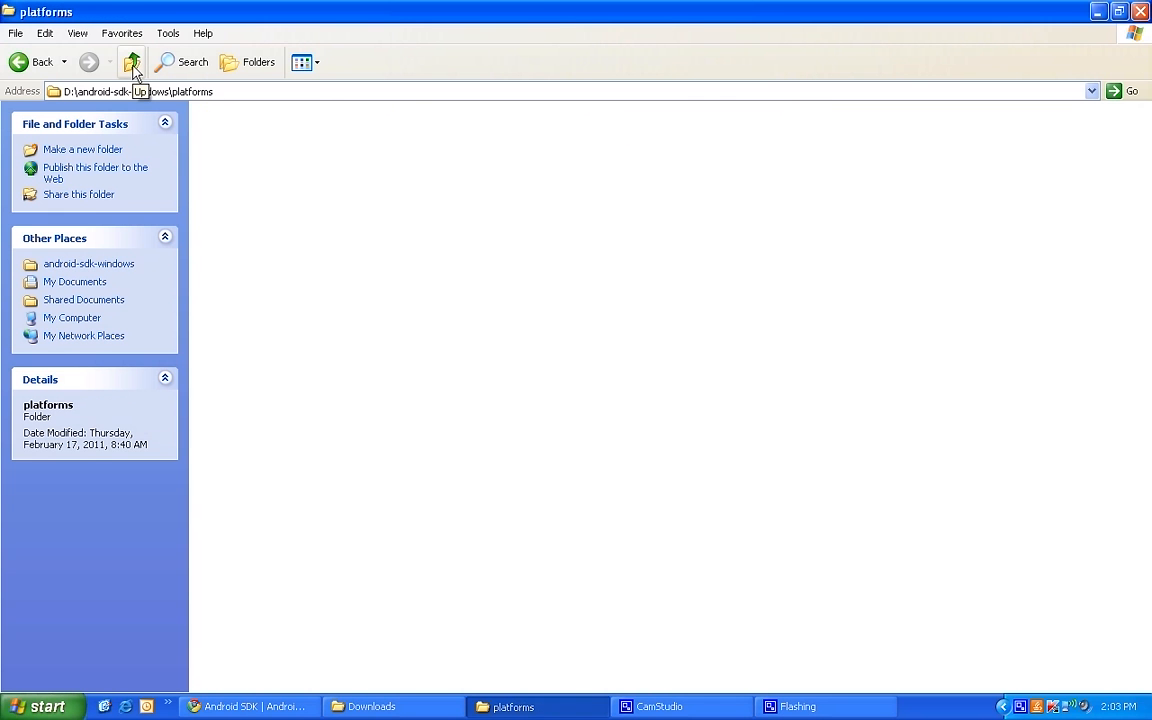
{"action": "left_click", "coordinate": [131, 62]}
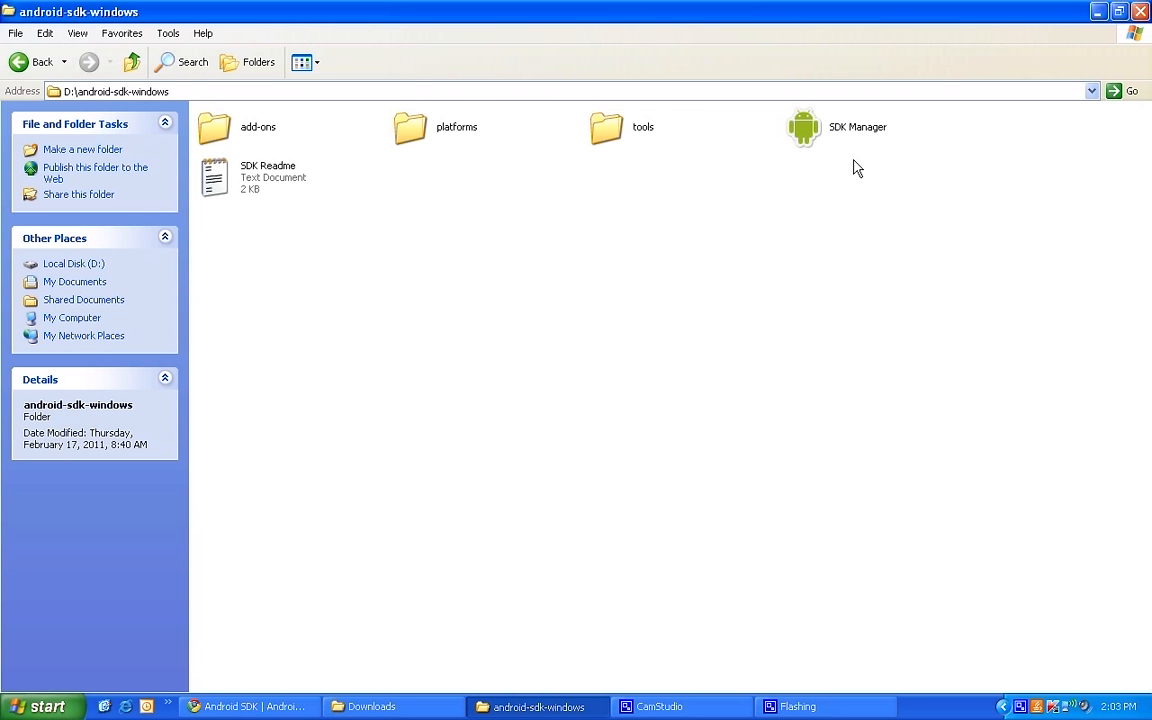
{"action": "mouse_move", "coordinate": [806, 135]}
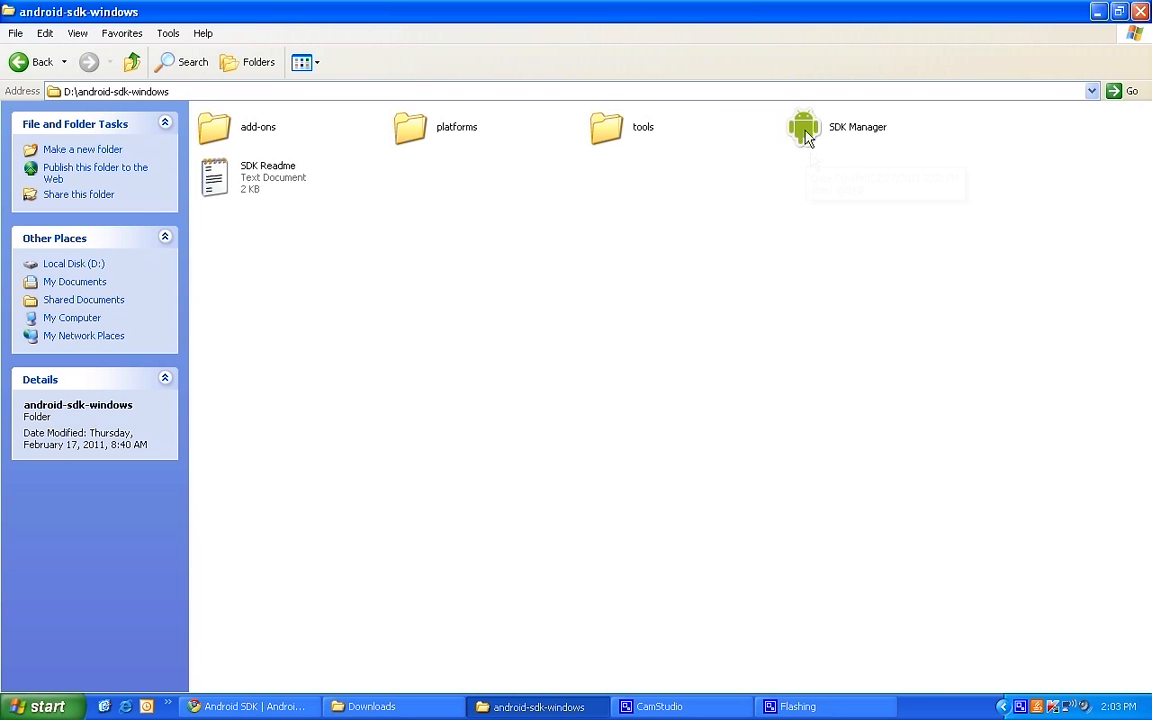
{"action": "double_click", "coordinate": [804, 127]}
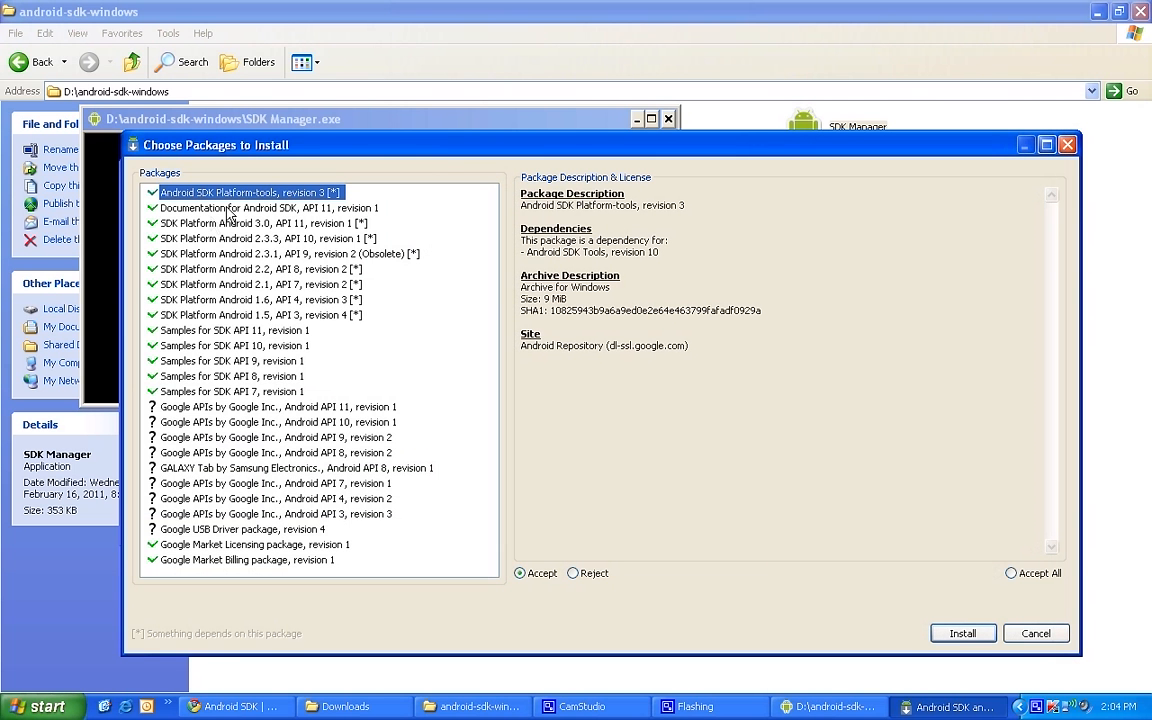
{"action": "mouse_move", "coordinate": [260, 255]}
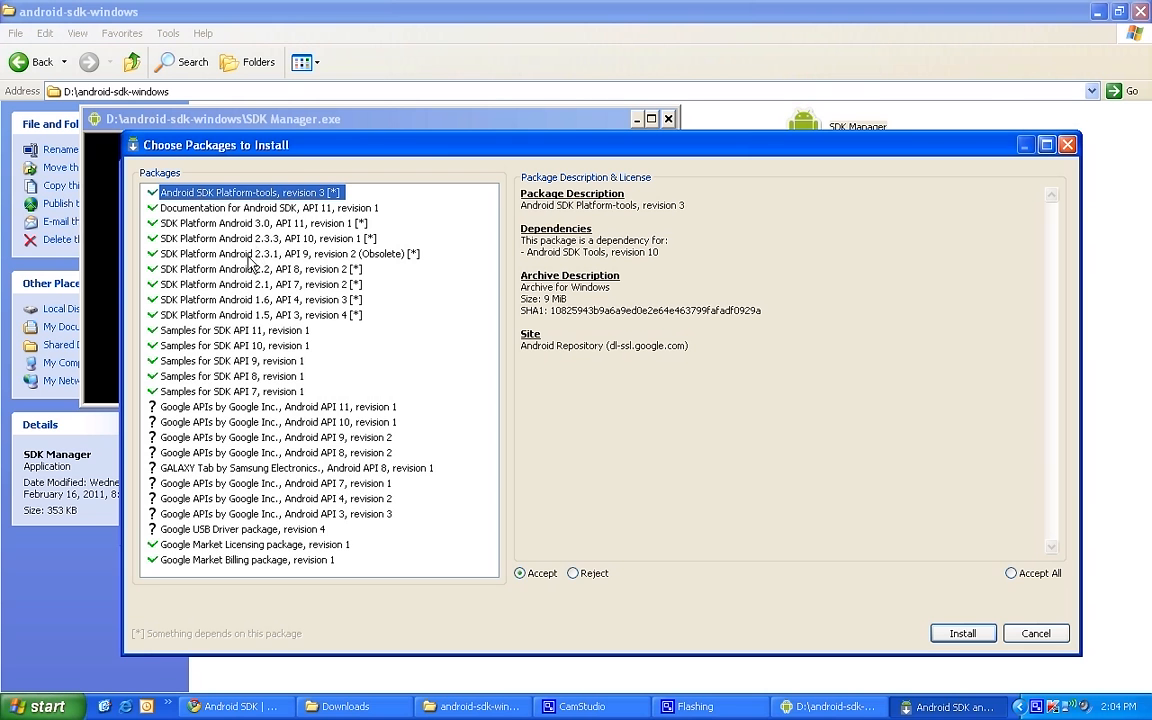
- Review Android 2.3.3, then reject the Android 3.0 and 2.3.1 platform packages
{"action": "left_click", "coordinate": [262, 238]}
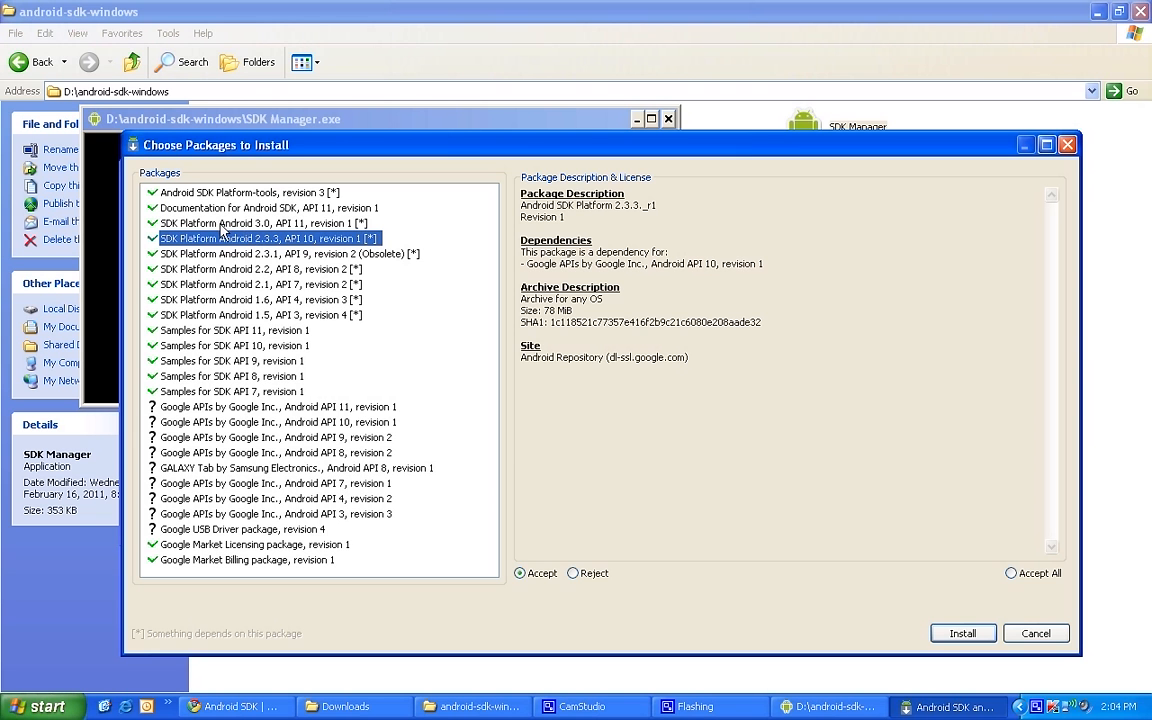
{"action": "left_click", "coordinate": [260, 223]}
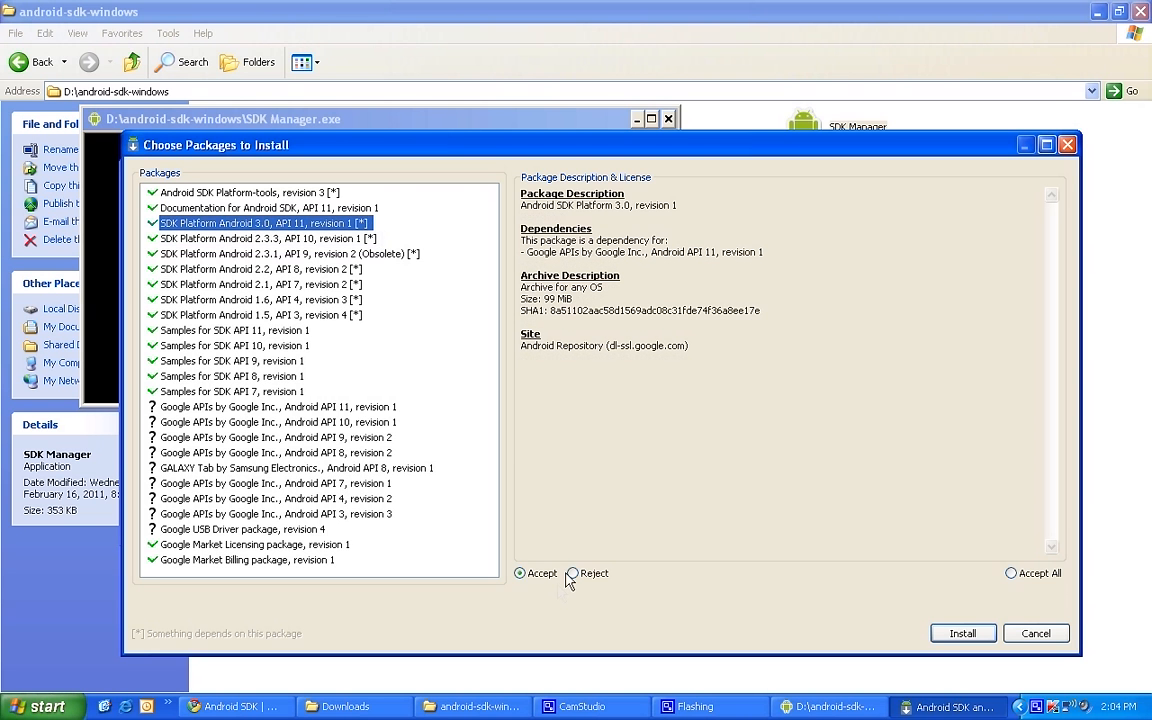
{"action": "left_click", "coordinate": [573, 573]}
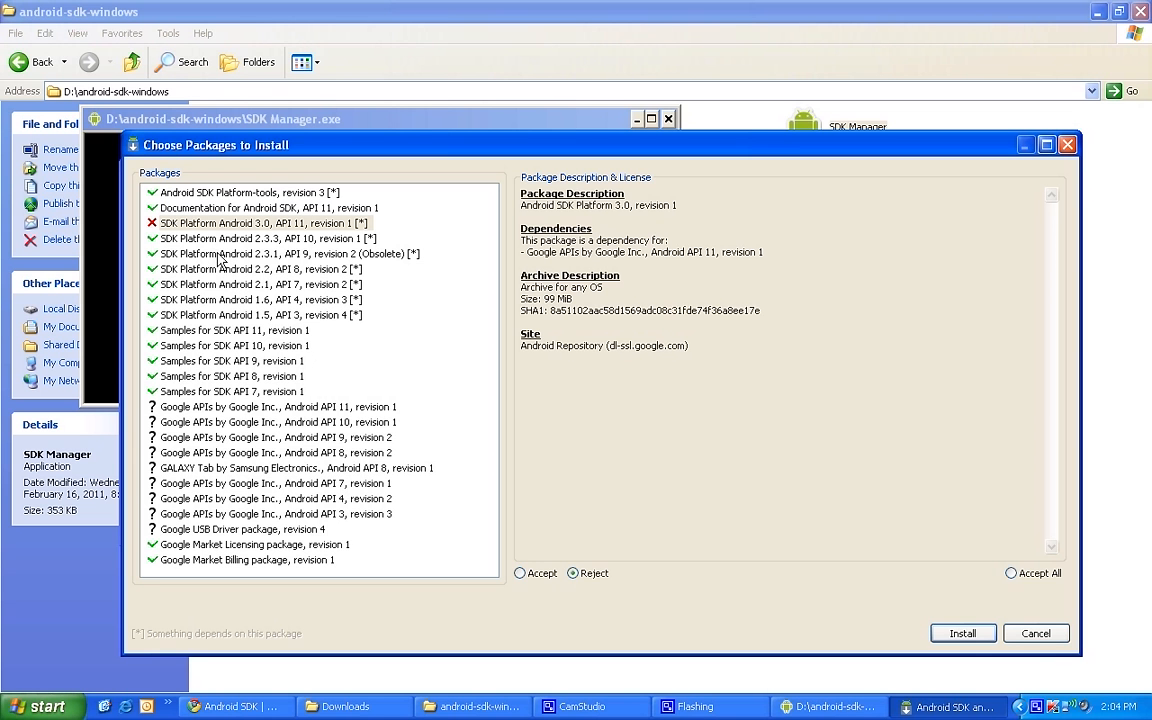
{"action": "left_click", "coordinate": [280, 253]}
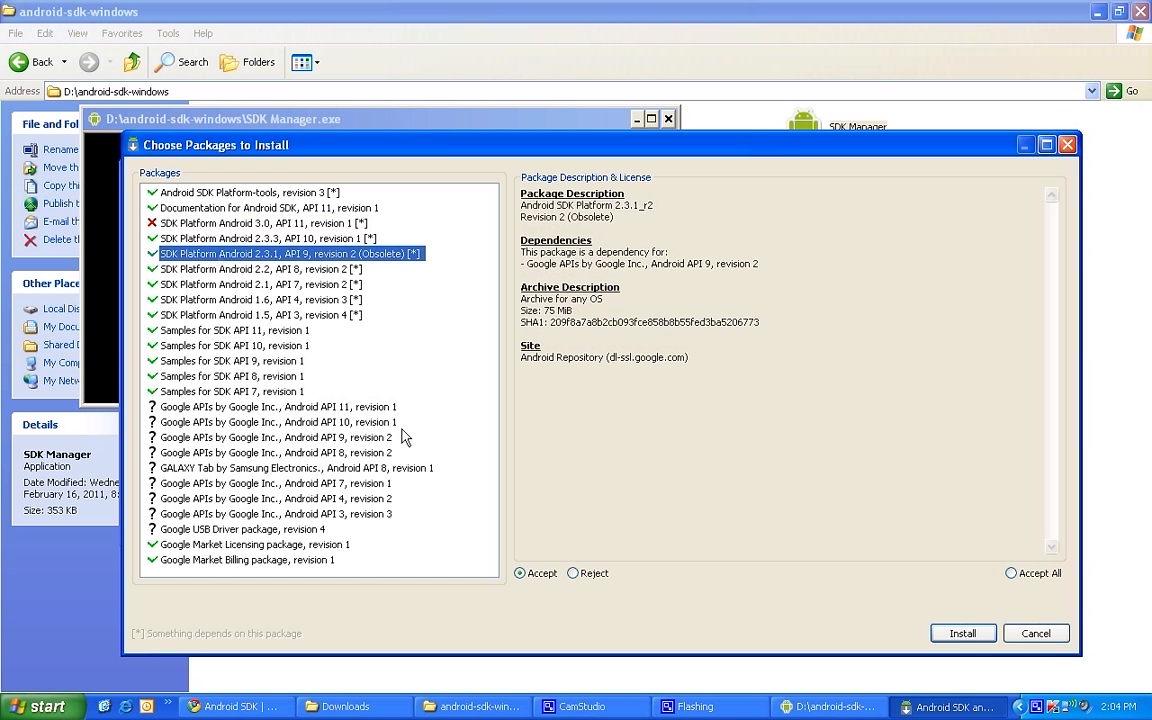
{"action": "mouse_move", "coordinate": [305, 250]}
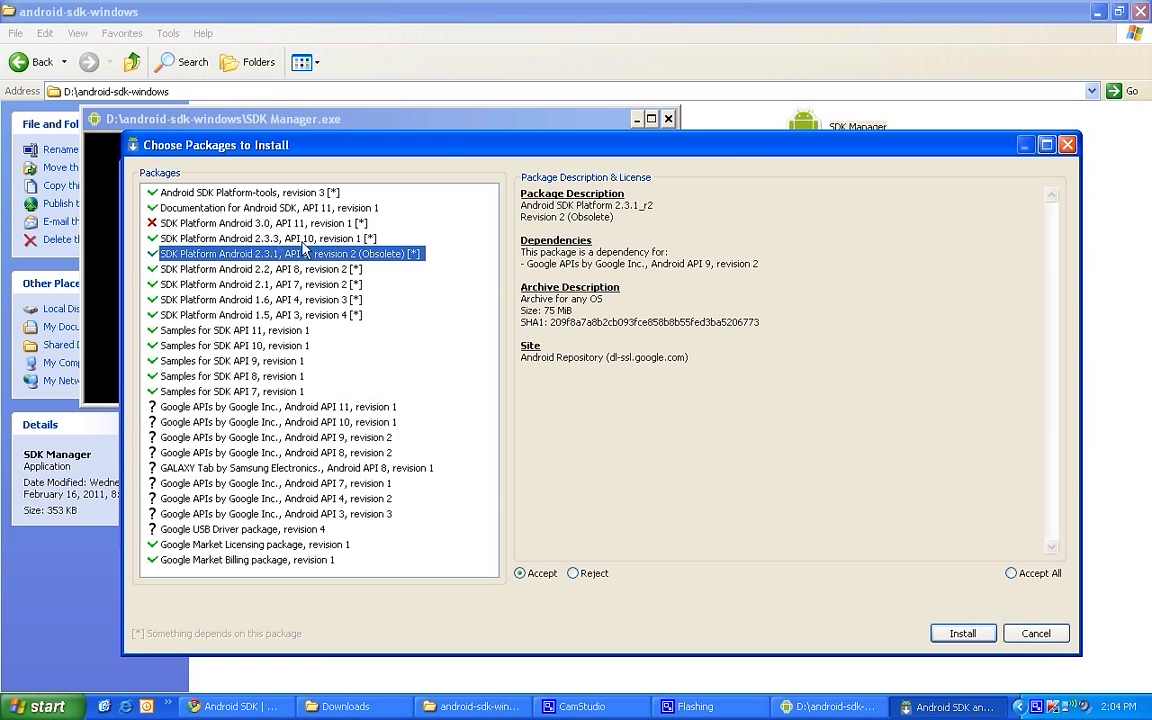
{"action": "mouse_move", "coordinate": [385, 402]}
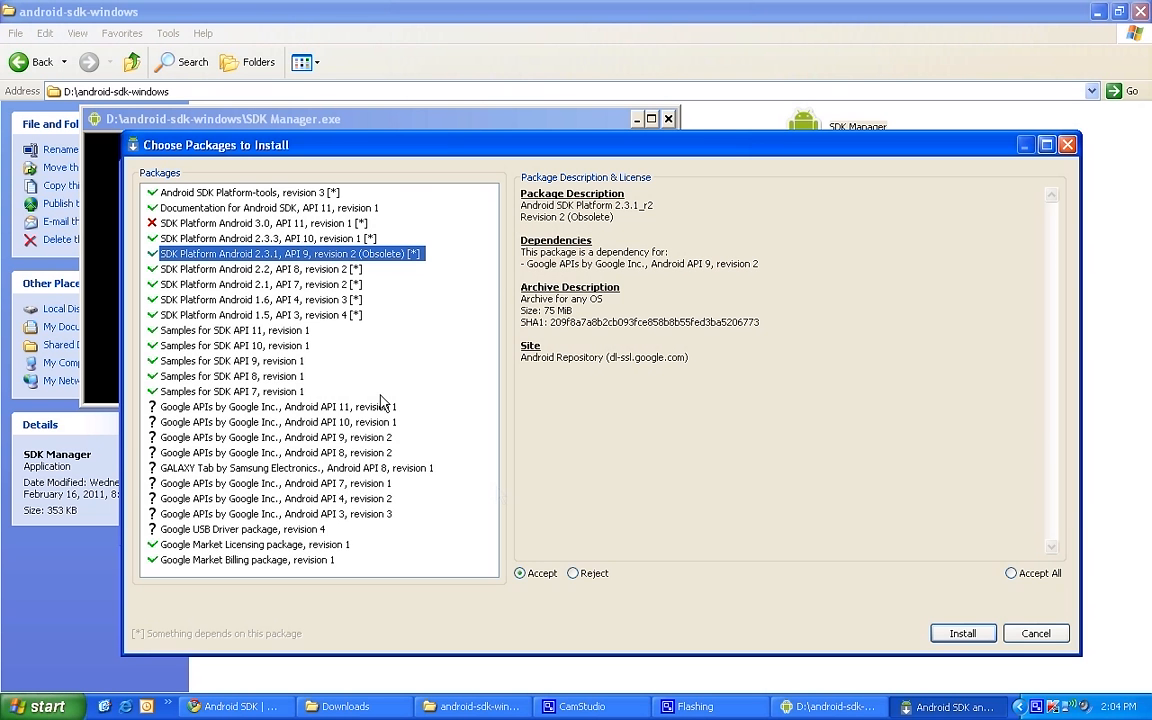
{"action": "left_click", "coordinate": [573, 572]}
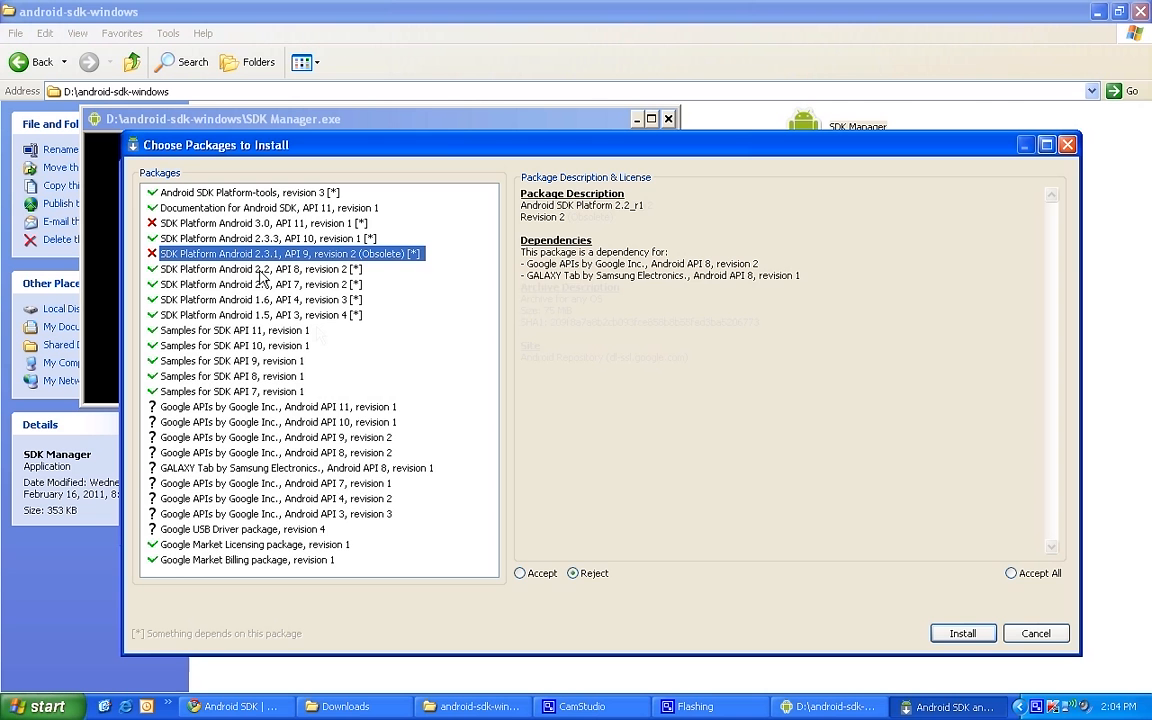
- Reject the Android 2.1, 1.6 and 1.5 platform packages
{"action": "left_click", "coordinate": [255, 284]}
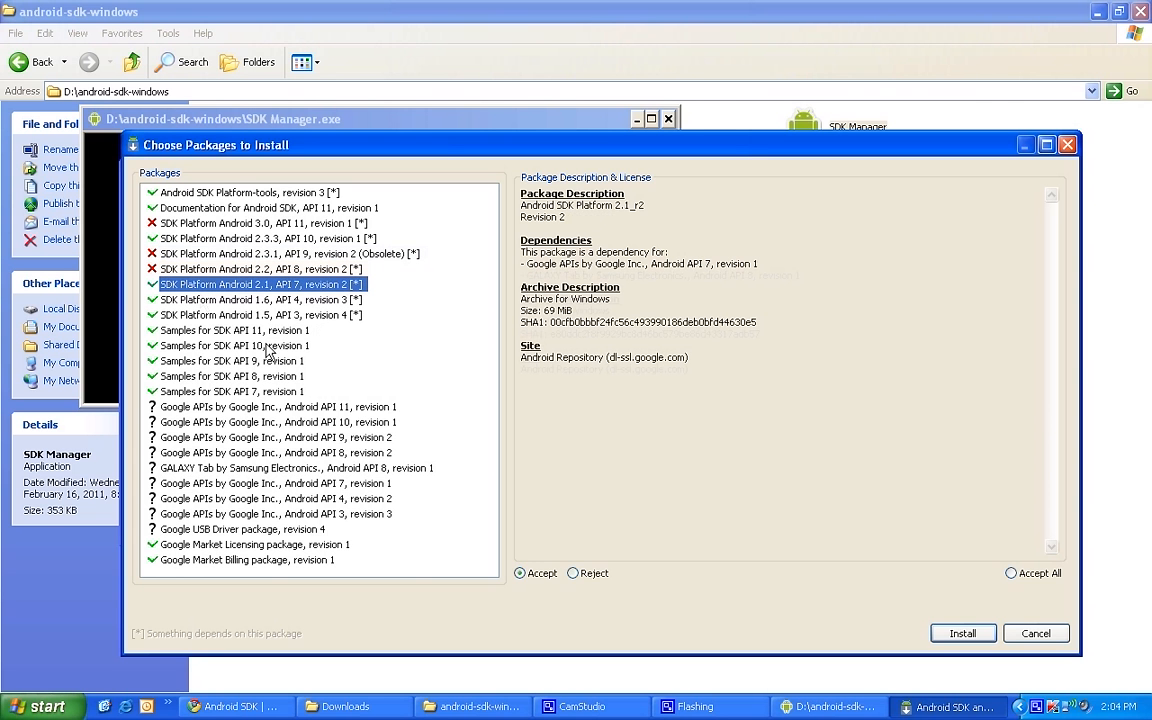
{"action": "mouse_move", "coordinate": [565, 573]}
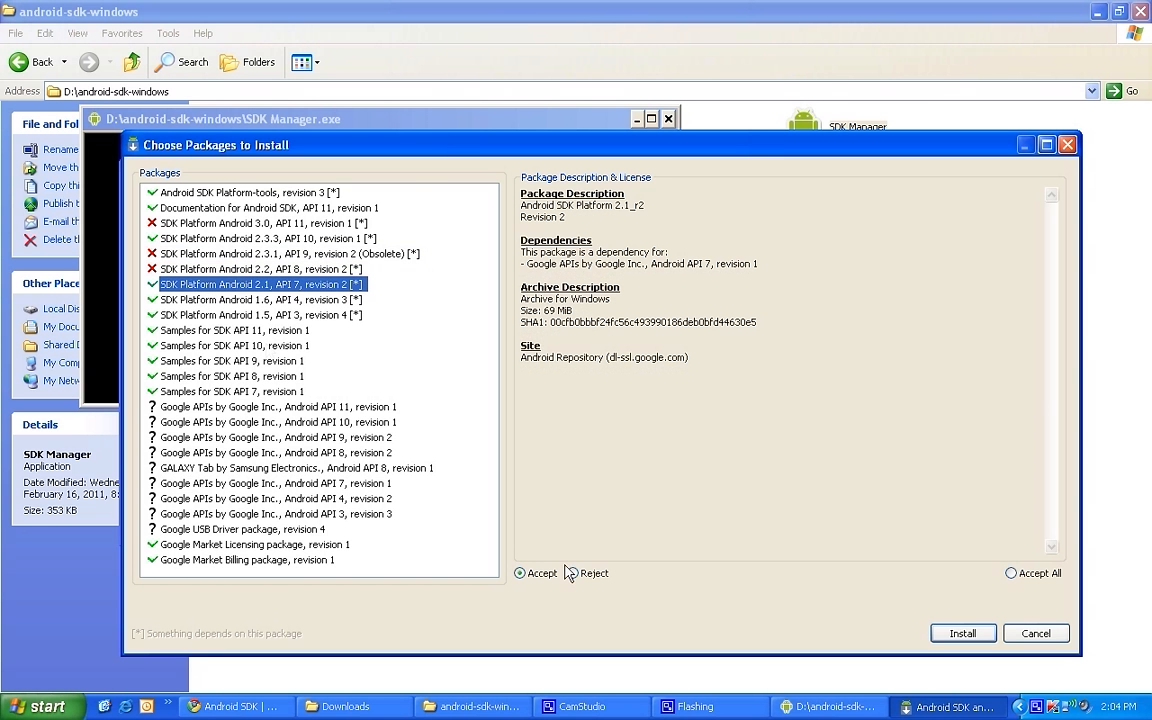
{"action": "left_click", "coordinate": [574, 573]}
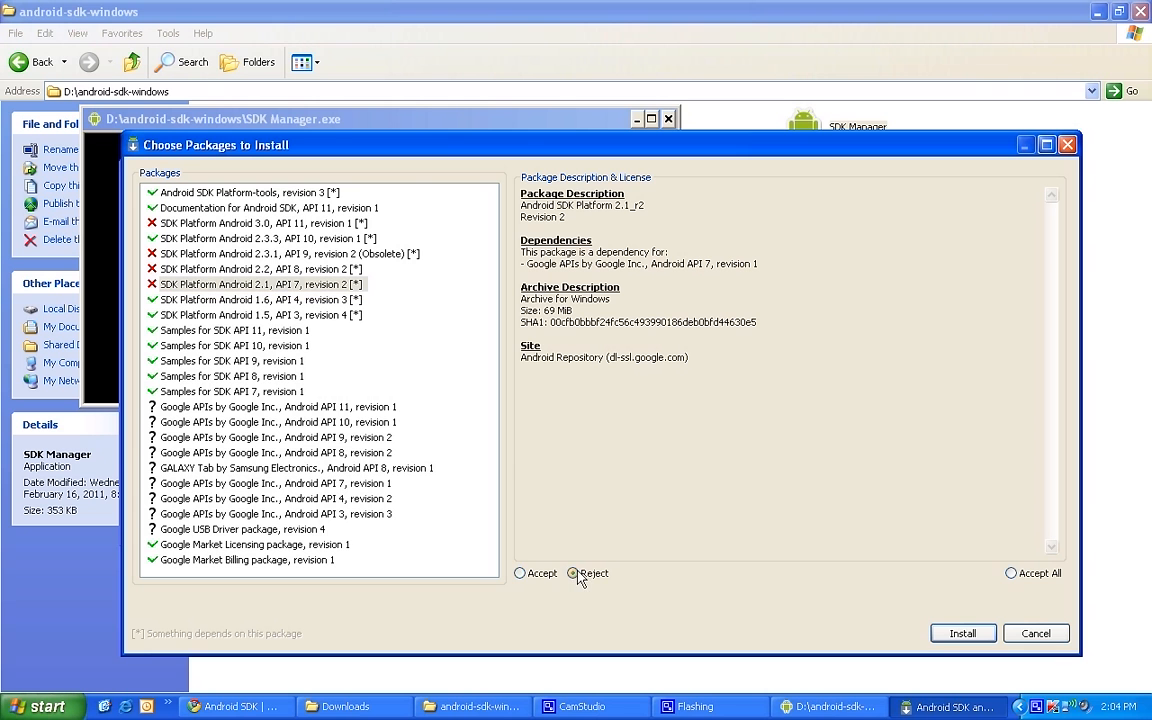
{"action": "left_click", "coordinate": [572, 573]}
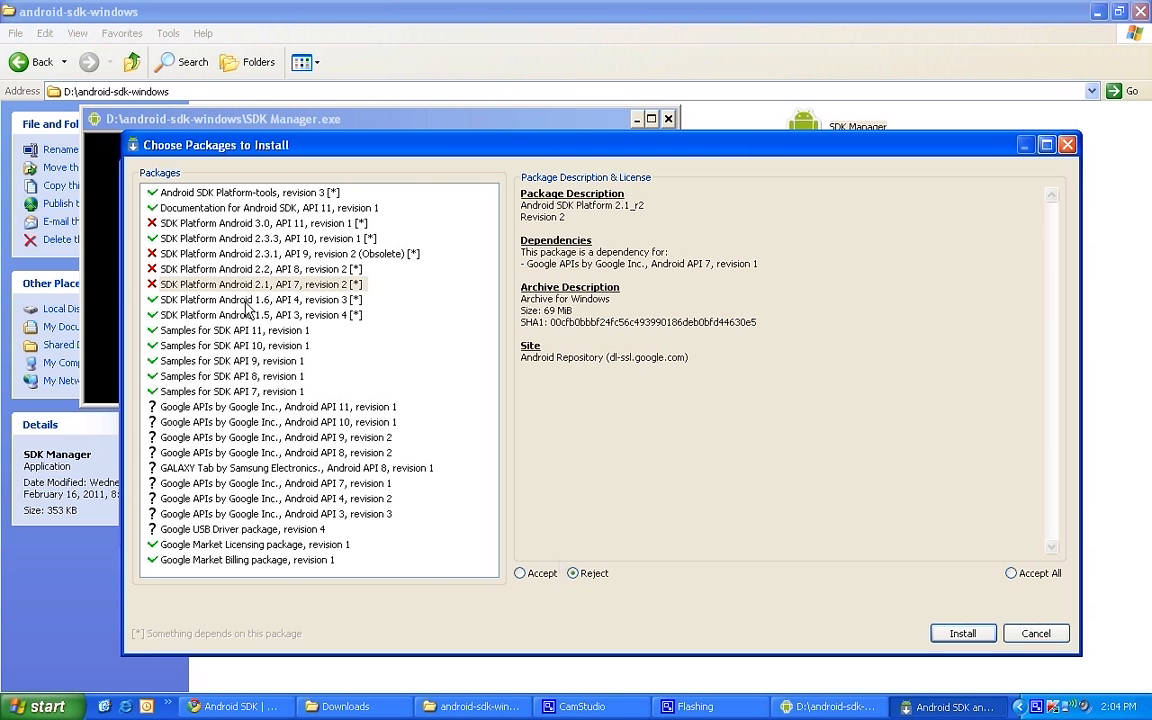
{"action": "left_click", "coordinate": [260, 299]}
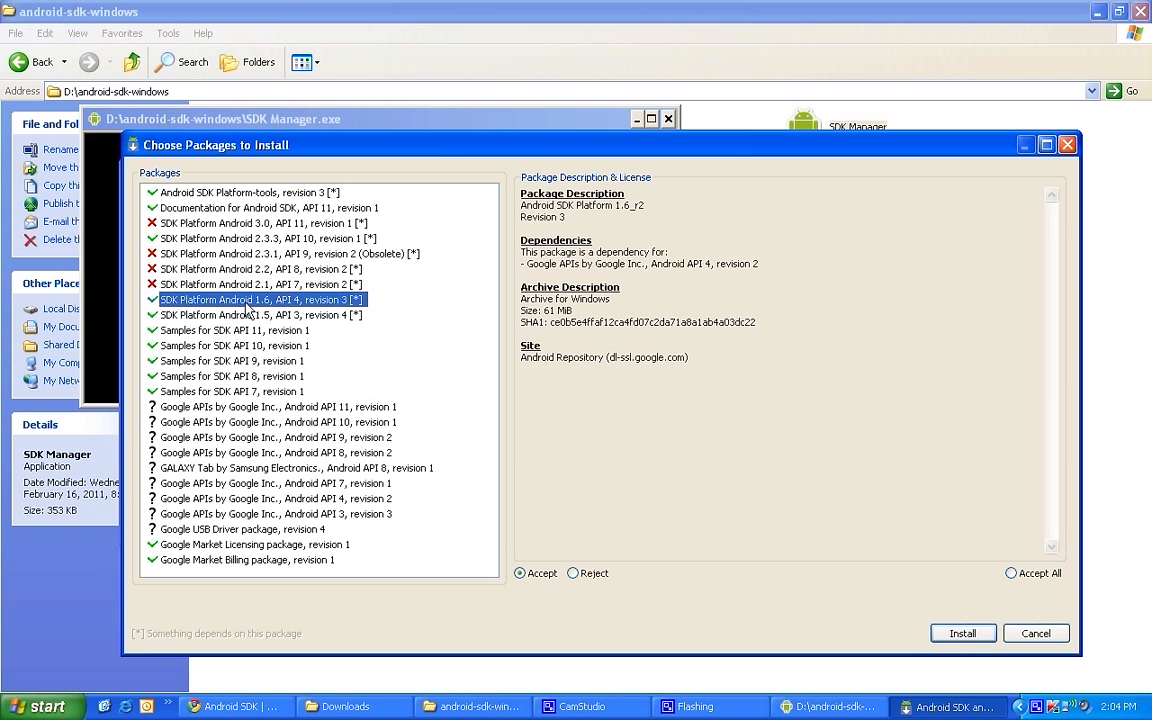
{"action": "left_click", "coordinate": [573, 573]}
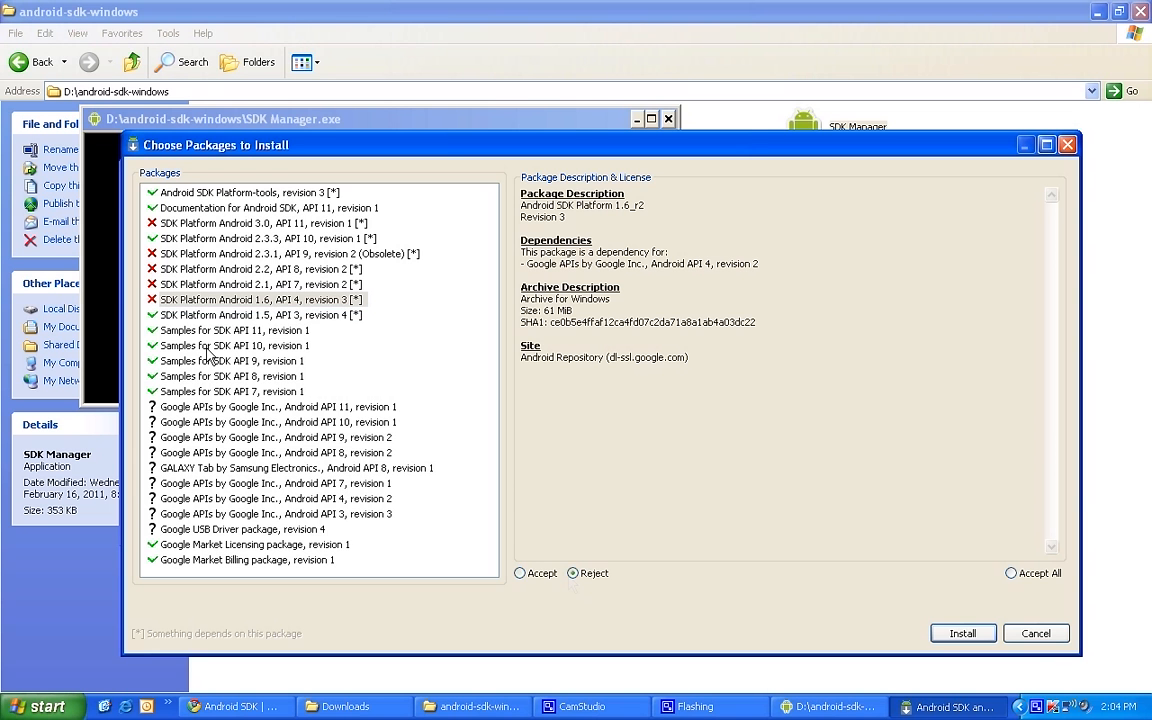
{"action": "left_click", "coordinate": [260, 315]}
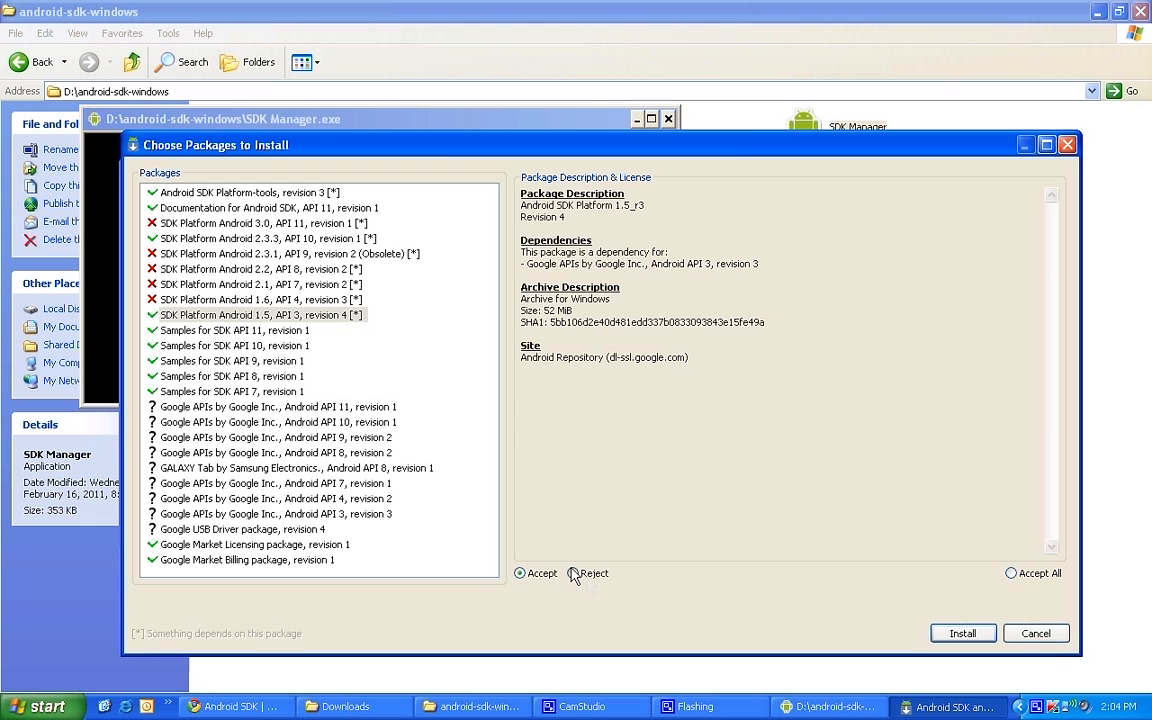
{"action": "left_click", "coordinate": [572, 573]}
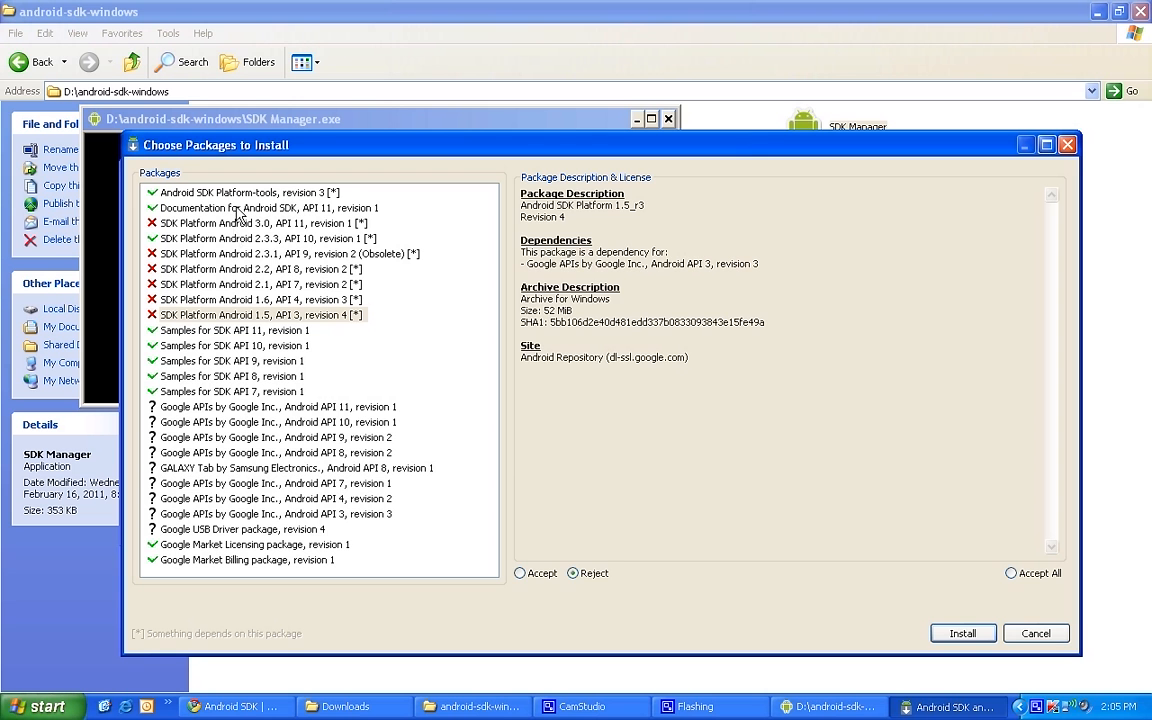
- Reject the SDK documentation and recheck the platform-tools and Android 3.0 details
{"action": "left_click", "coordinate": [265, 208]}
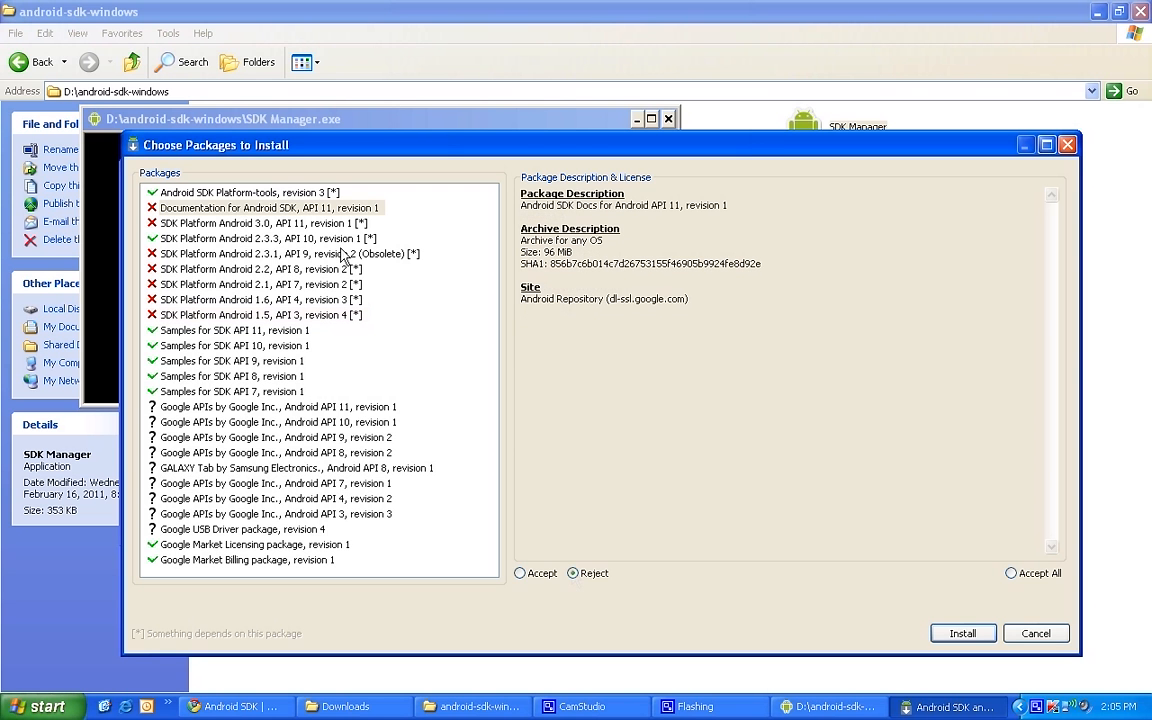
{"action": "left_click", "coordinate": [245, 192]}
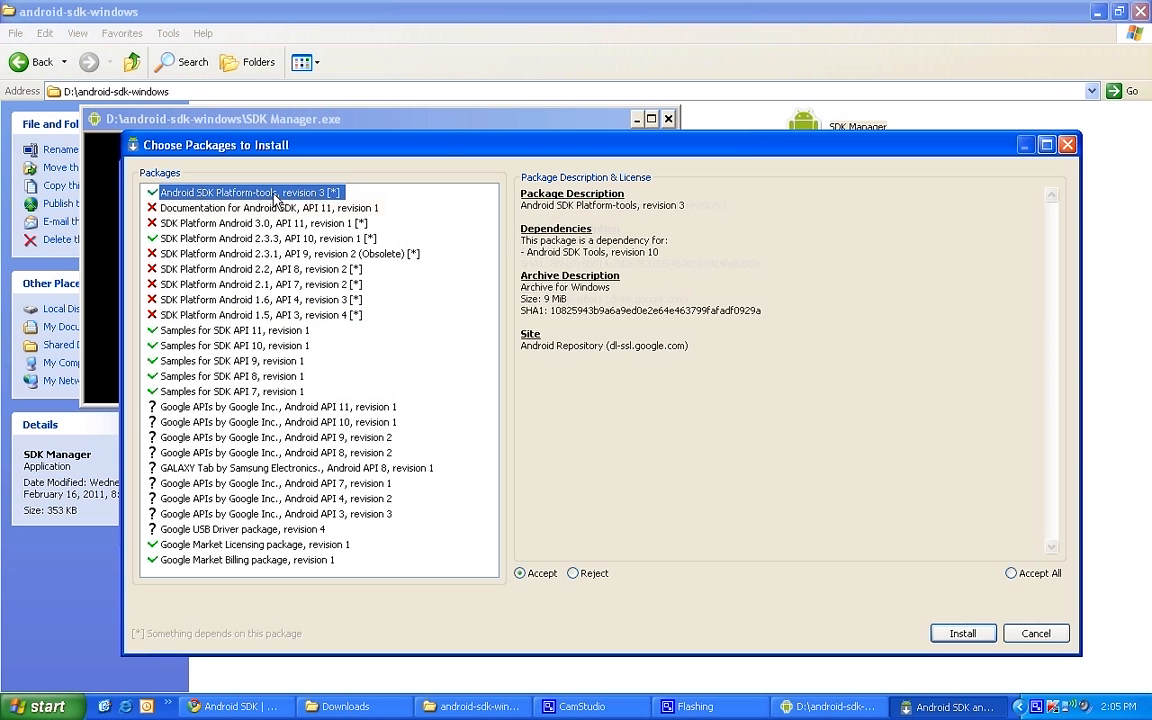
{"action": "left_click", "coordinate": [257, 223]}
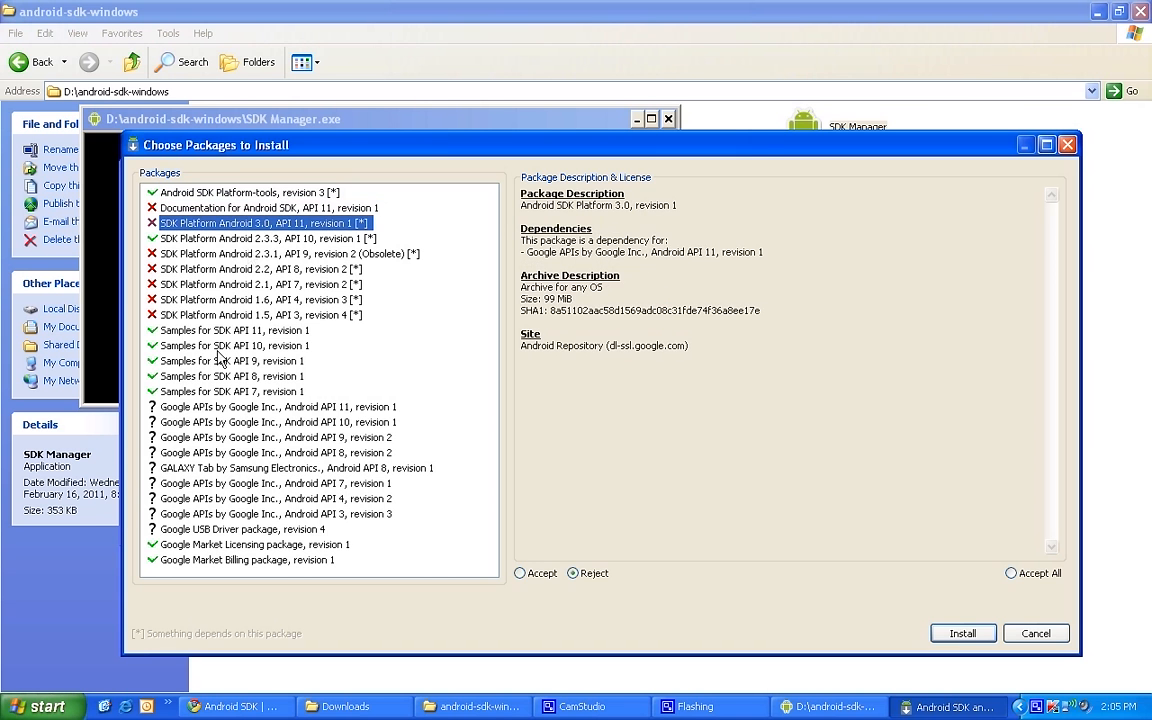
- Reject the Samples for SDK API 11, 9, 8 and 7 packages
{"action": "left_click", "coordinate": [235, 329]}
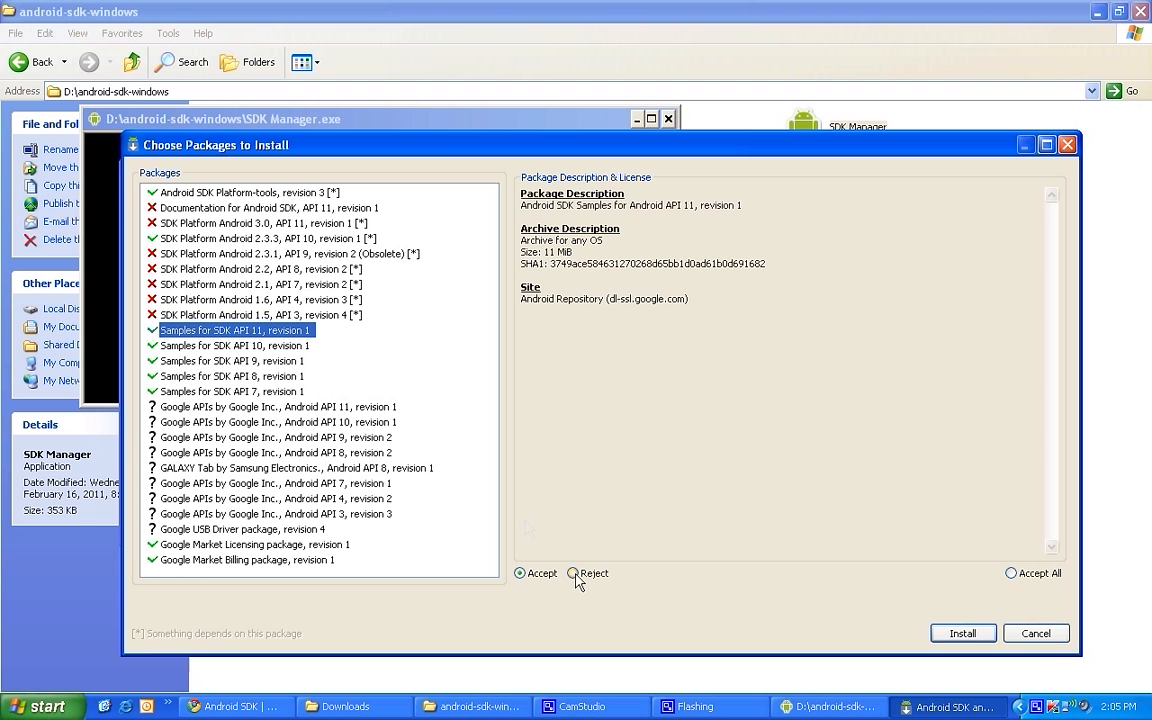
{"action": "left_click", "coordinate": [572, 573]}
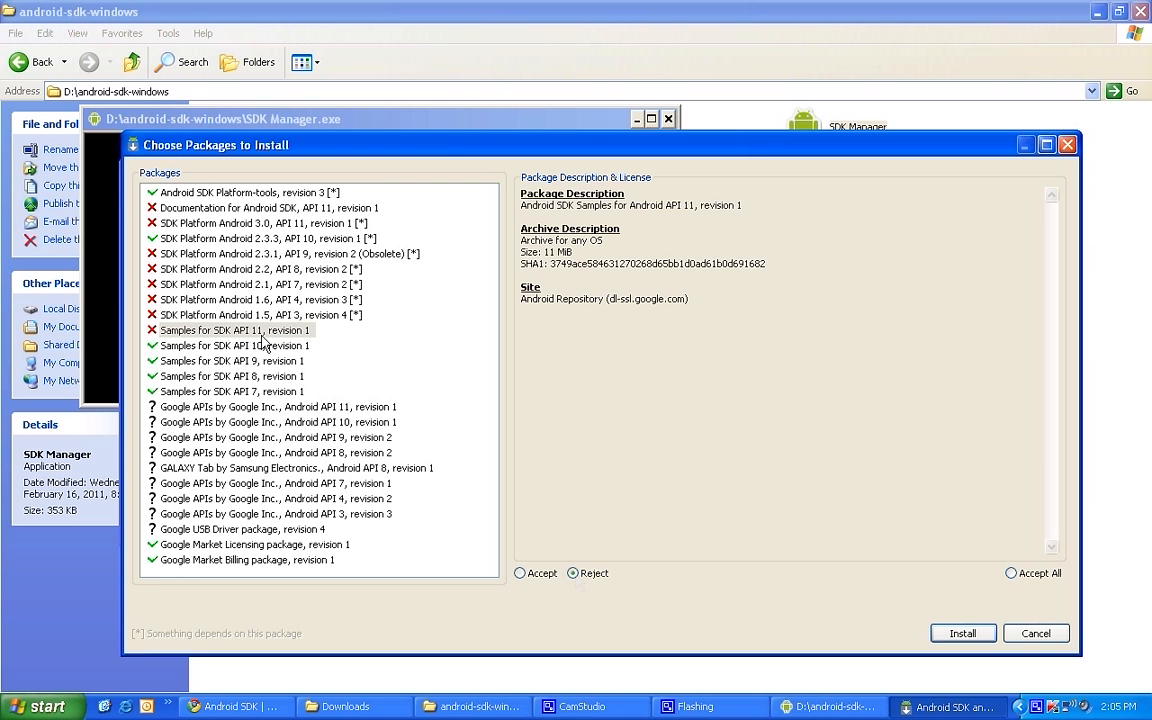
{"action": "left_click", "coordinate": [233, 345]}
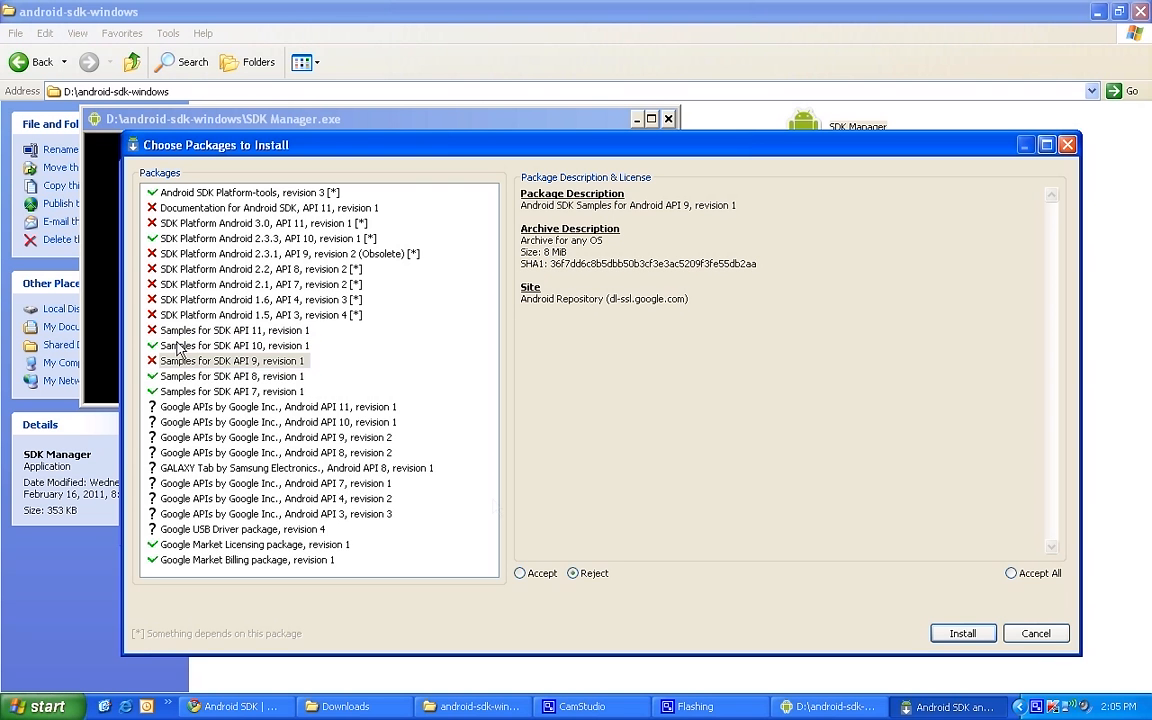
{"action": "left_click", "coordinate": [232, 376]}
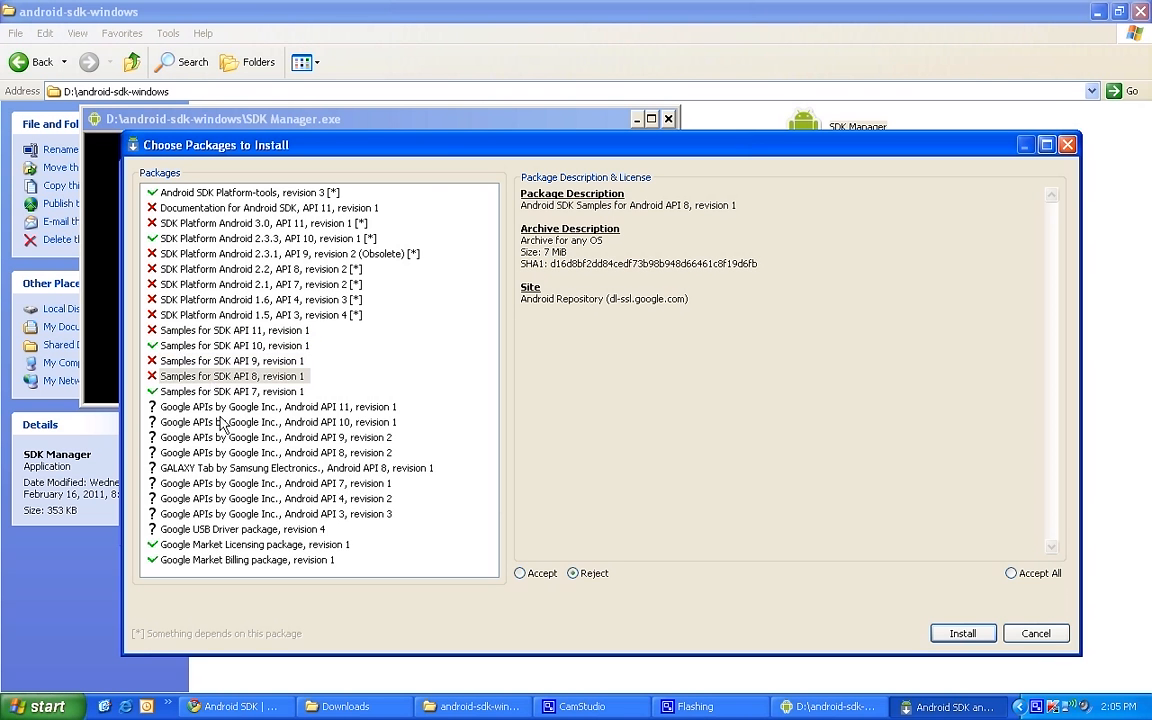
{"action": "left_click", "coordinate": [232, 391]}
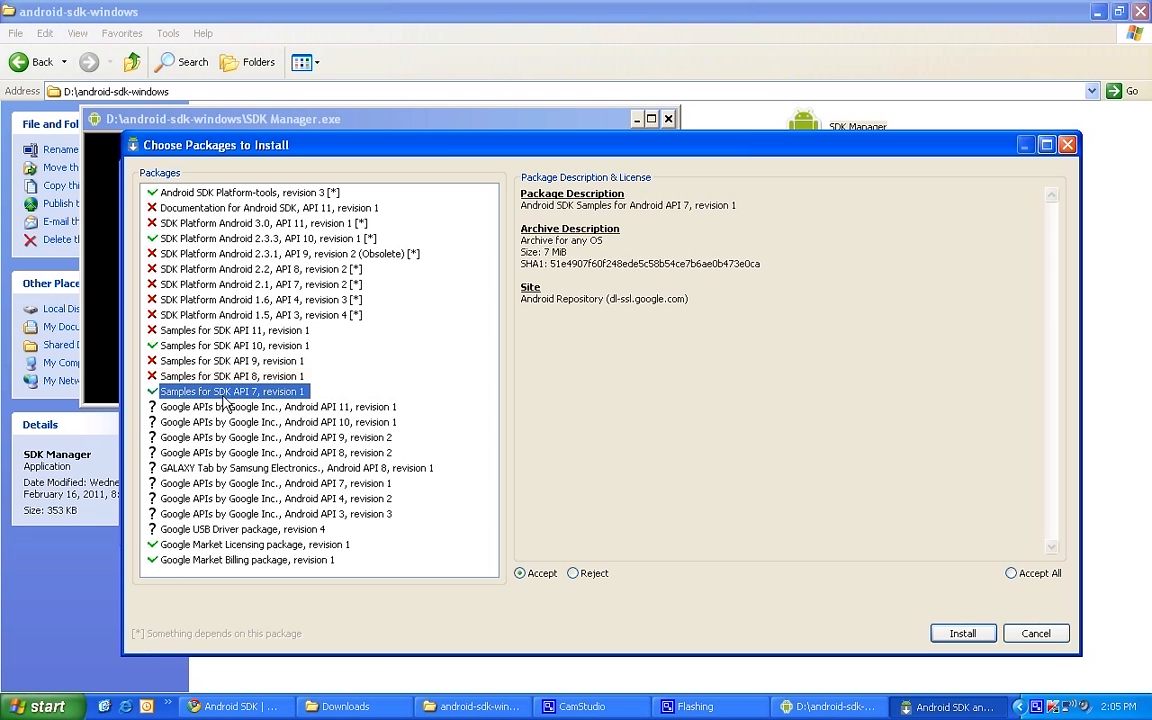
{"action": "left_click", "coordinate": [573, 573]}
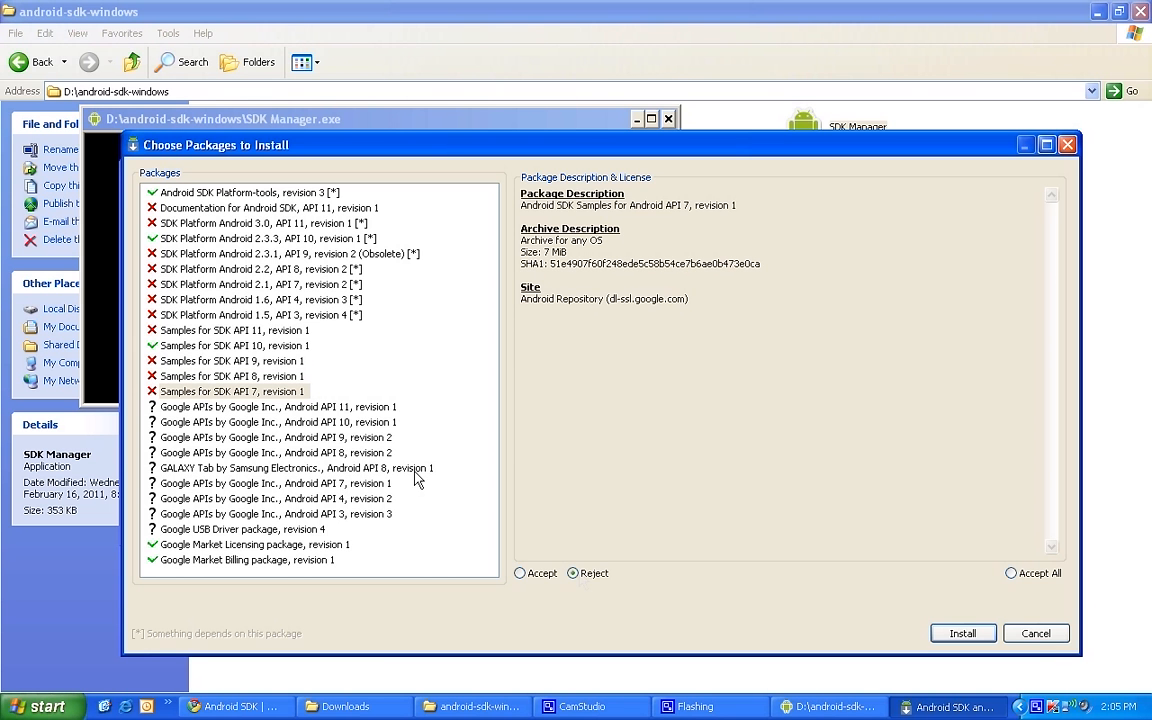
{"action": "mouse_move", "coordinate": [258, 414]}
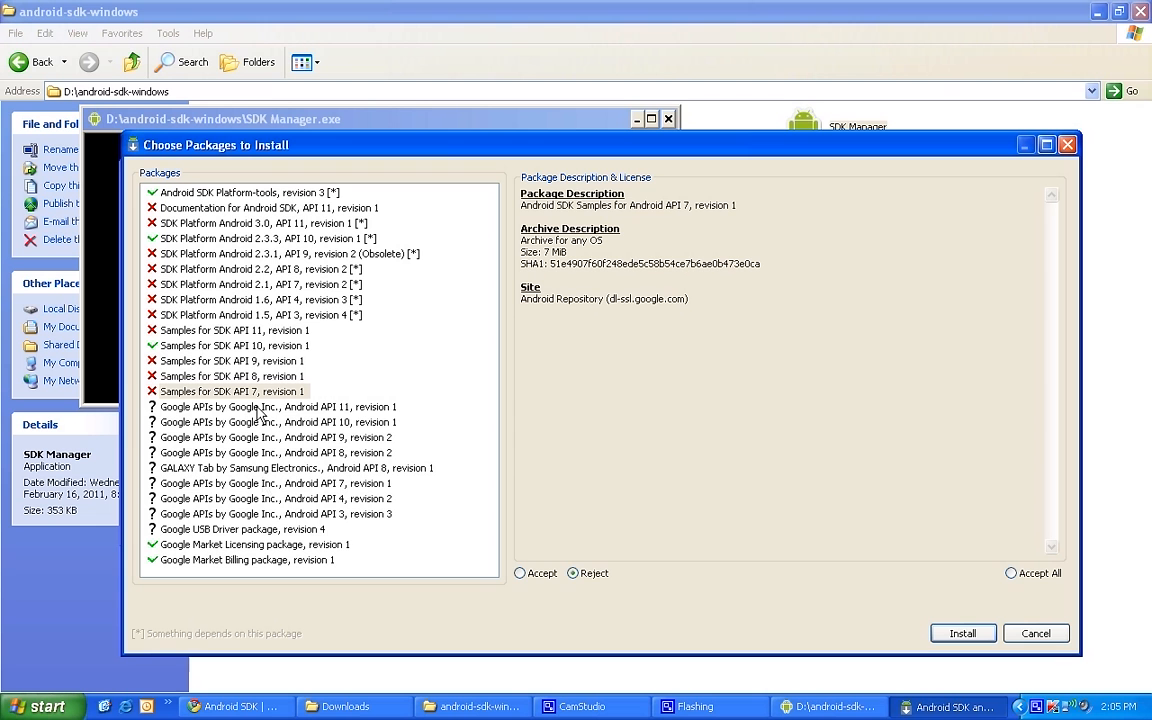
{"action": "mouse_move", "coordinate": [280, 477]}
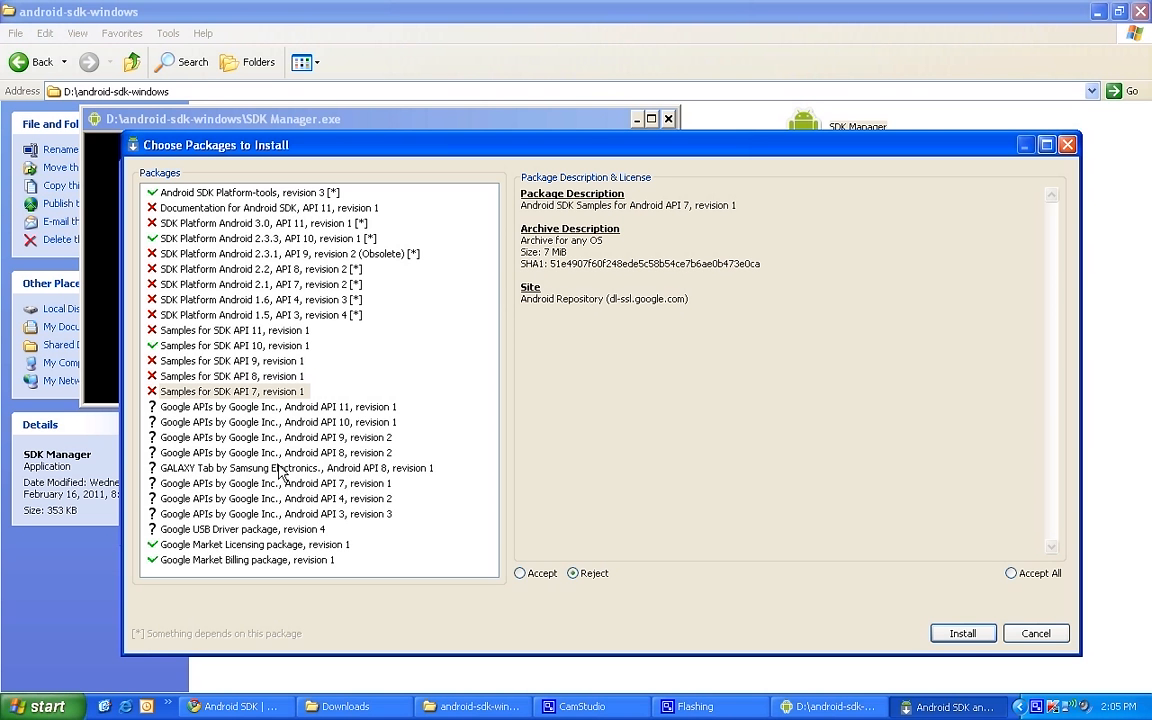
{"action": "mouse_move", "coordinate": [256, 463]}
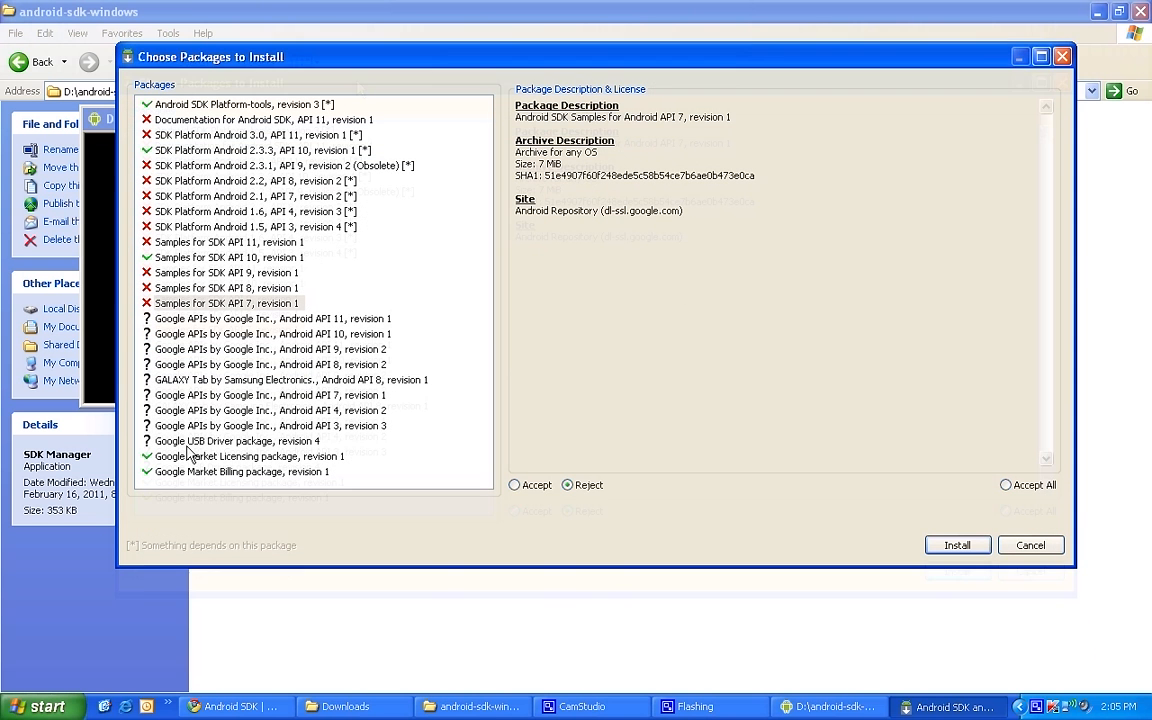
- Accept Google USB Driver package revision 4 and confirm it alongside Market Licensing
{"action": "left_click", "coordinate": [237, 441]}
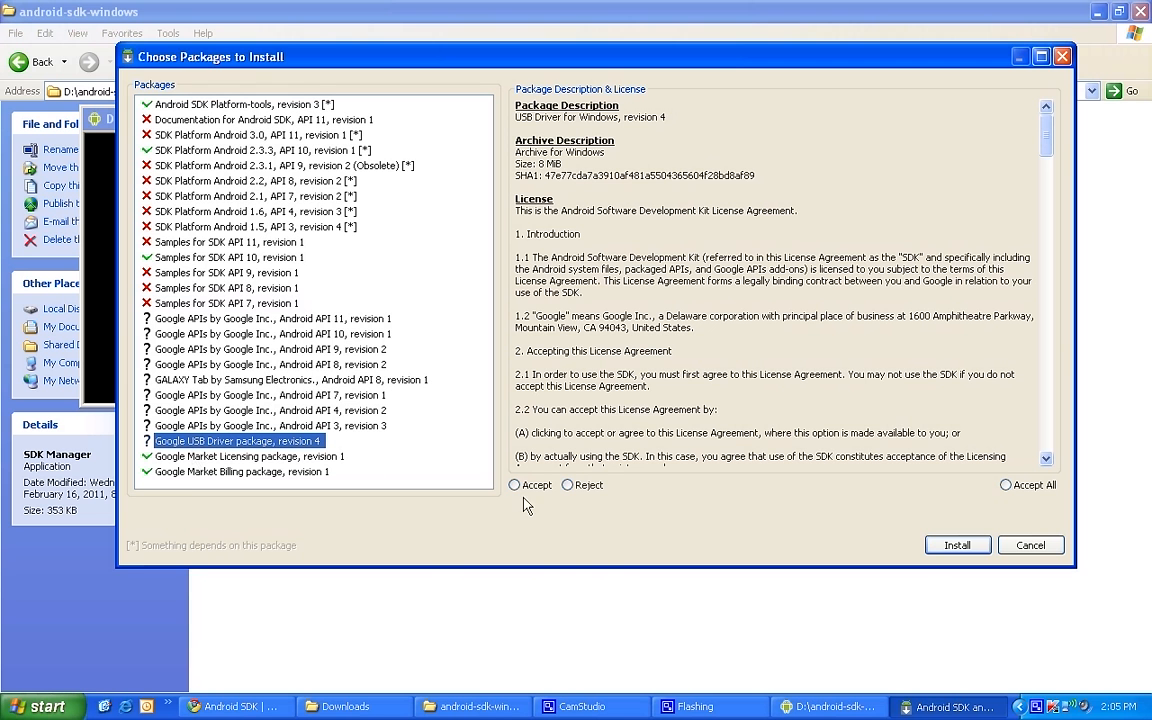
{"action": "mouse_move", "coordinate": [186, 478]}
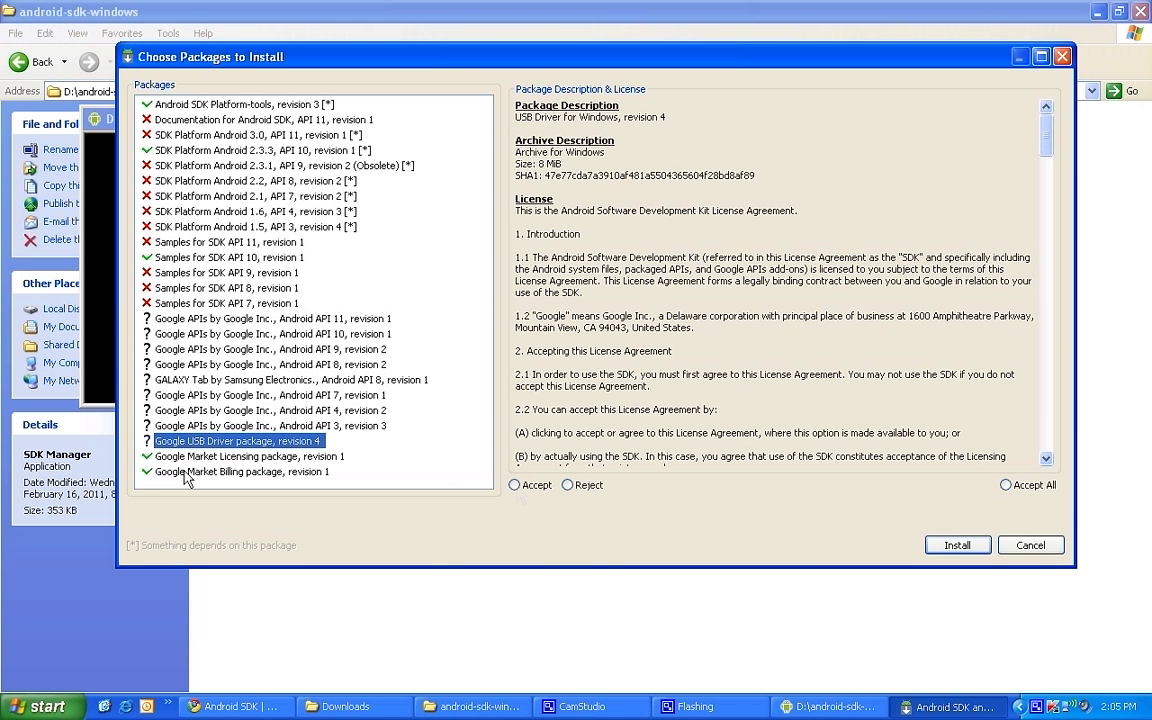
{"action": "mouse_move", "coordinate": [448, 490]}
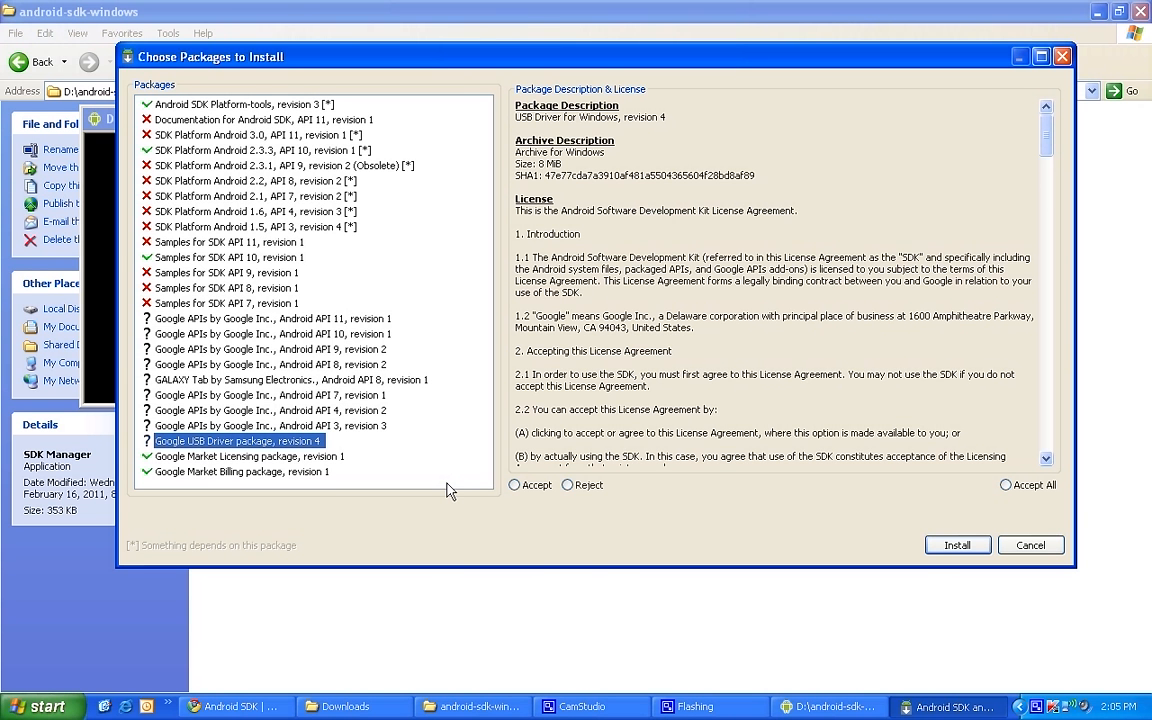
{"action": "left_click", "coordinate": [514, 485]}
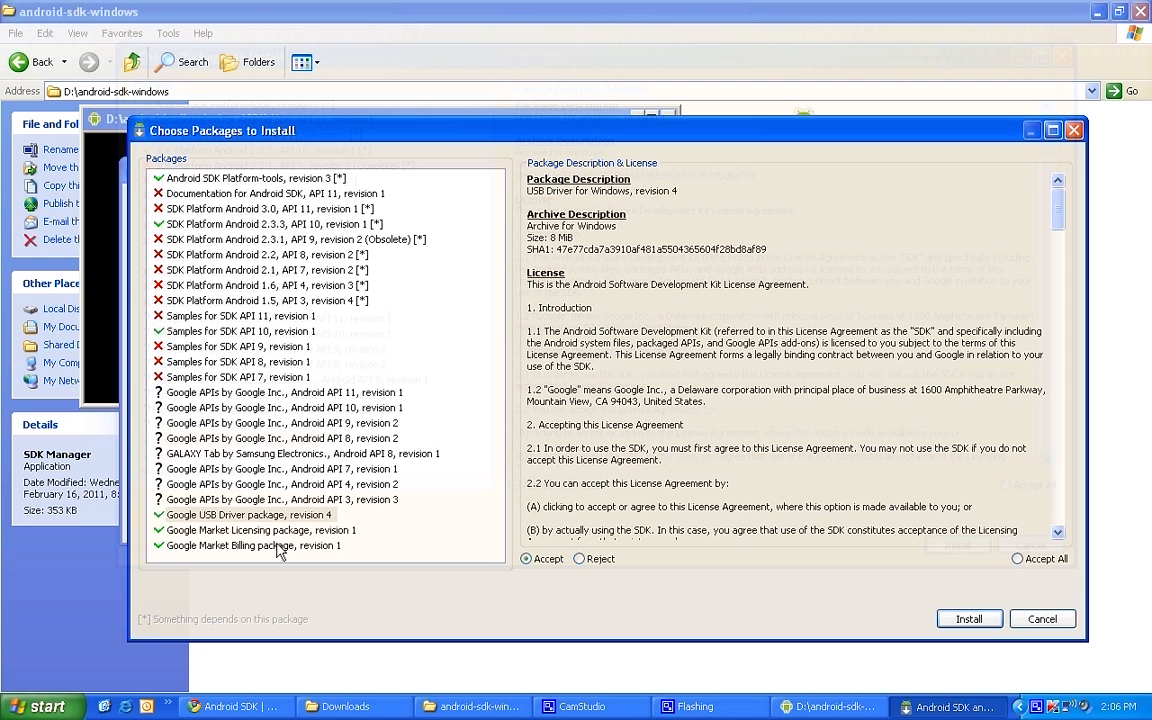
{"action": "left_click", "coordinate": [261, 530]}
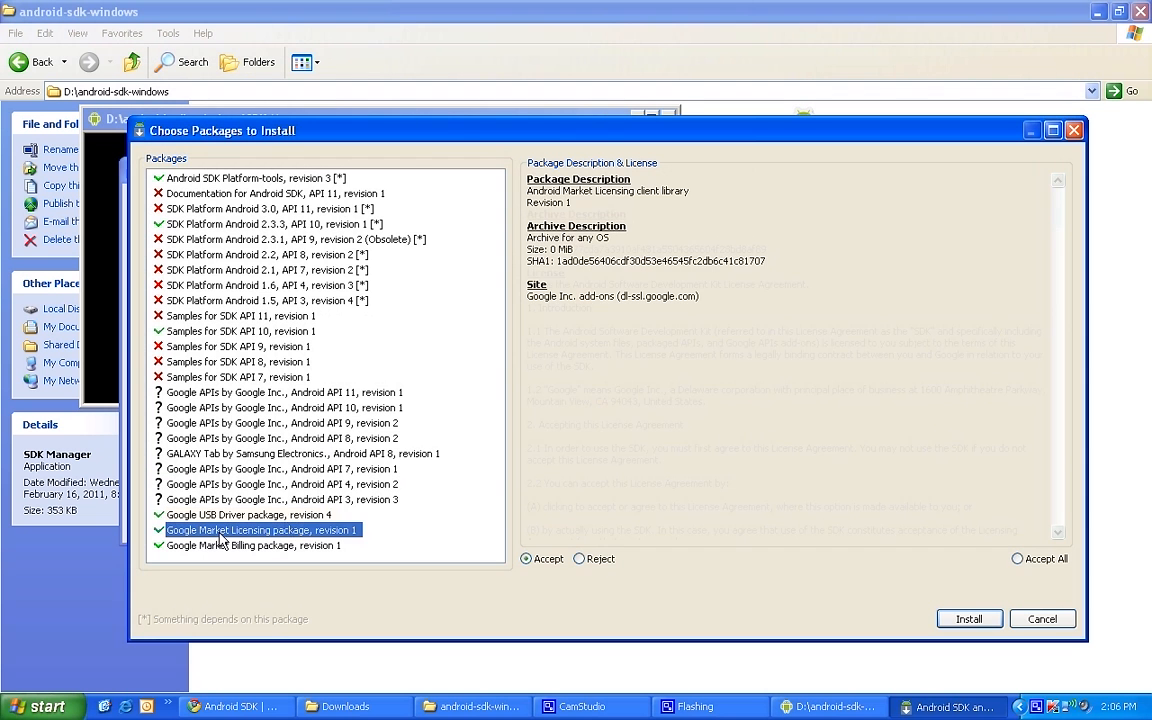
{"action": "left_click", "coordinate": [248, 514]}
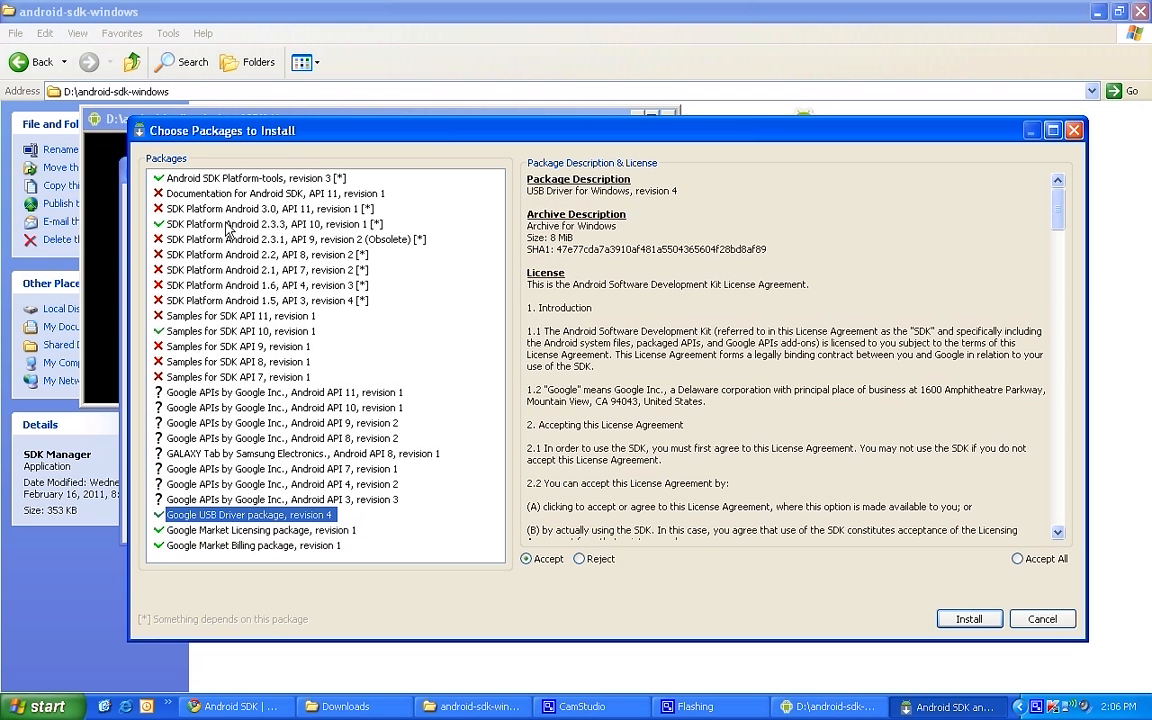
{"action": "mouse_move", "coordinate": [865, 487]}
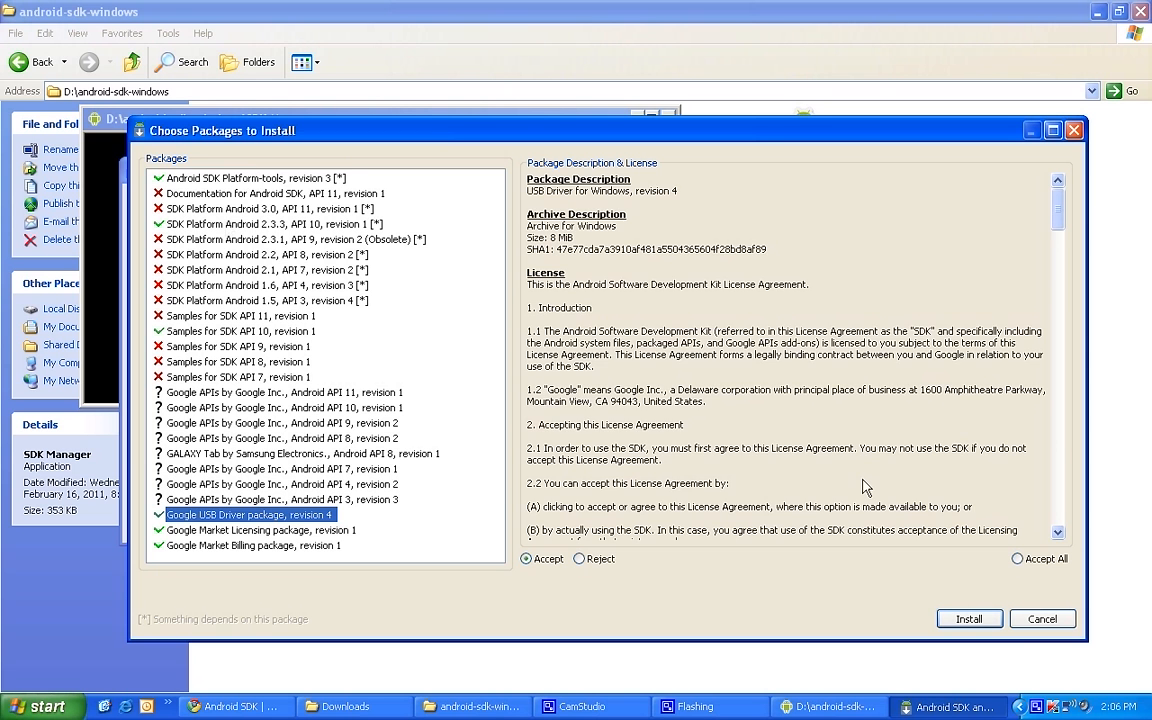
{"action": "left_click", "coordinate": [250, 178]}
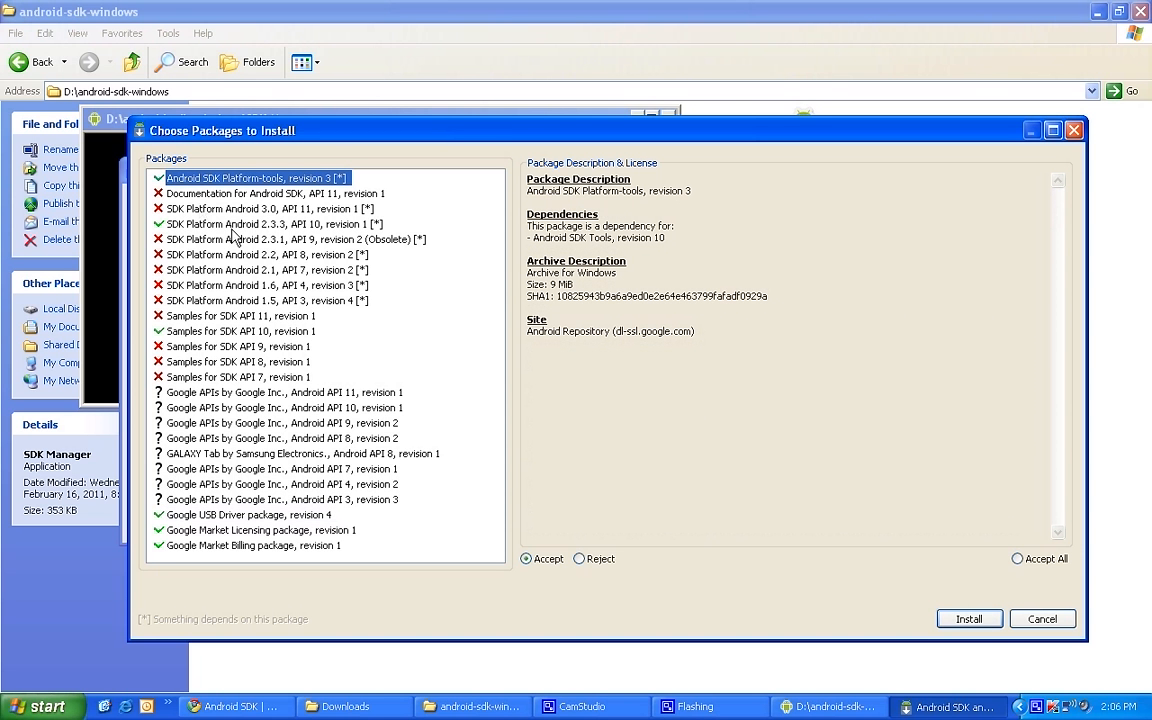
{"action": "mouse_move", "coordinate": [220, 212]}
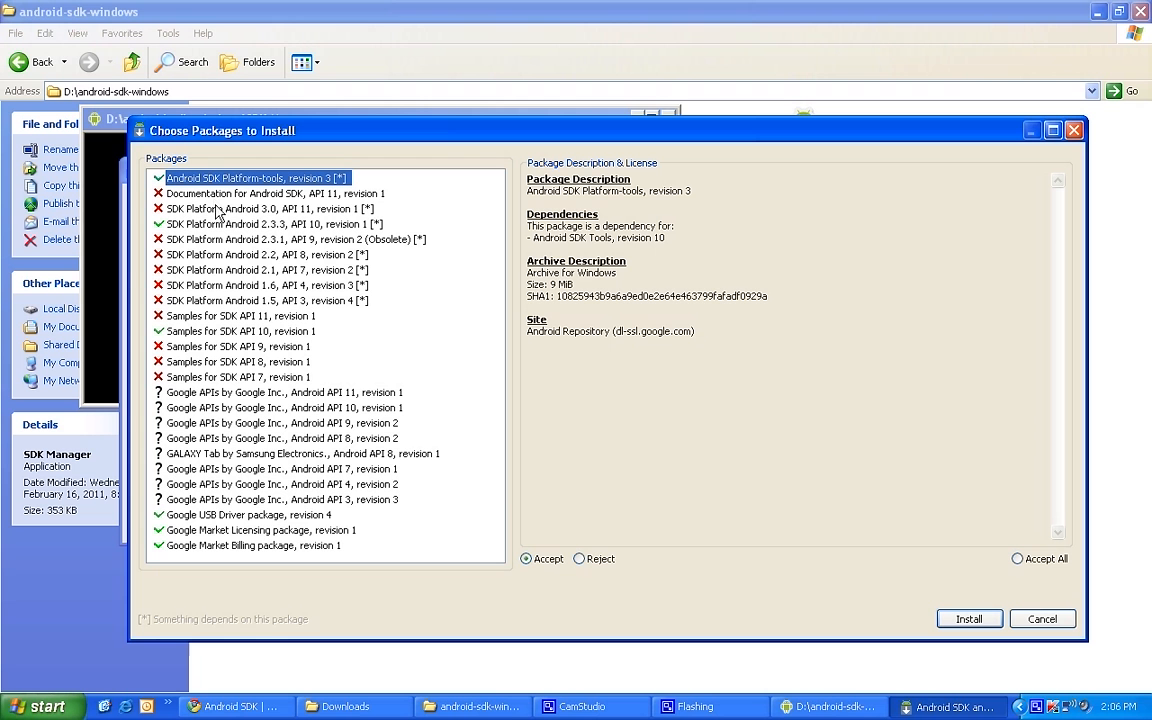
{"action": "mouse_move", "coordinate": [240, 207]}
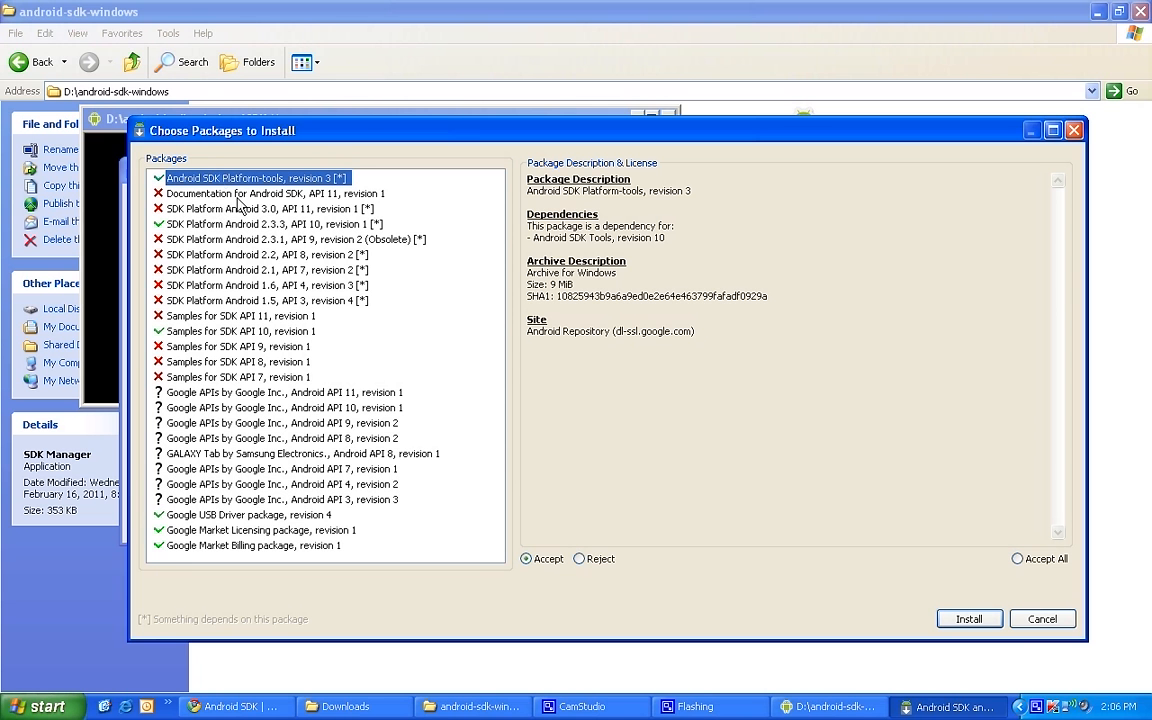
{"action": "mouse_move", "coordinate": [347, 197]}
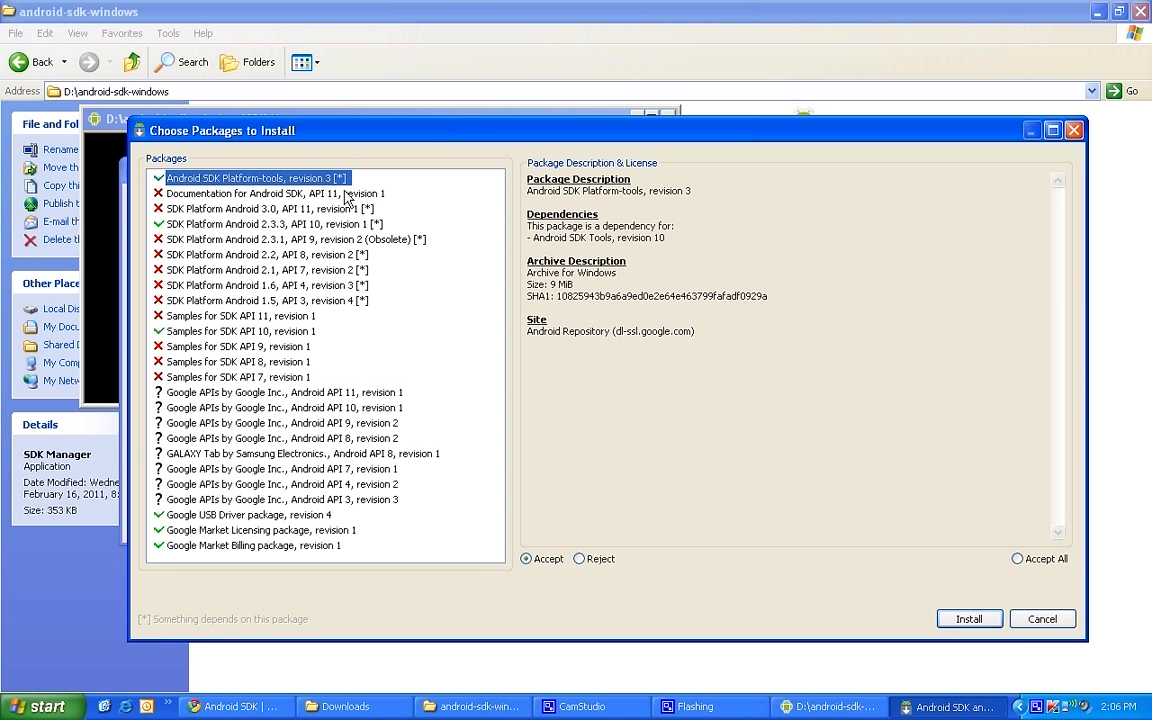
{"action": "left_click", "coordinate": [270, 224]}
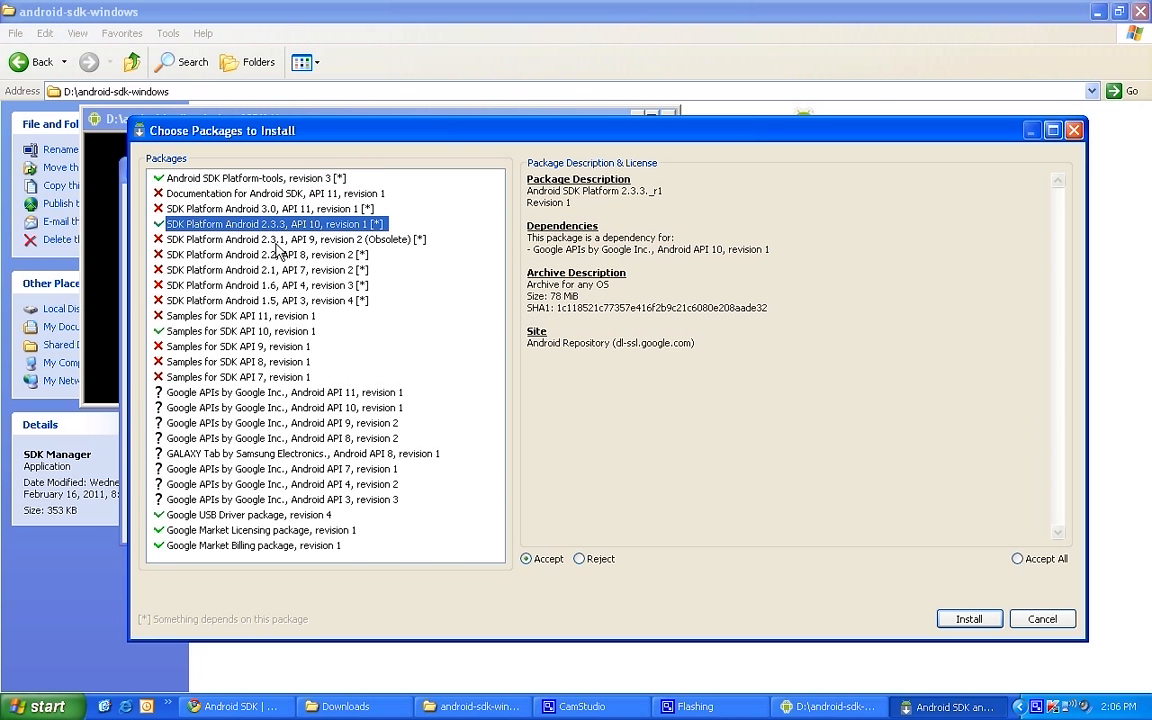
{"action": "mouse_move", "coordinate": [360, 262]}
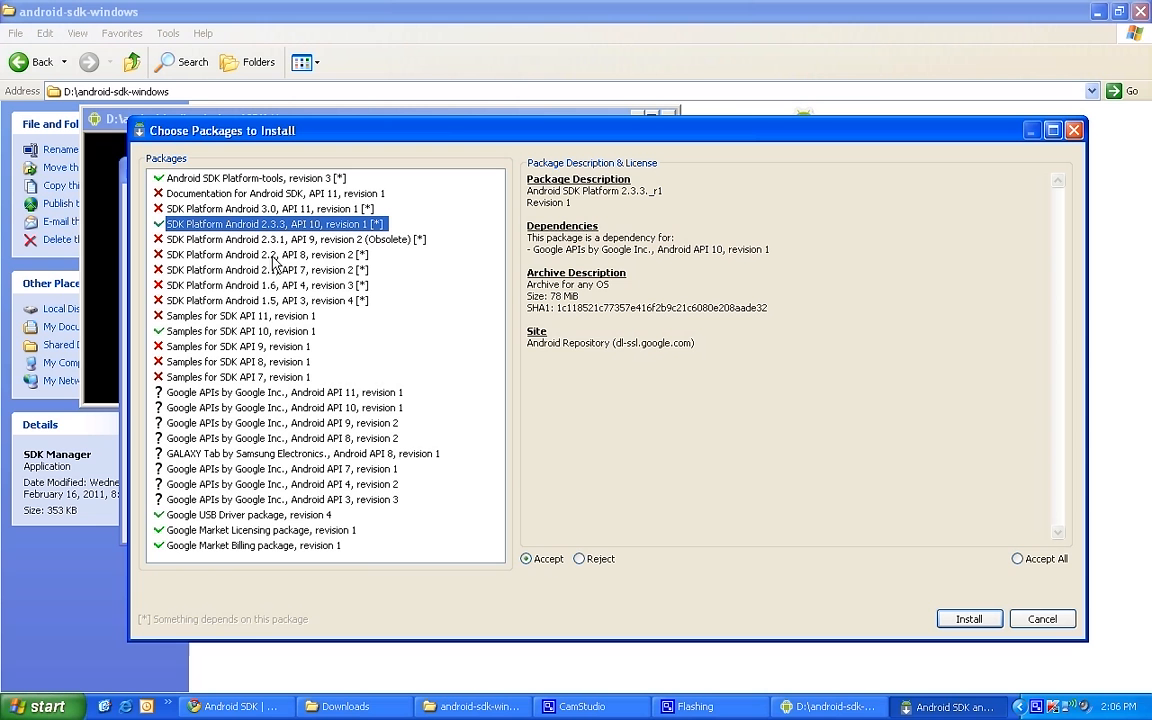
{"action": "mouse_move", "coordinate": [280, 272]}
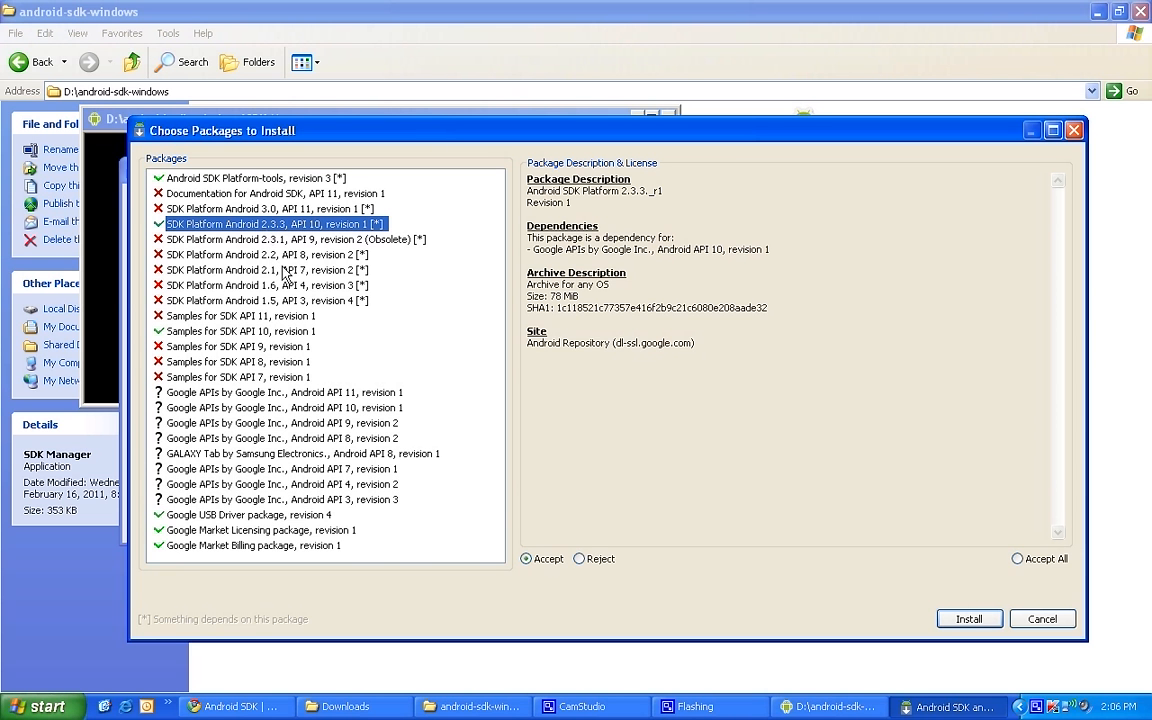
{"action": "mouse_move", "coordinate": [231, 245]}
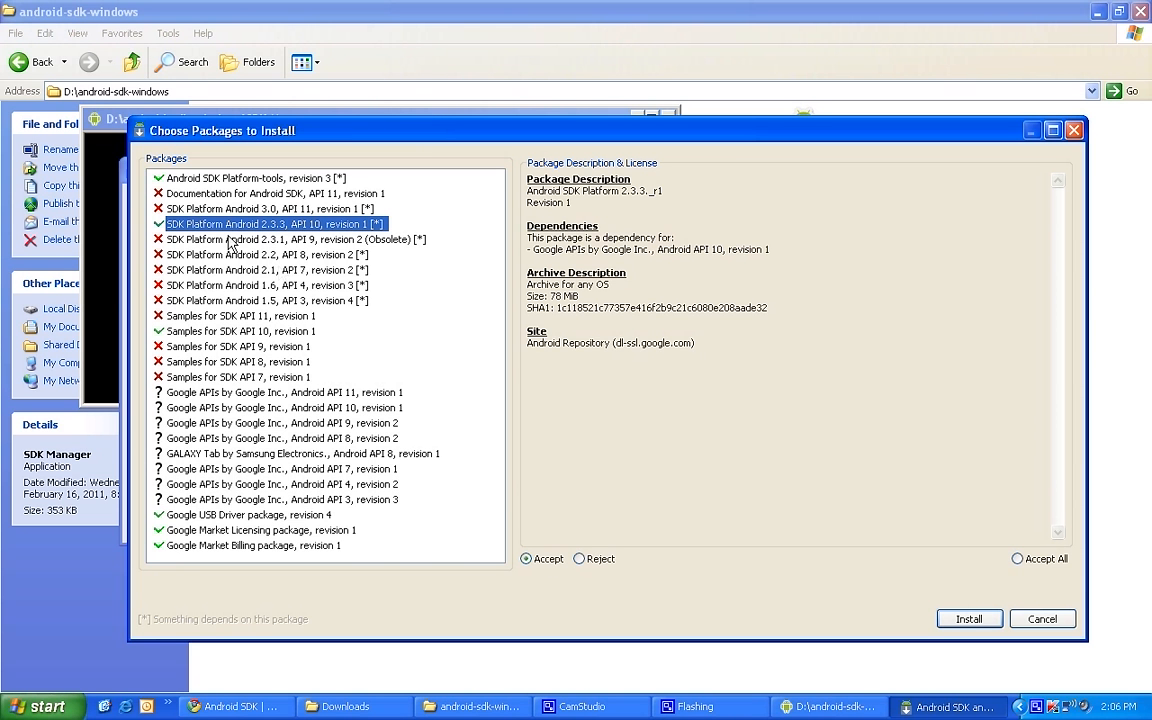
{"action": "mouse_move", "coordinate": [1025, 587]}
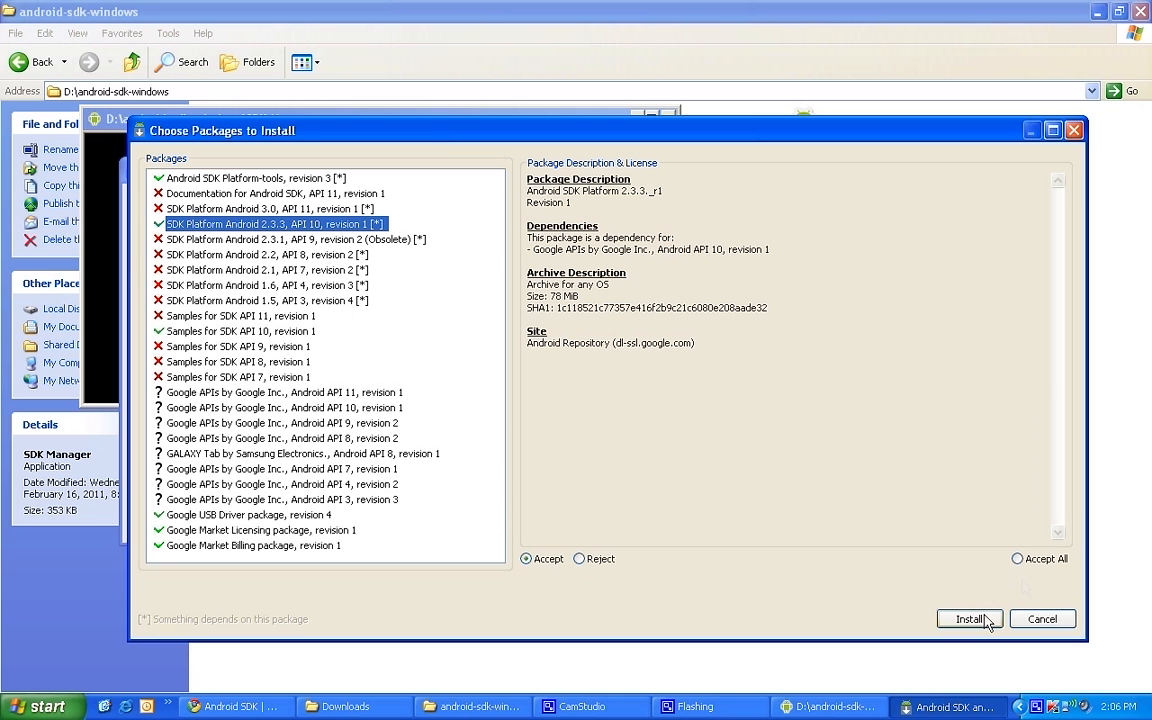
- Start the install, then go back up from the empty platforms folder to android-sdk-windows
{"action": "left_click", "coordinate": [968, 618]}
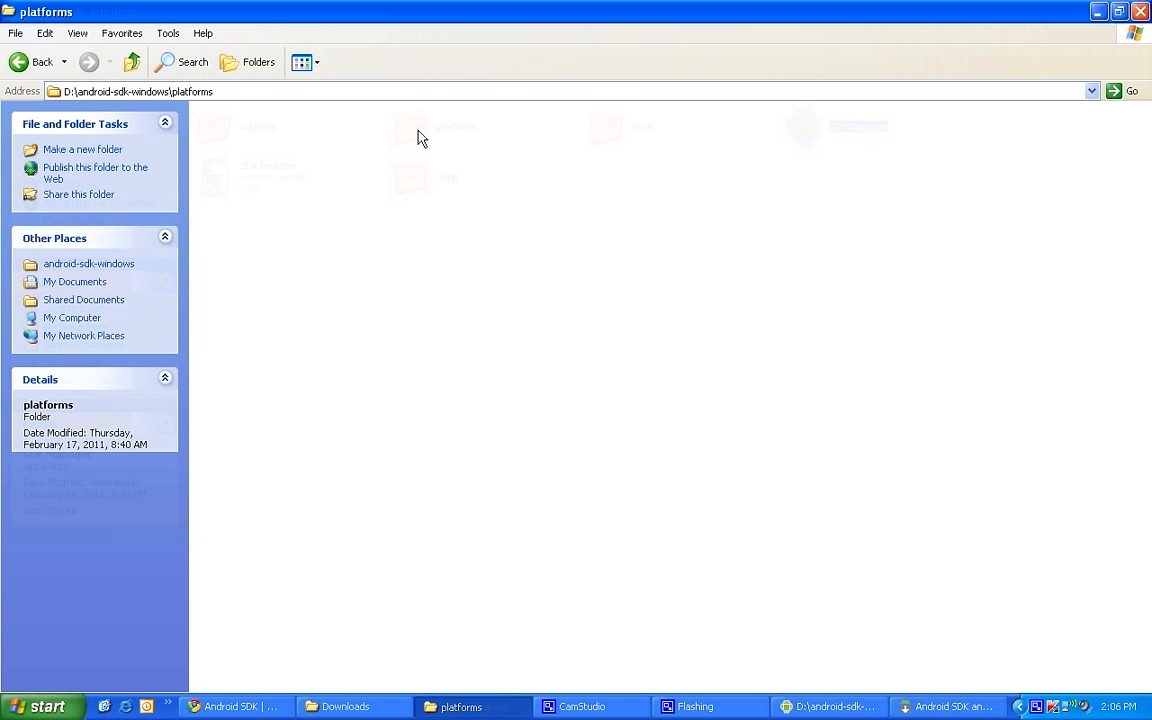
{"action": "left_click", "coordinate": [131, 62]}
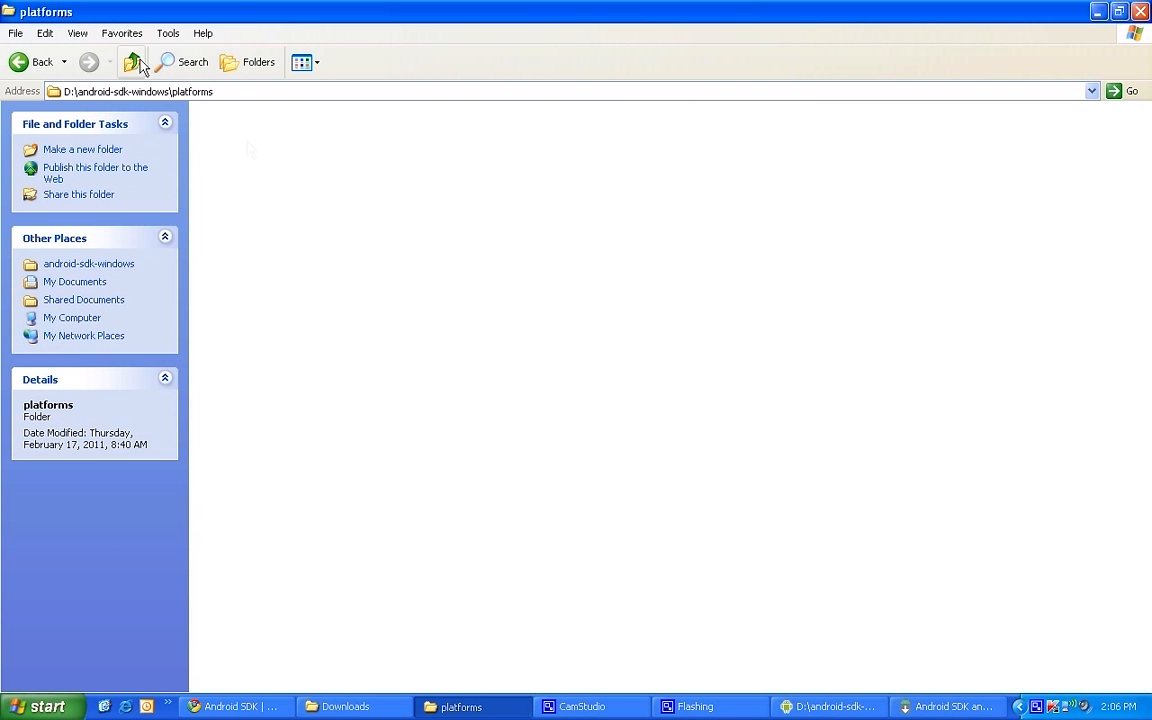
{"action": "left_click", "coordinate": [131, 62]}
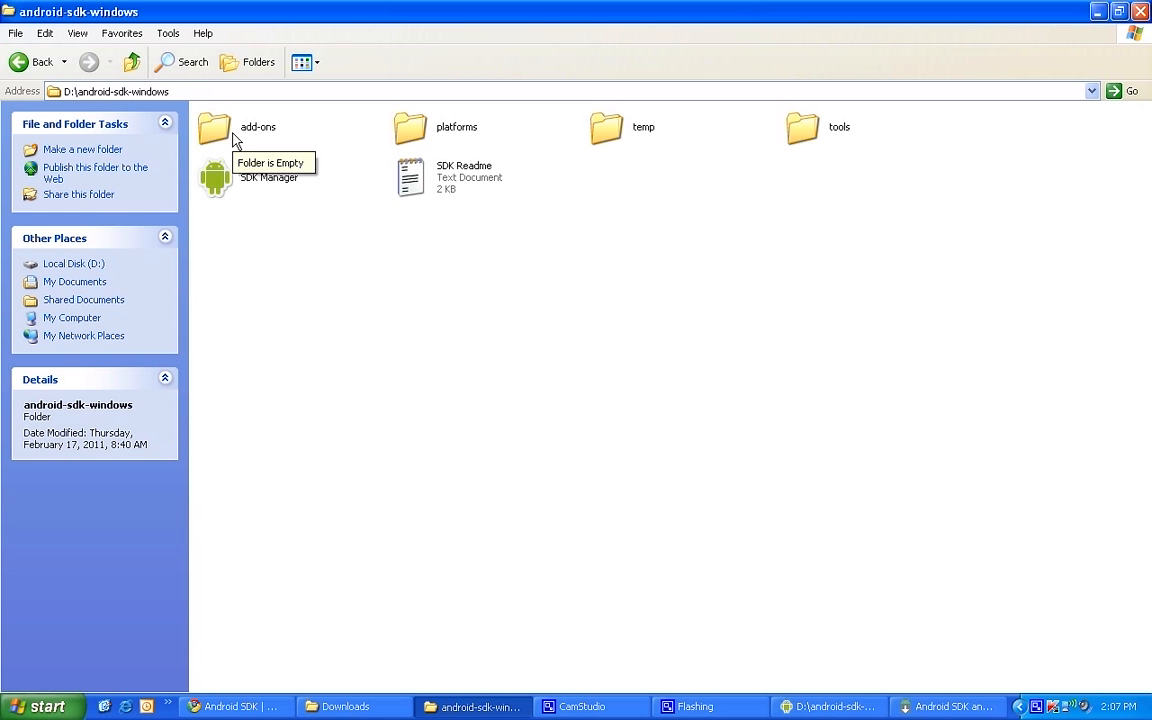
{"action": "mouse_move", "coordinate": [275, 160]}
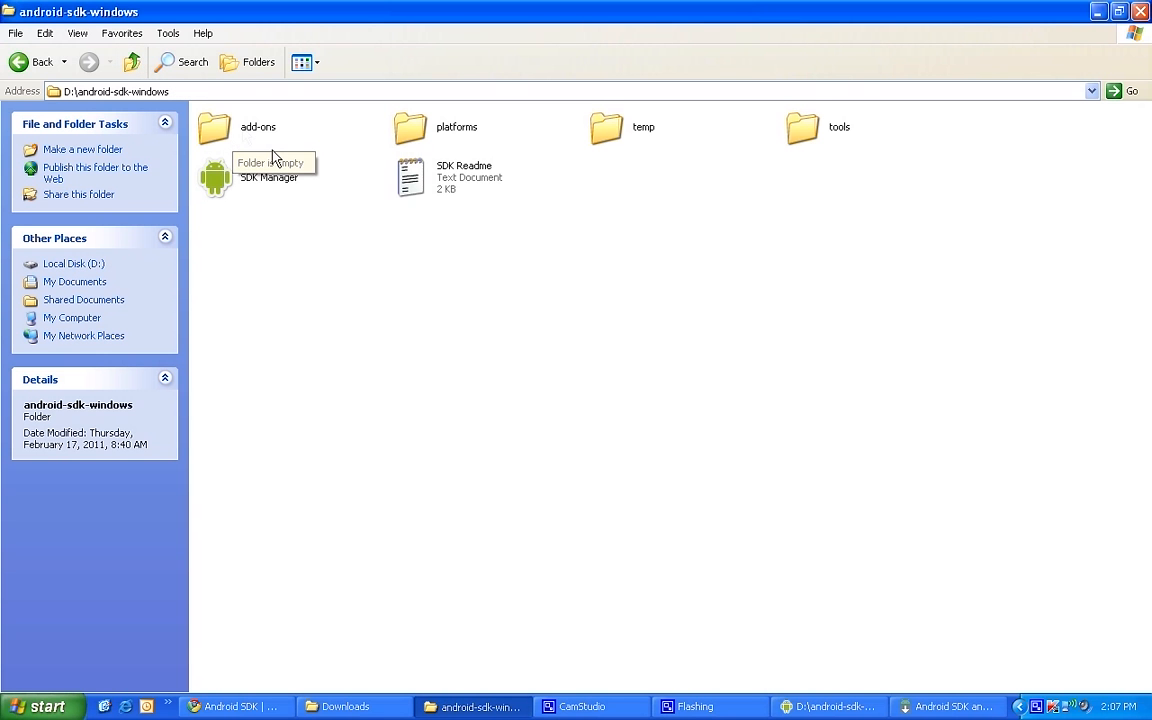
{"action": "mouse_move", "coordinate": [224, 145]}
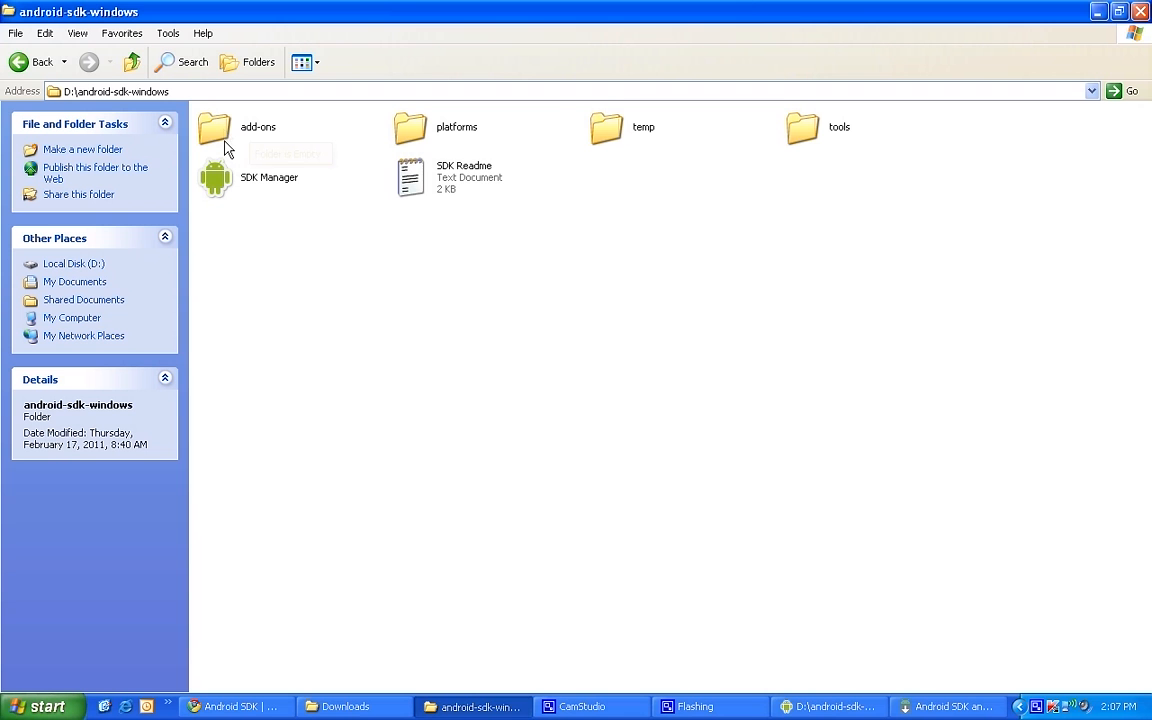
{"action": "mouse_move", "coordinate": [448, 135]}
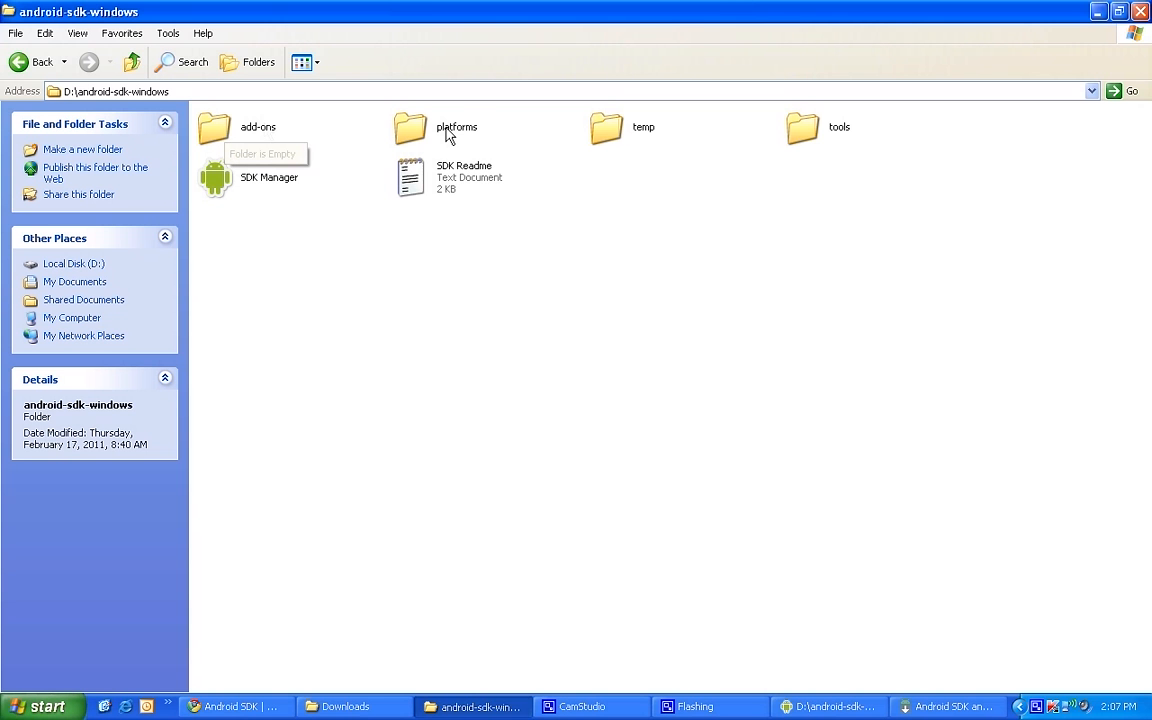
{"action": "mouse_move", "coordinate": [593, 706]}
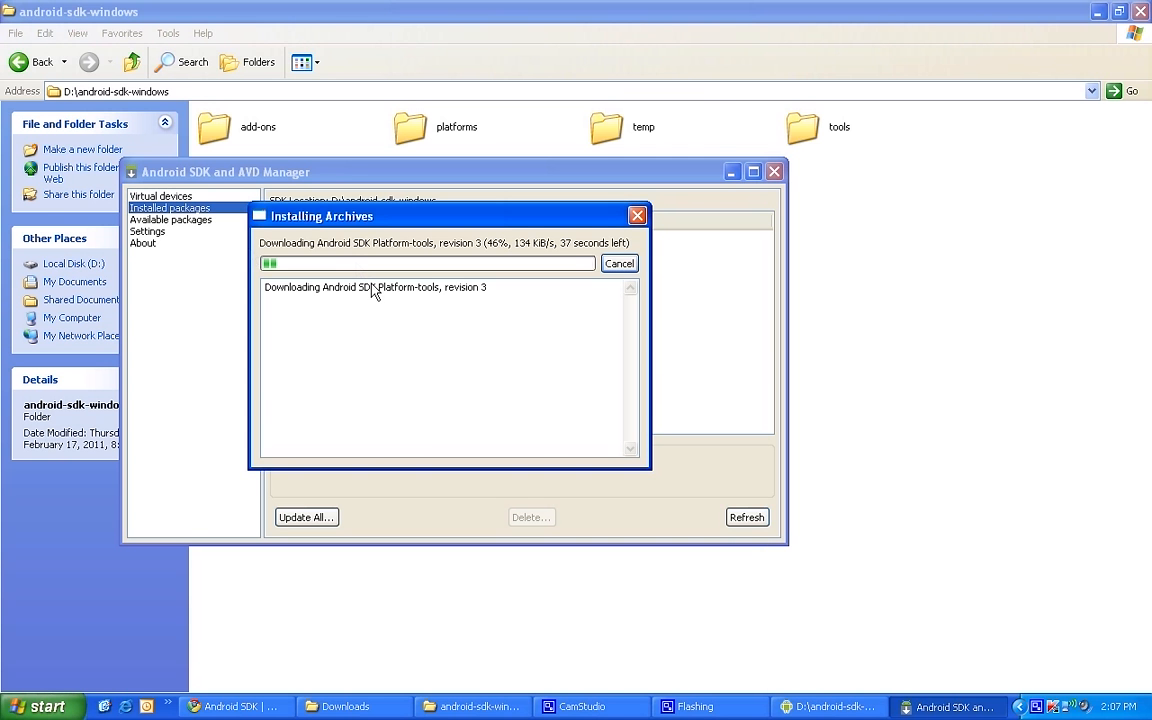
{"action": "mouse_move", "coordinate": [435, 298]}
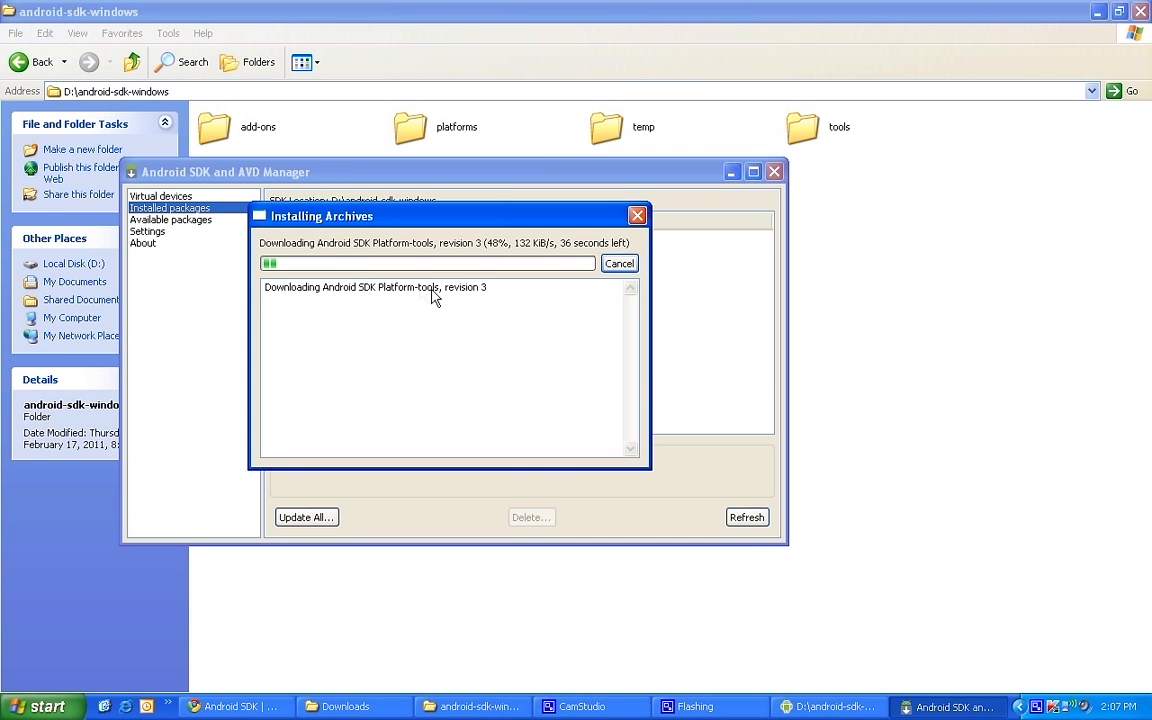